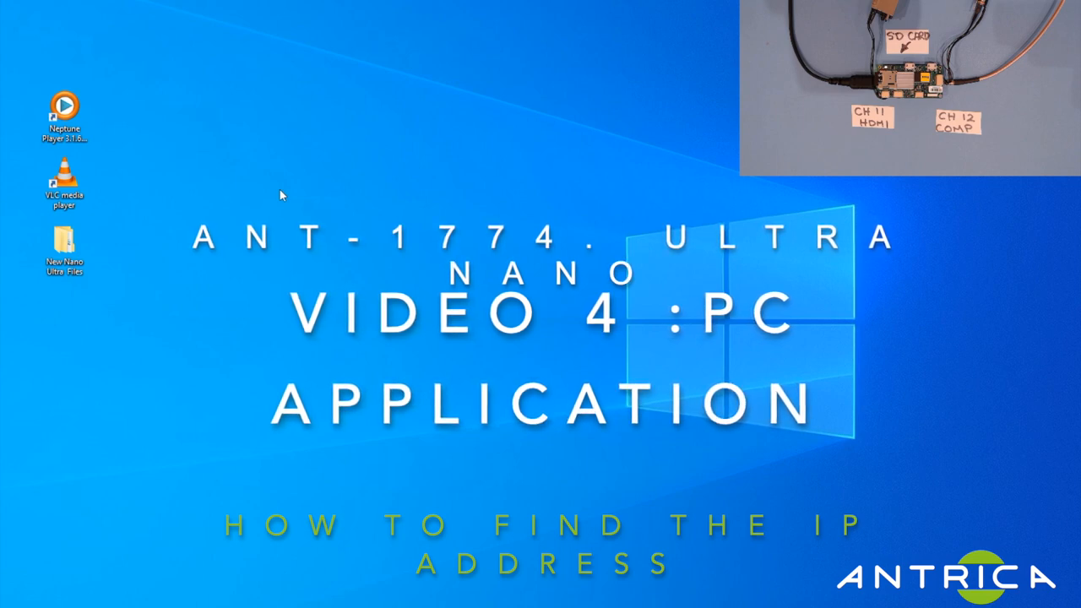
mouse_move(187, 109)
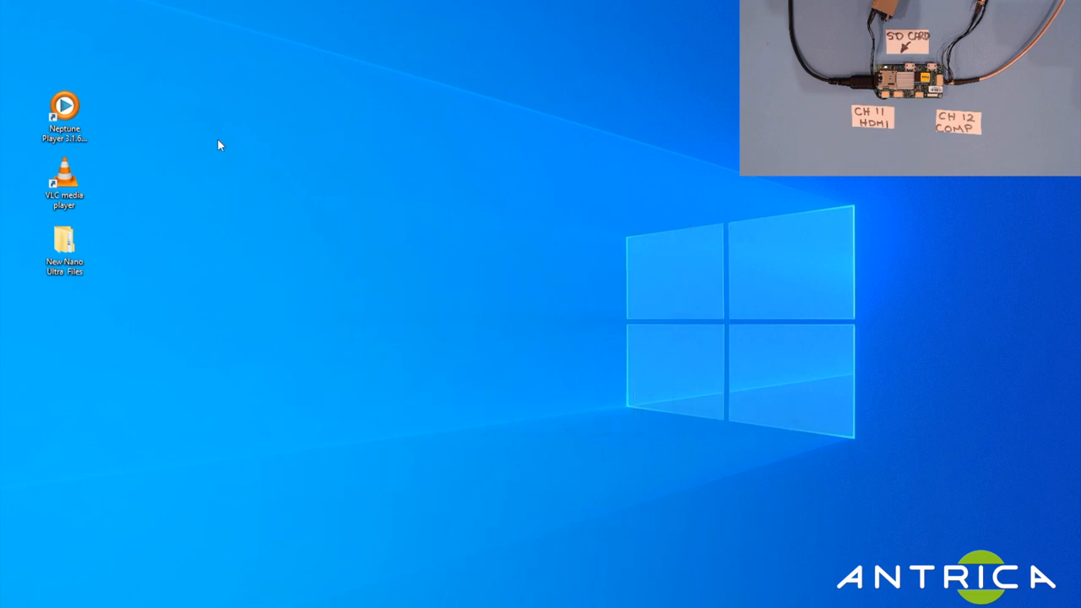
mouse_move(226, 200)
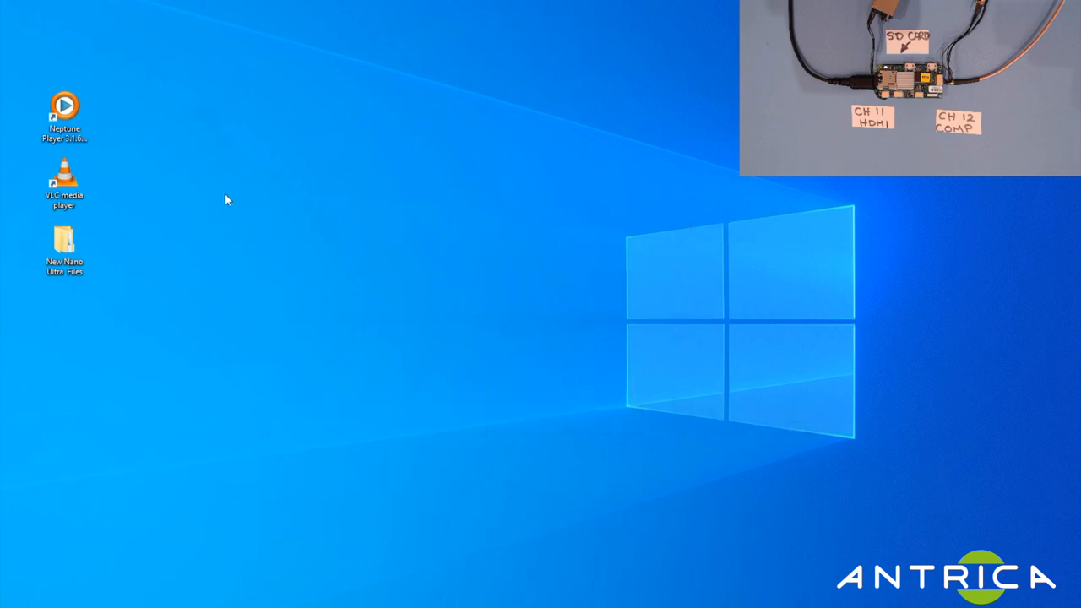
Launch Mercury_Control.exe from the Mercury_Control ver 1.0.5.7 folder inside the Nano files folder.
click(64, 240)
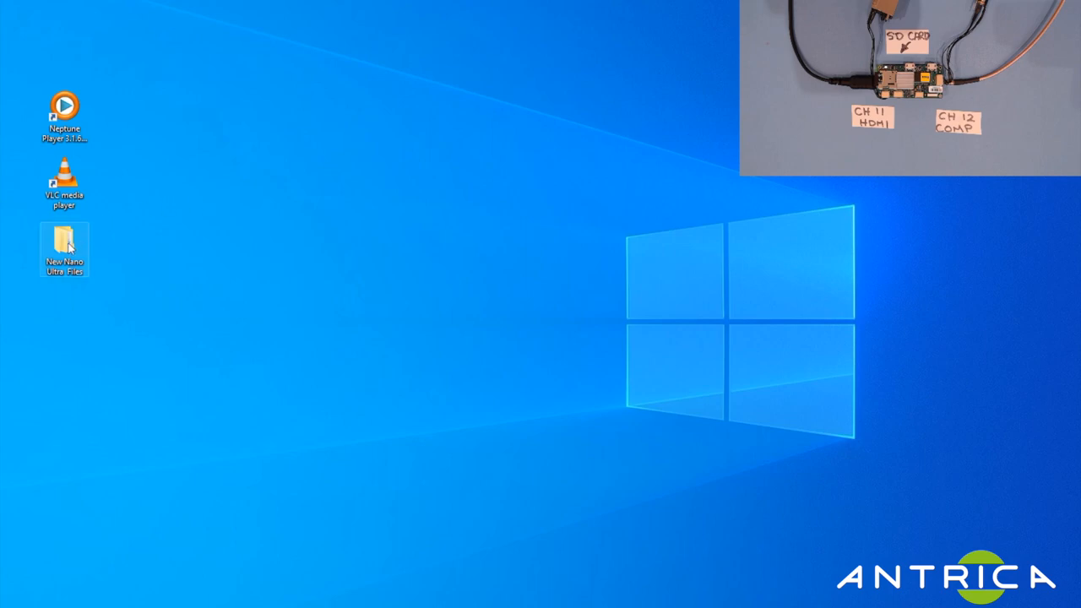
double_click(65, 250)
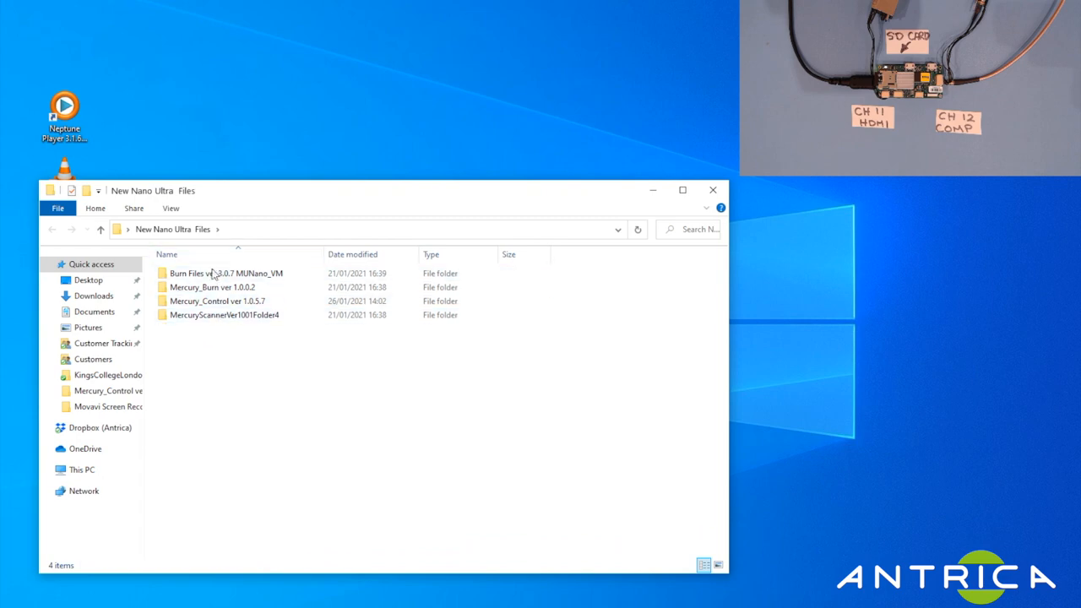
mouse_move(216, 300)
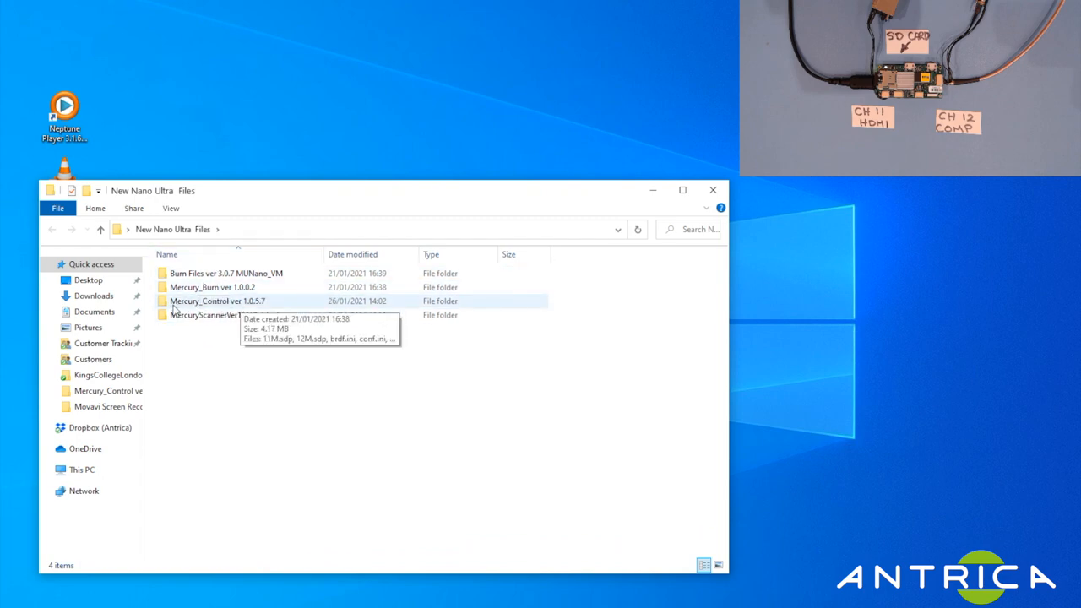
double_click(216, 301)
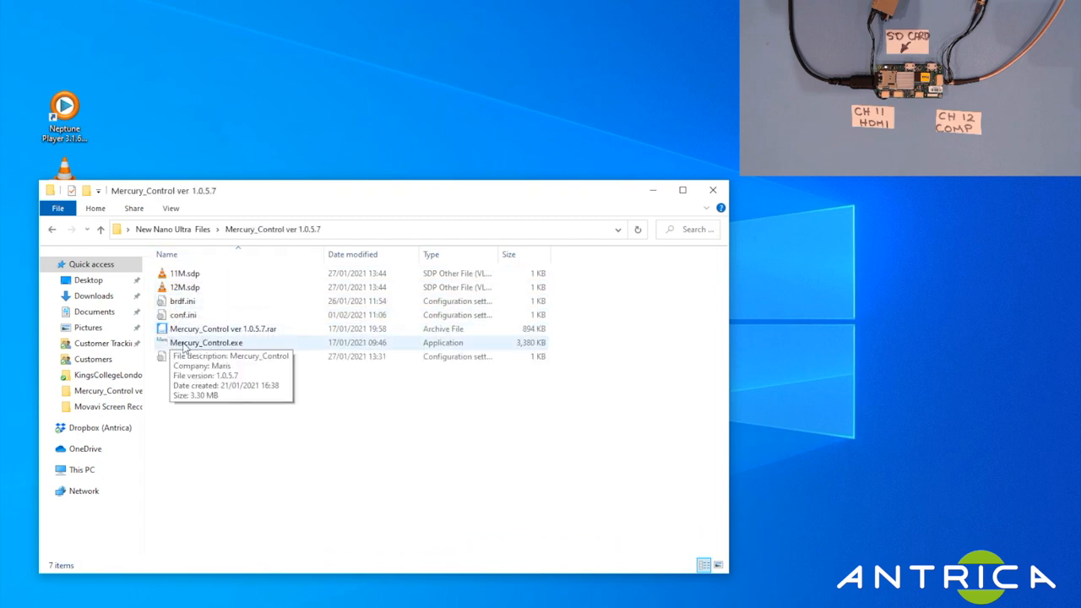
double_click(206, 341)
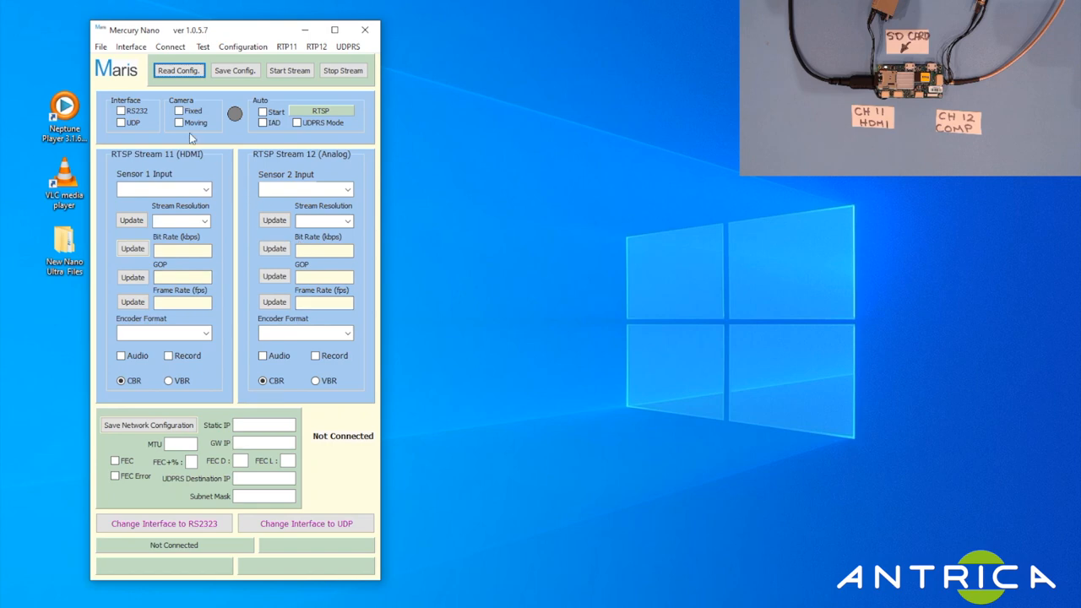
click(132, 300)
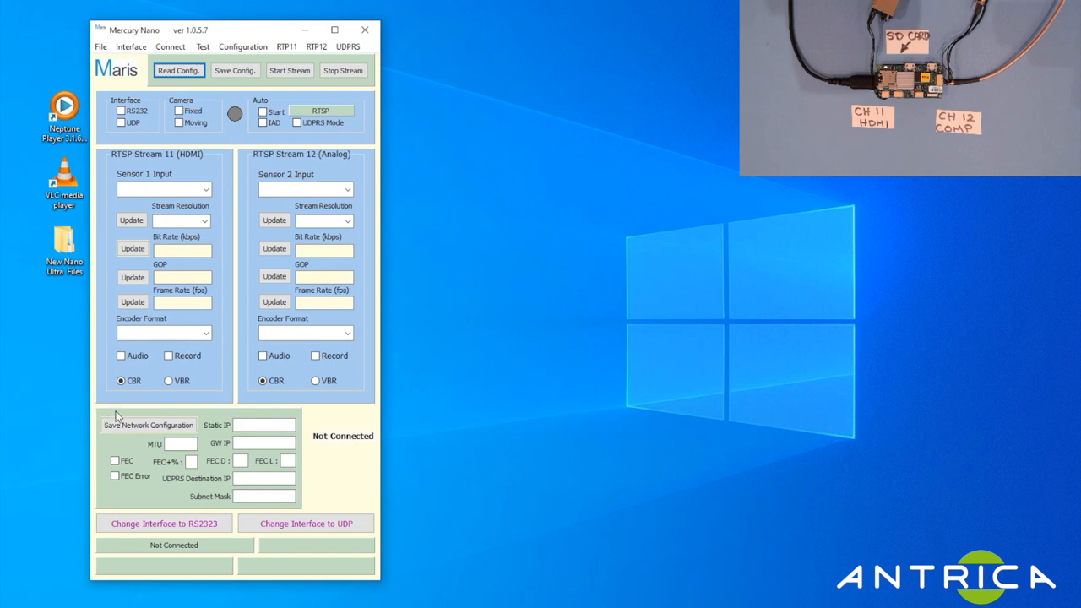
mouse_move(97, 437)
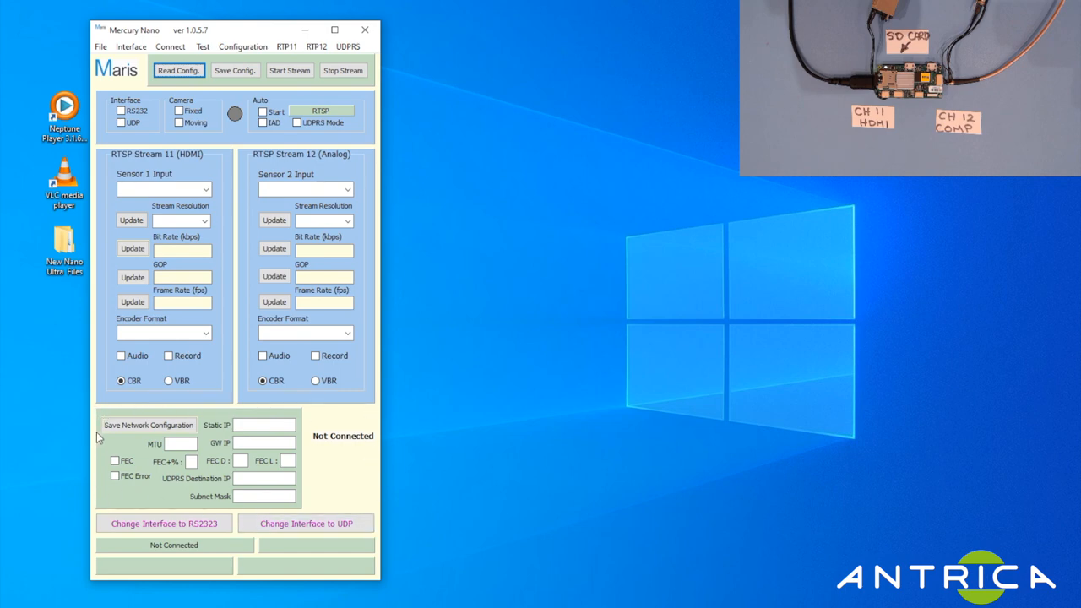
mouse_move(319, 491)
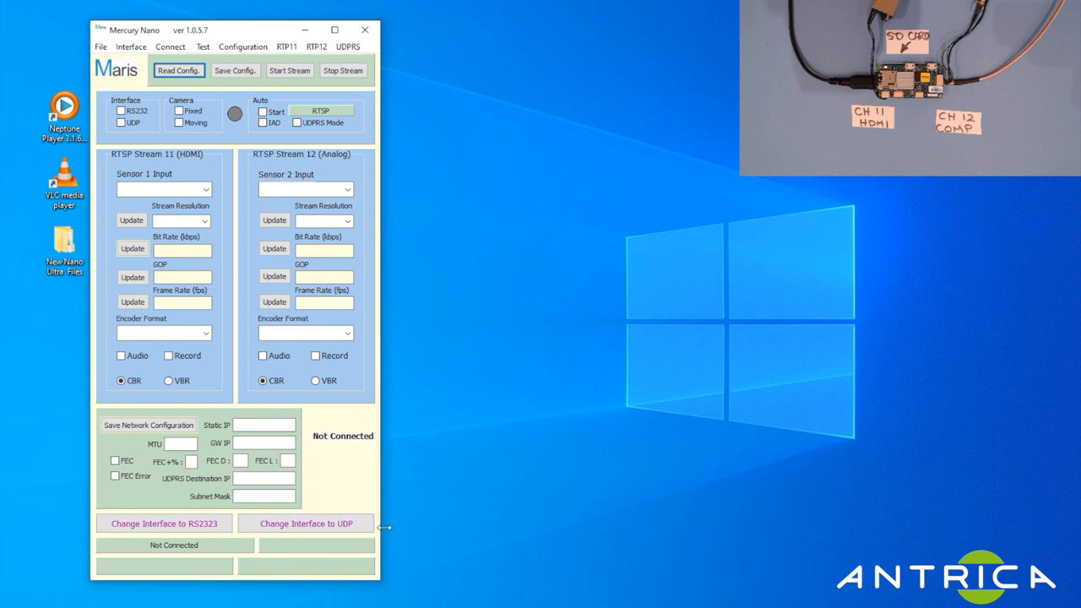
mouse_move(250, 216)
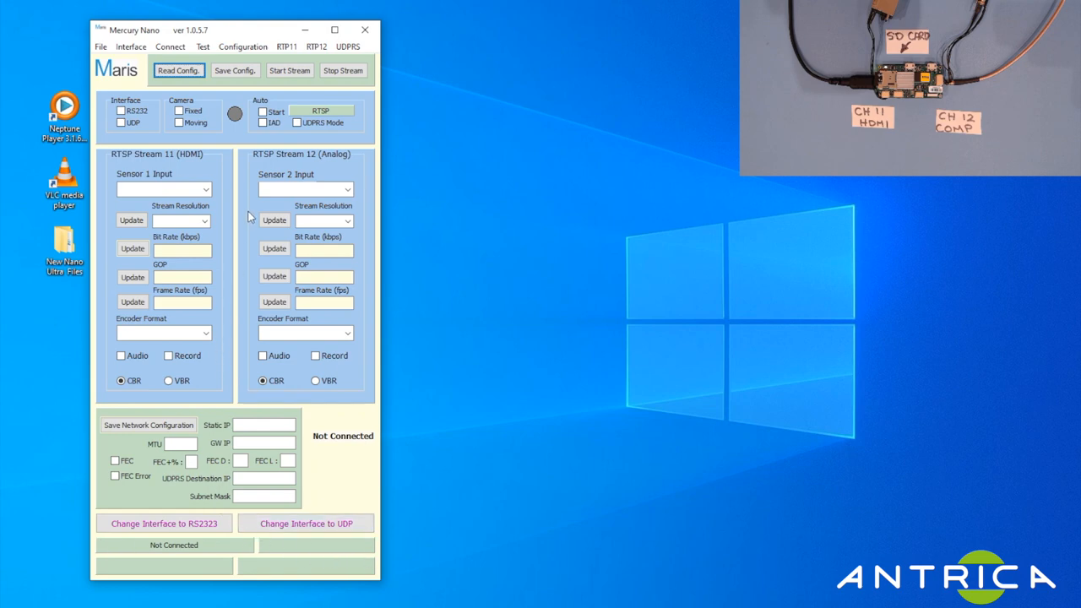
mouse_move(233, 205)
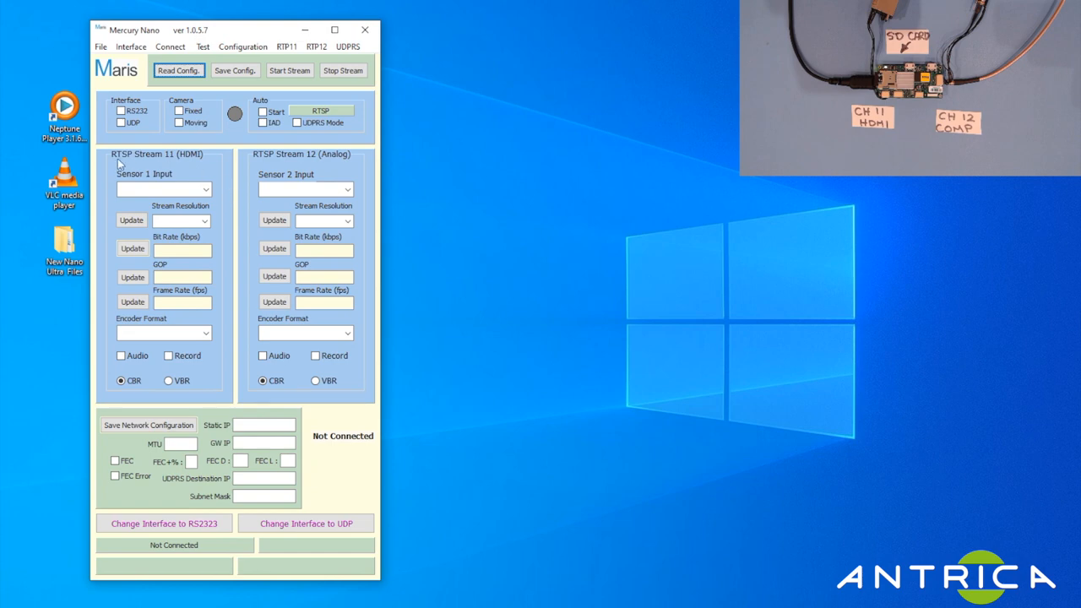
mouse_move(363, 145)
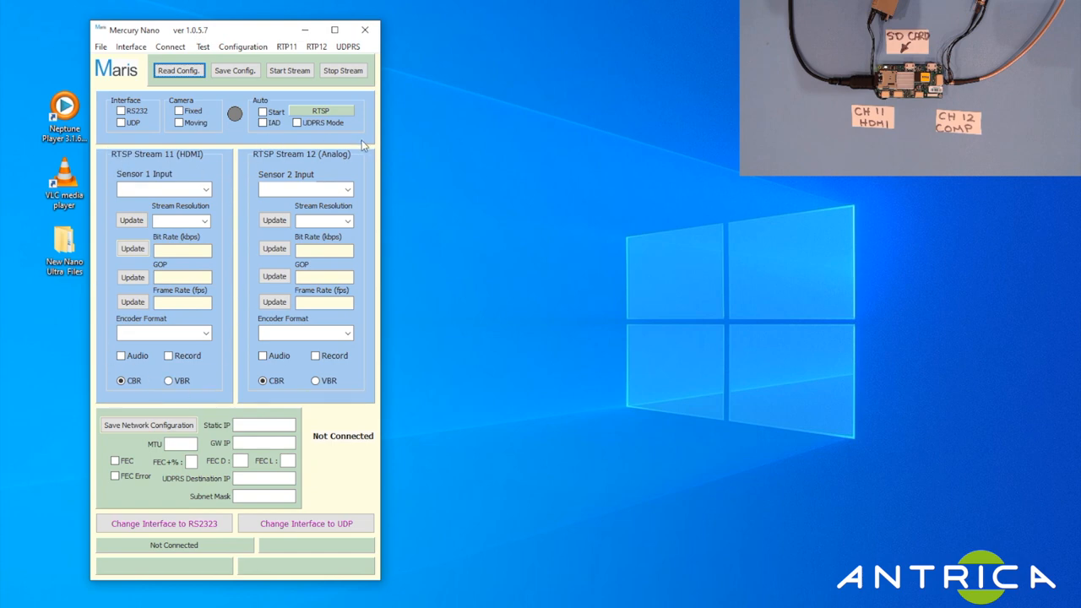
mouse_move(243, 149)
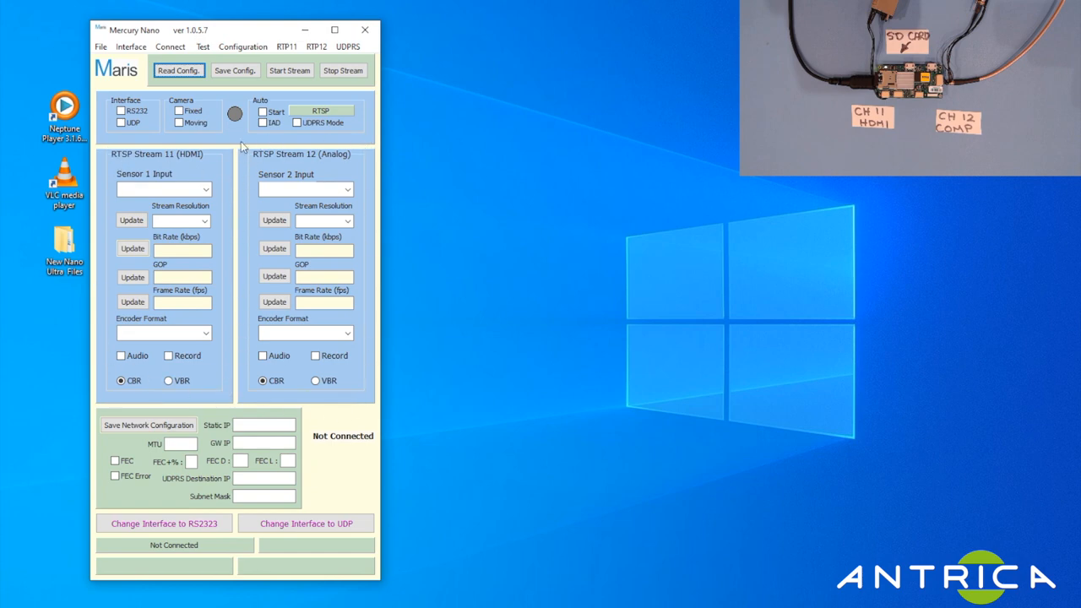
mouse_move(243, 159)
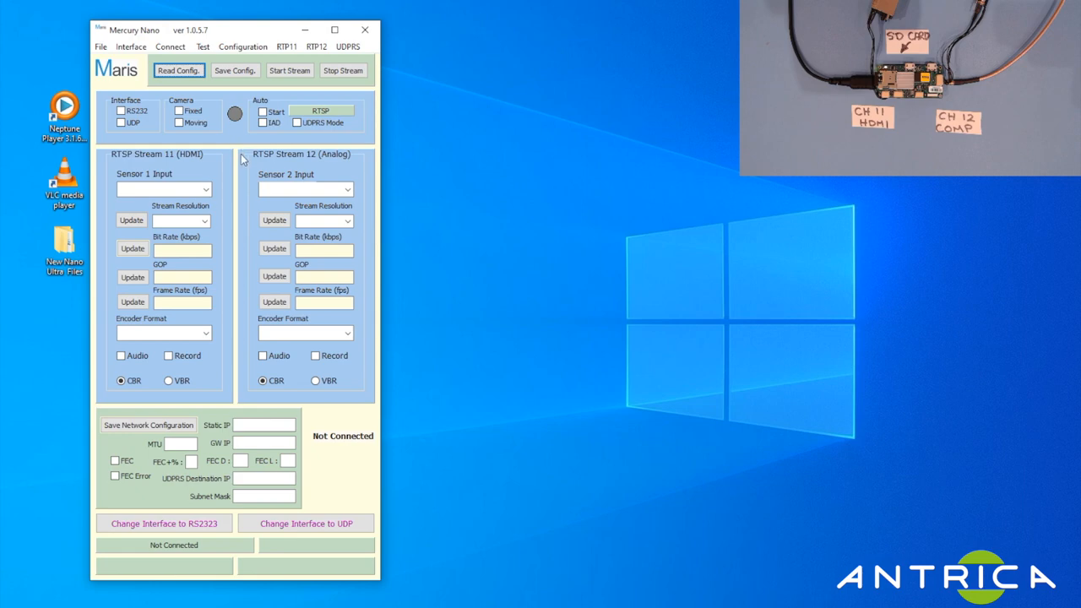
mouse_move(247, 161)
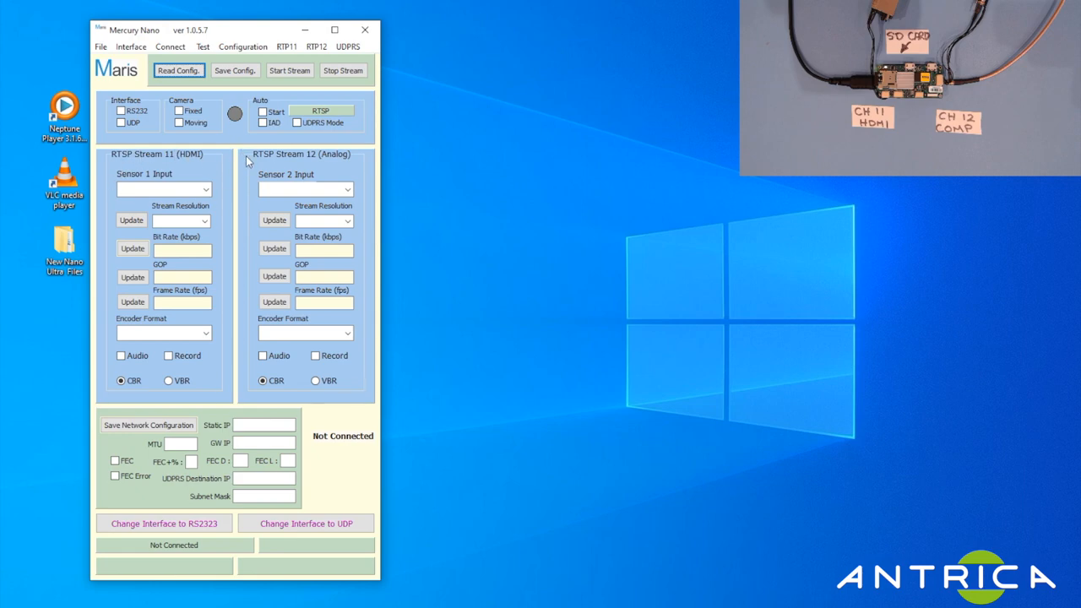
mouse_move(158, 171)
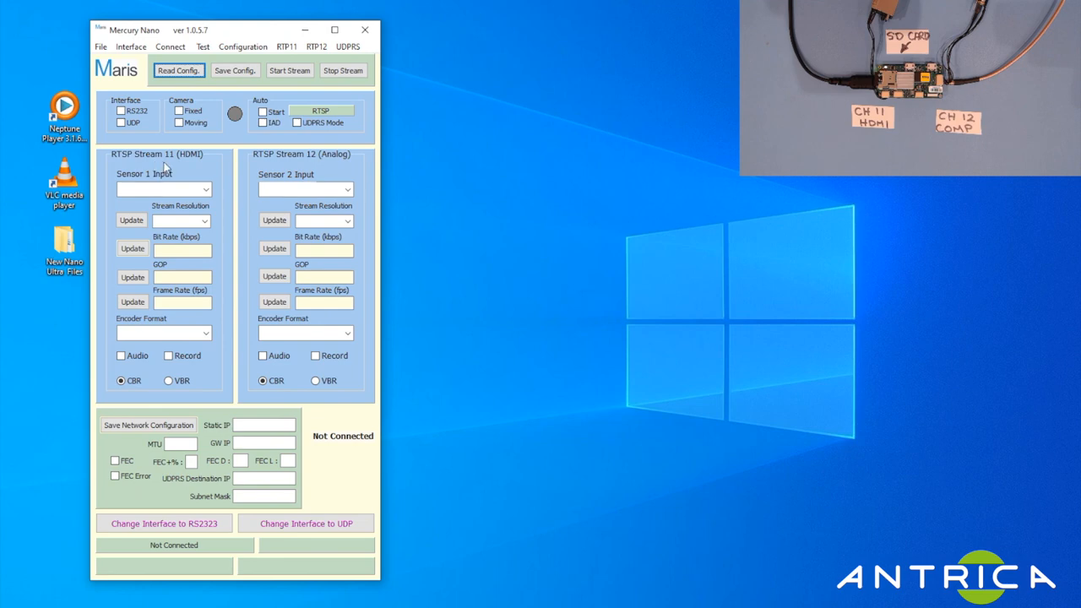
mouse_move(165, 168)
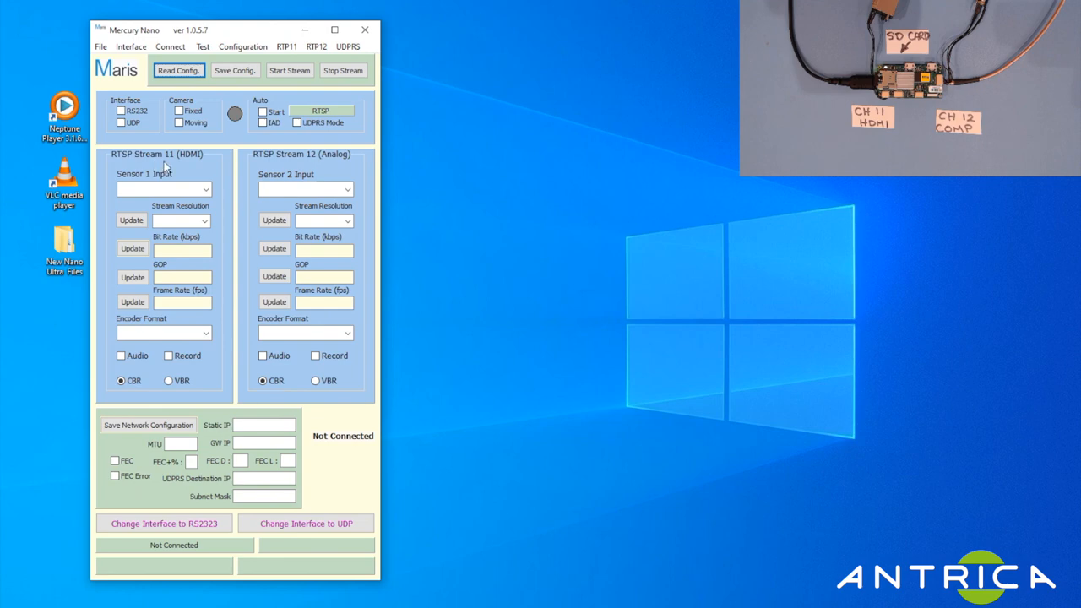
mouse_move(331, 164)
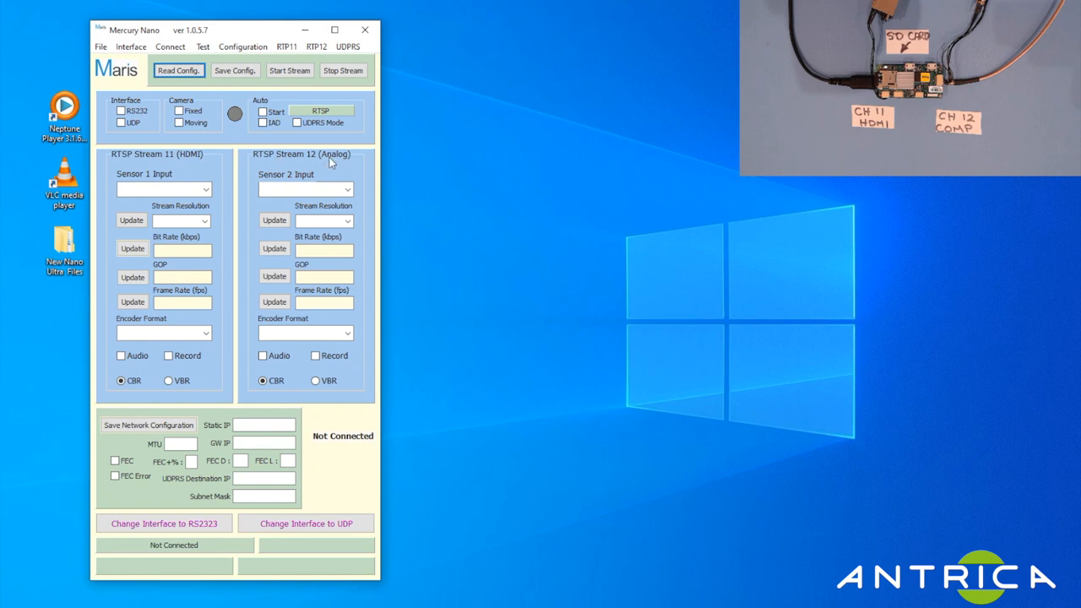
mouse_move(191, 165)
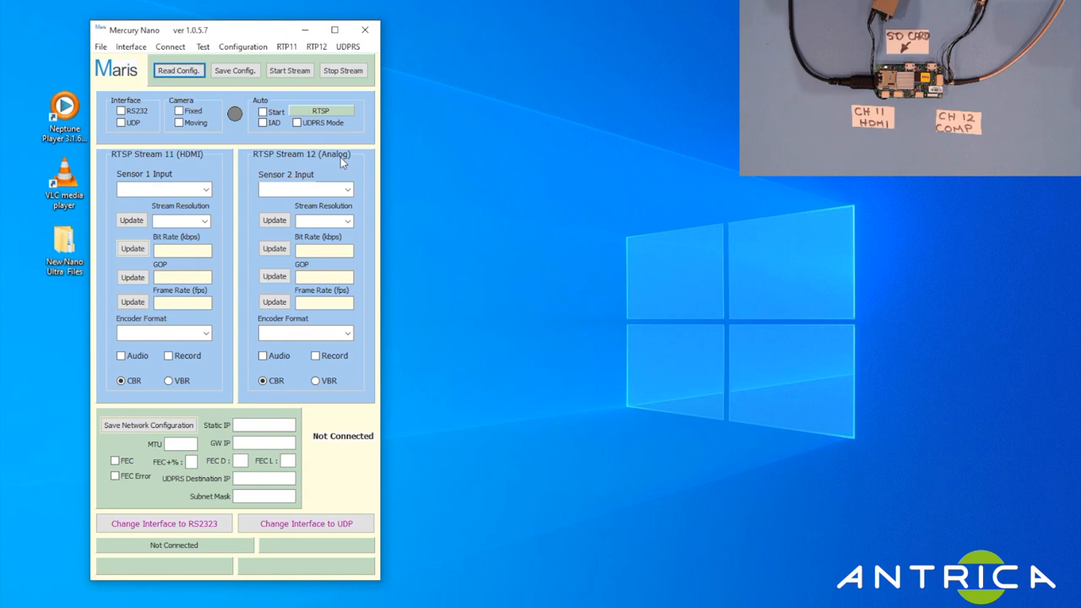
mouse_move(376, 96)
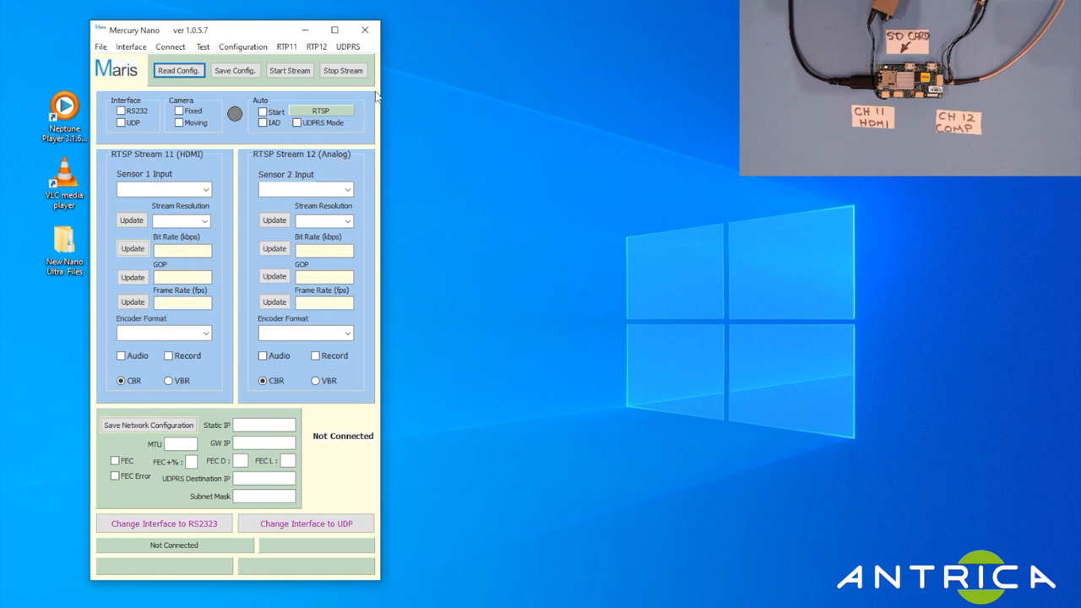
mouse_move(368, 116)
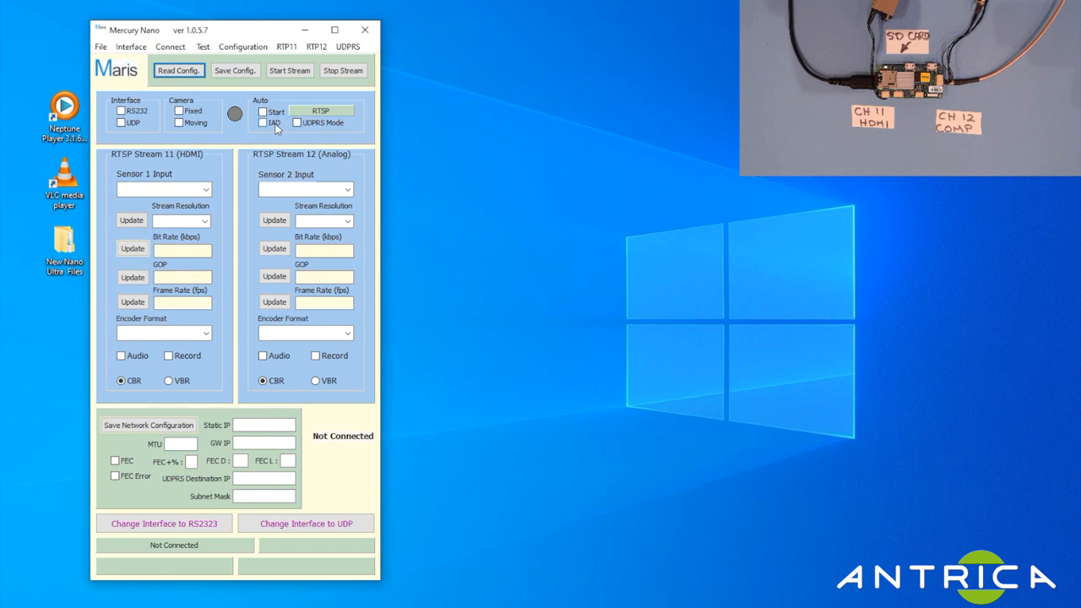
mouse_move(279, 129)
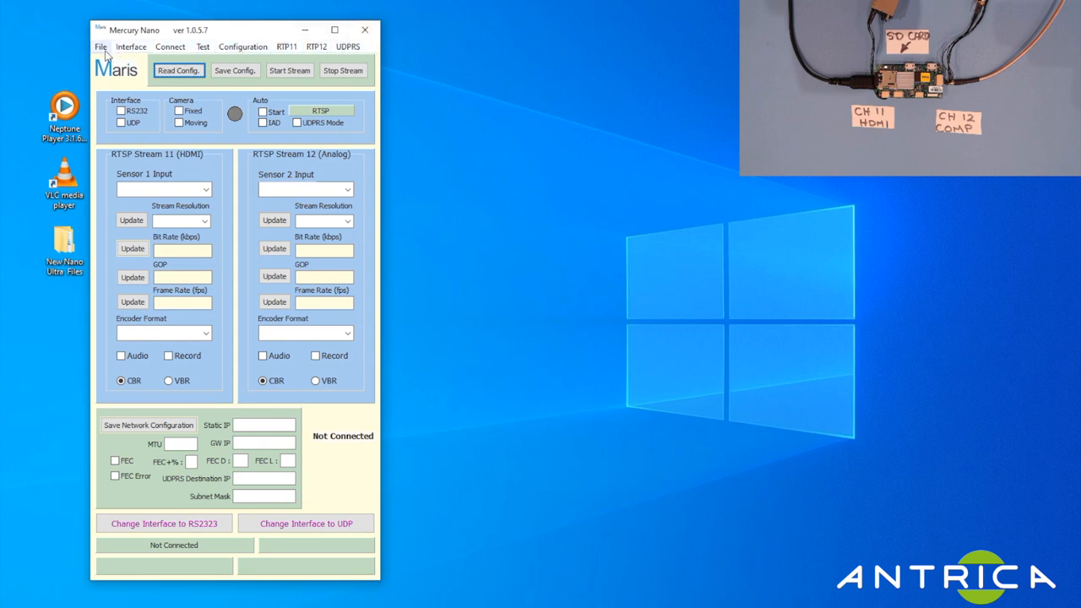
click(101, 47)
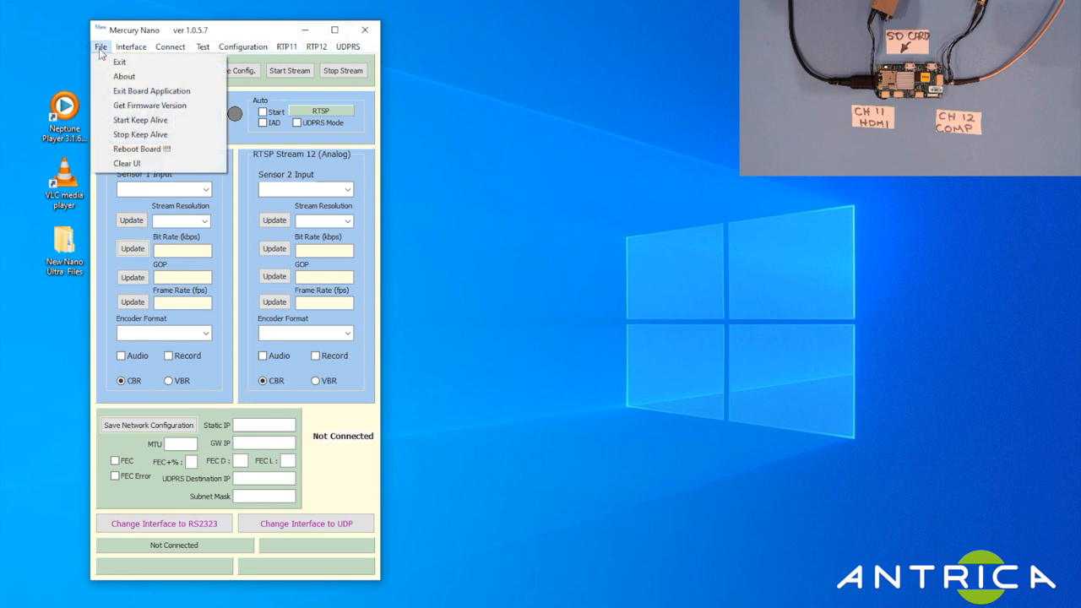
mouse_move(148, 105)
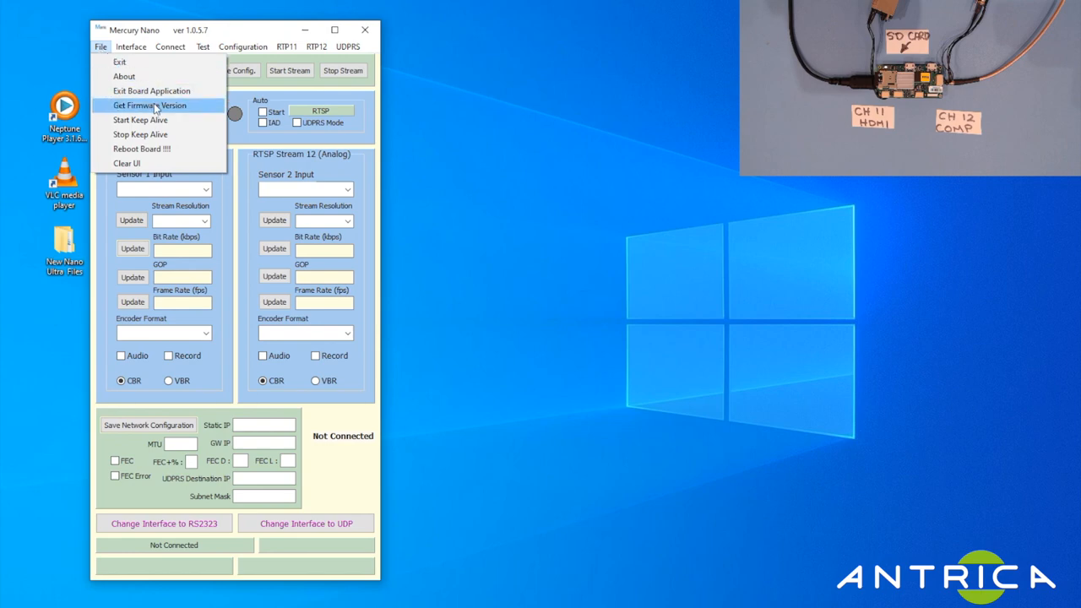
mouse_move(151, 108)
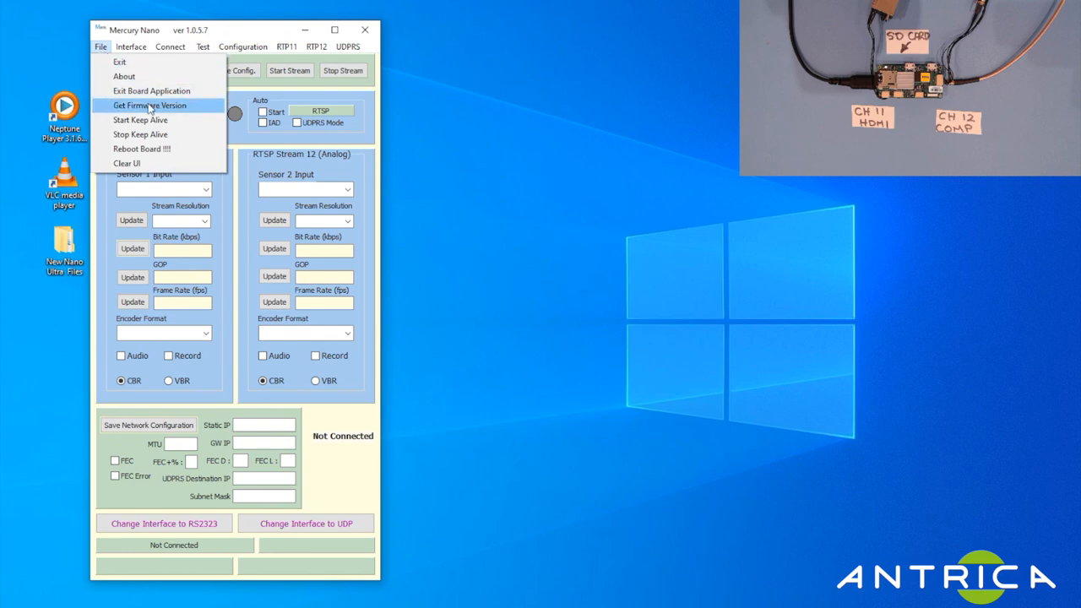
mouse_move(152, 91)
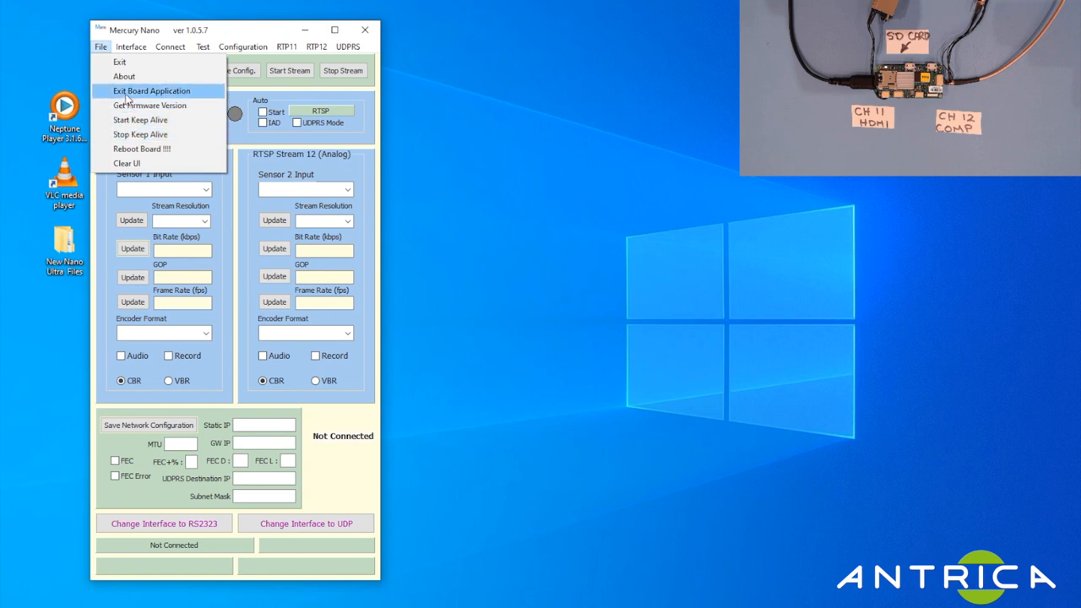
mouse_move(152, 91)
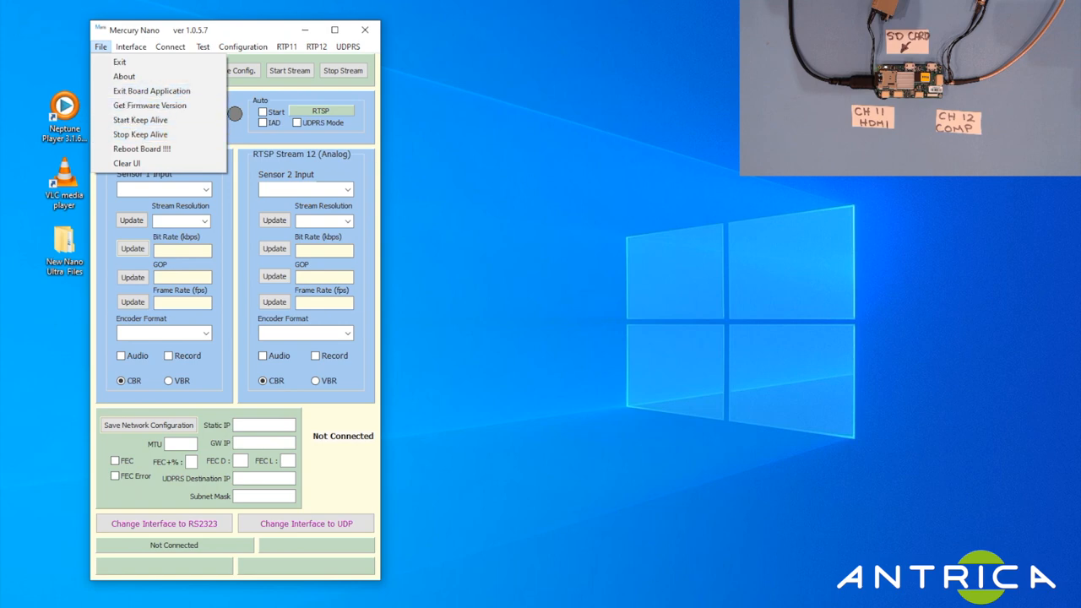
click(100, 47)
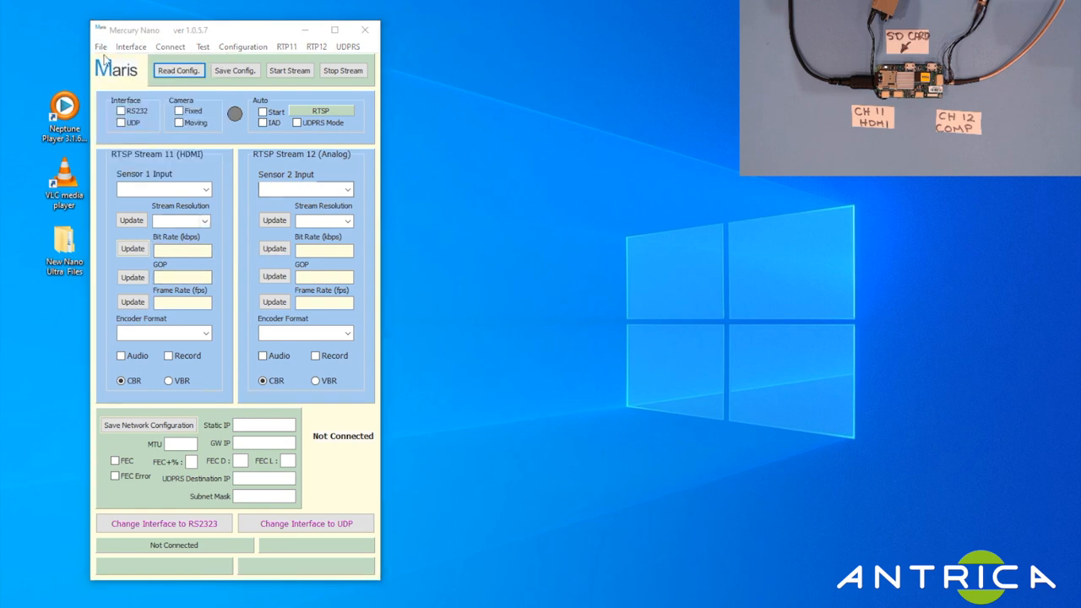
click(101, 47)
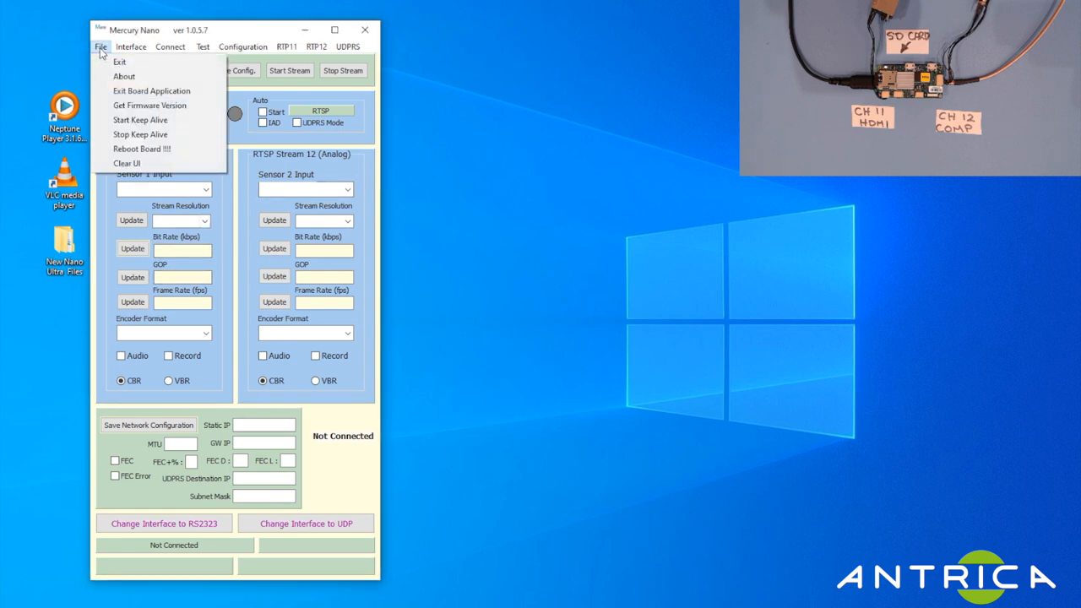
click(130, 47)
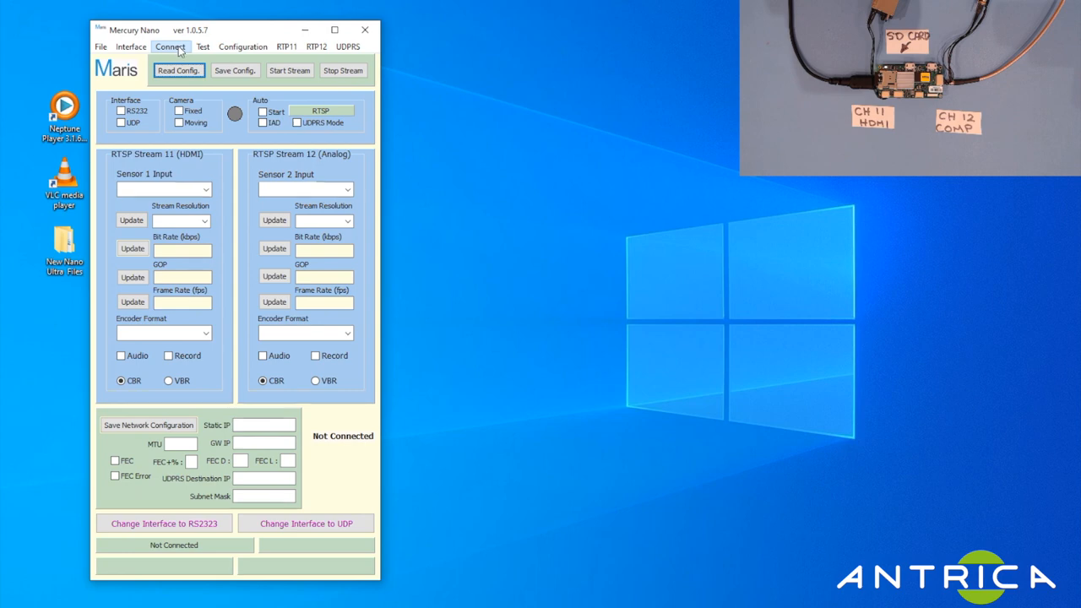
click(202, 48)
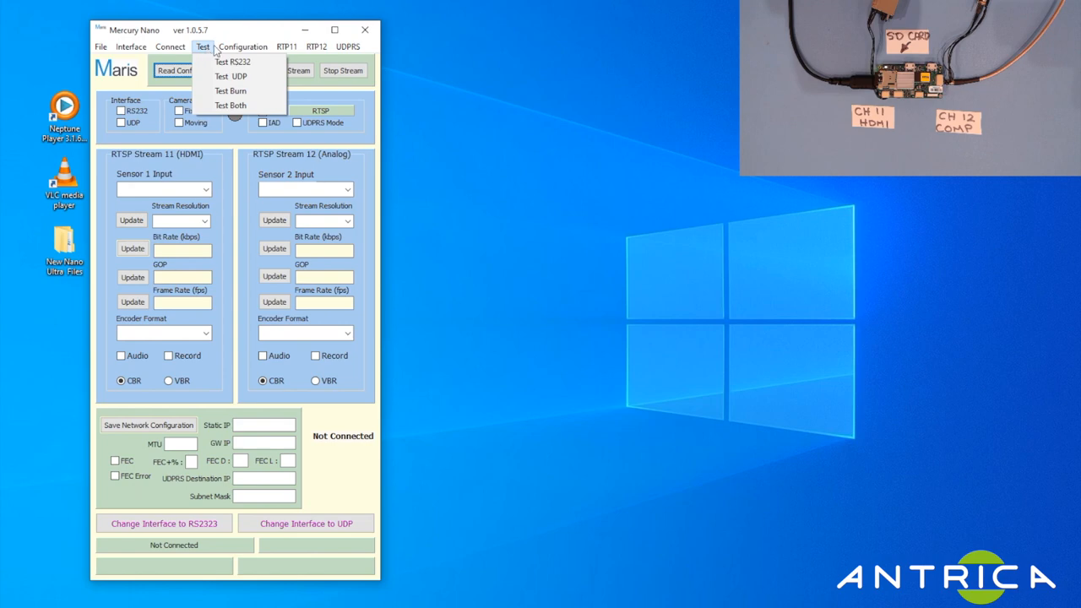
mouse_move(230, 91)
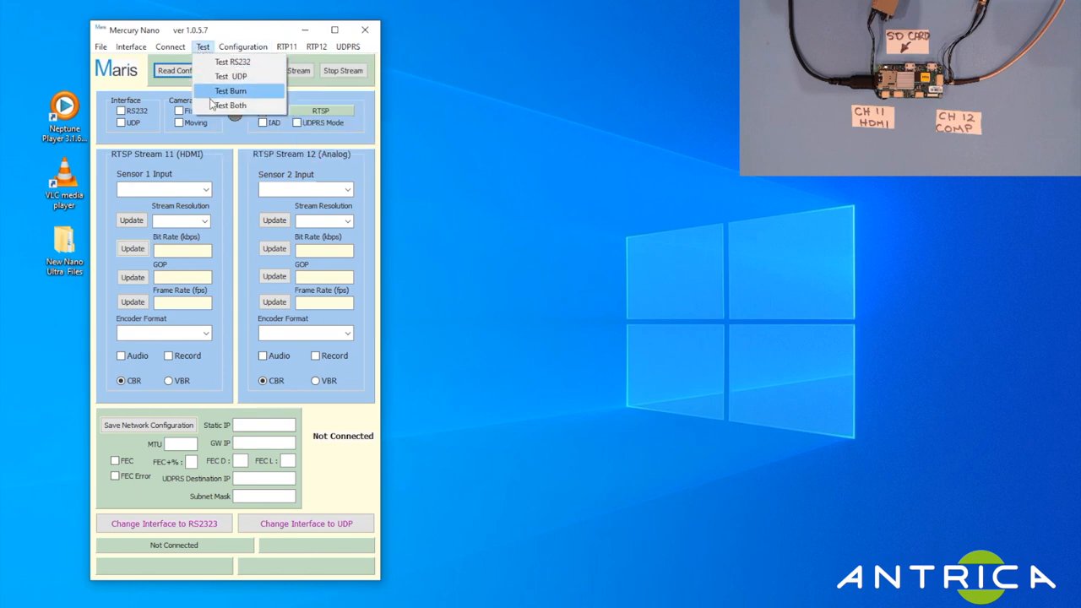
click(243, 47)
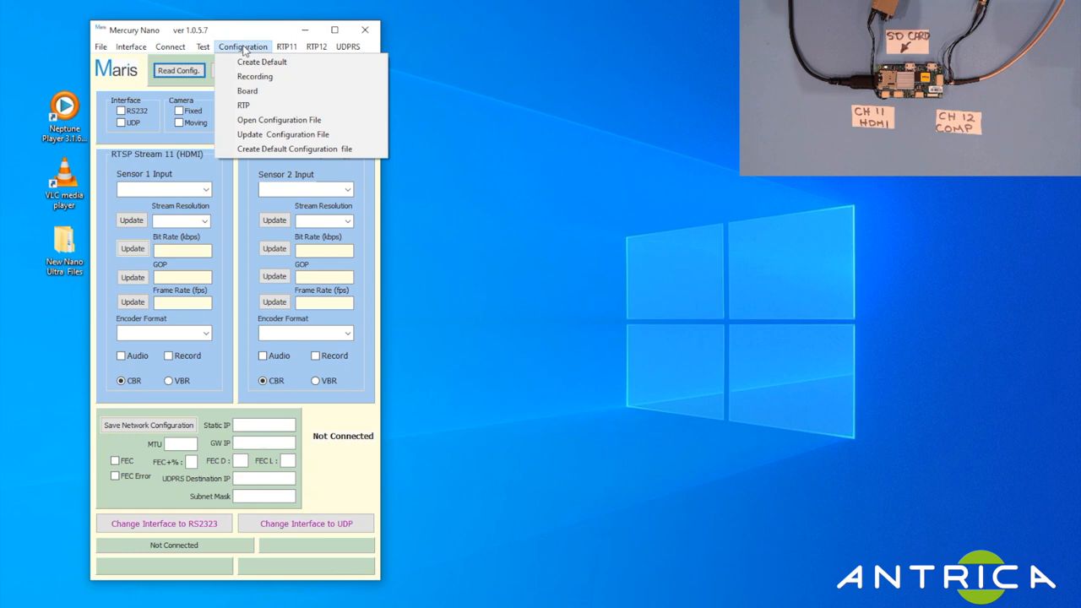
mouse_move(246, 91)
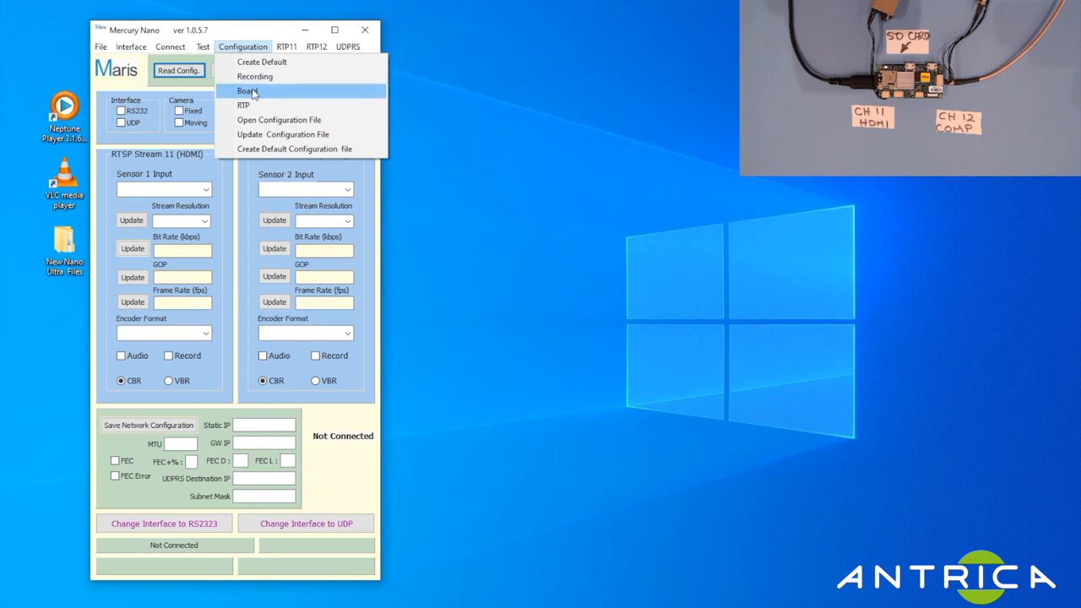
mouse_move(253, 76)
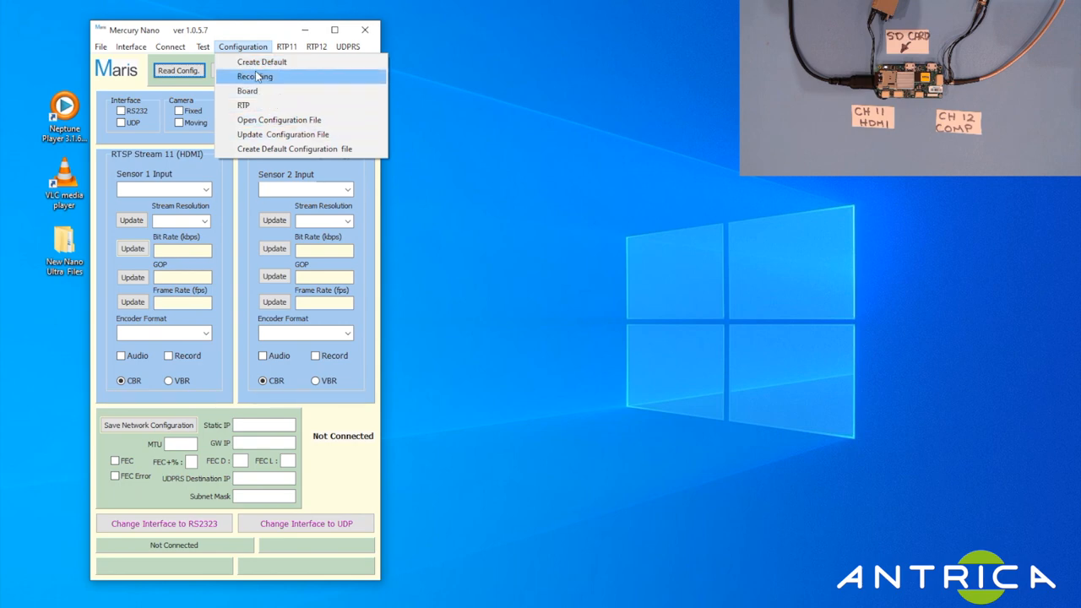
click(287, 47)
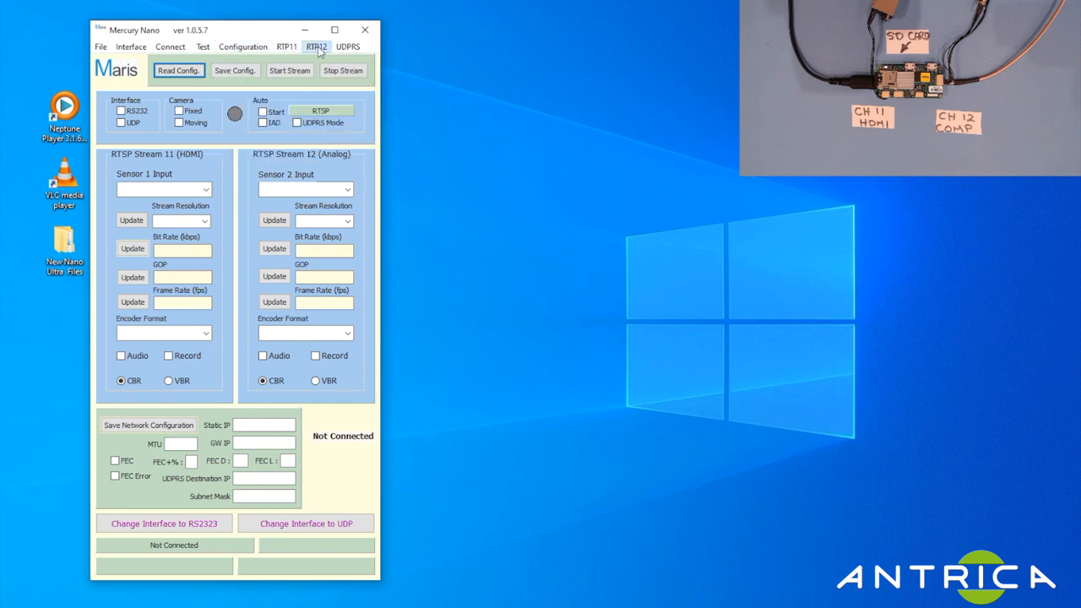
click(286, 47)
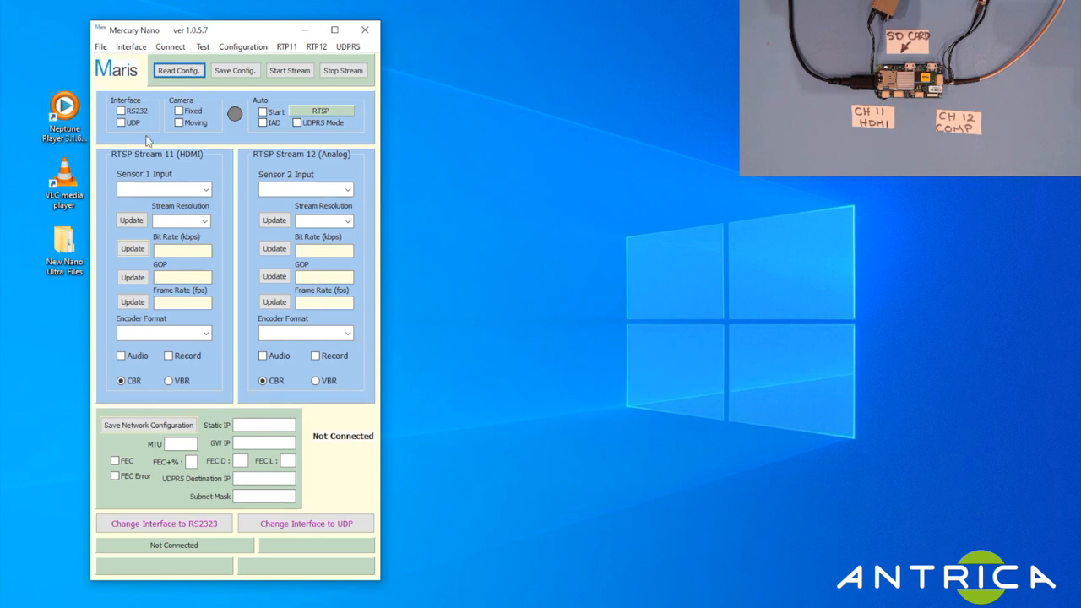
mouse_move(534, 257)
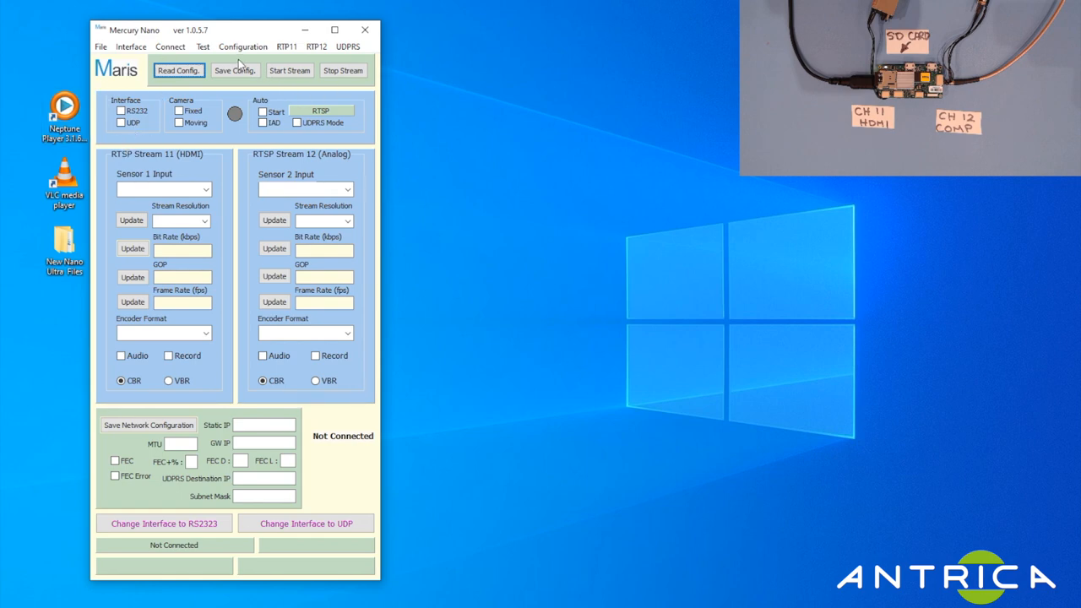
click(131, 47)
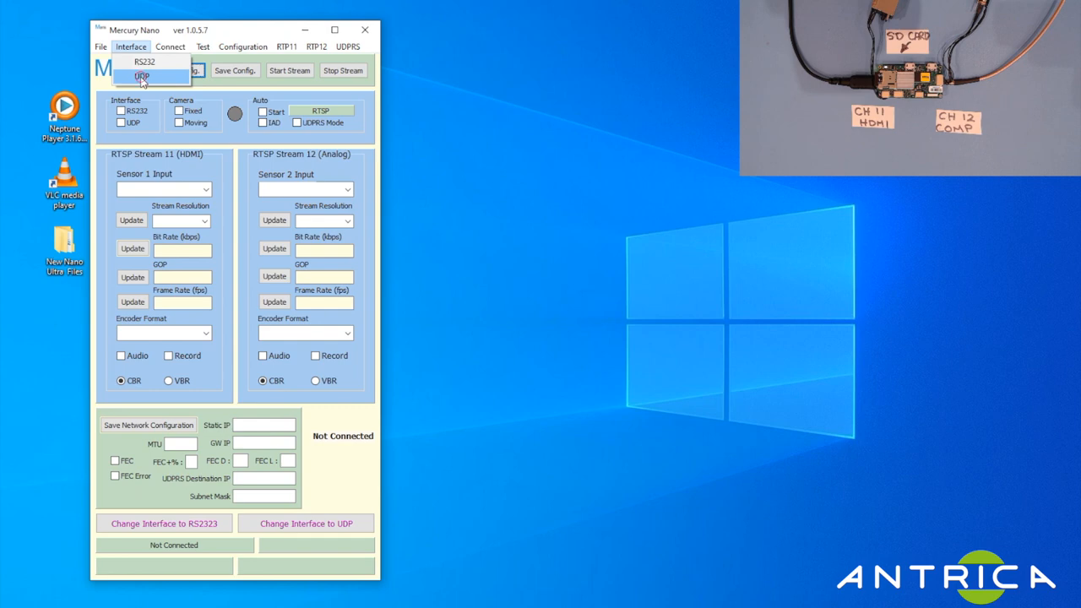
click(142, 78)
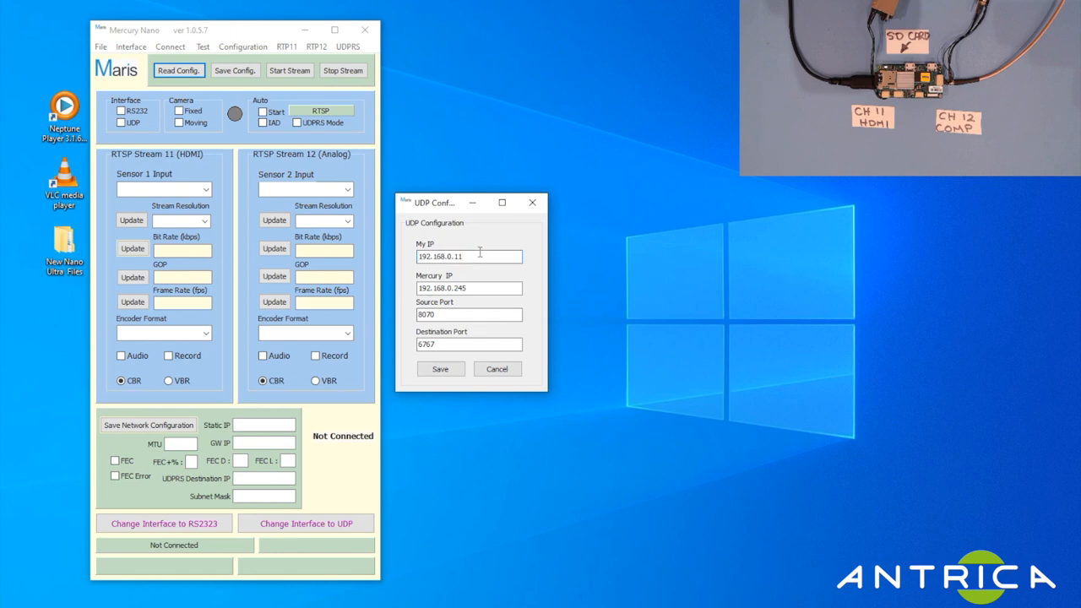
click(469, 257)
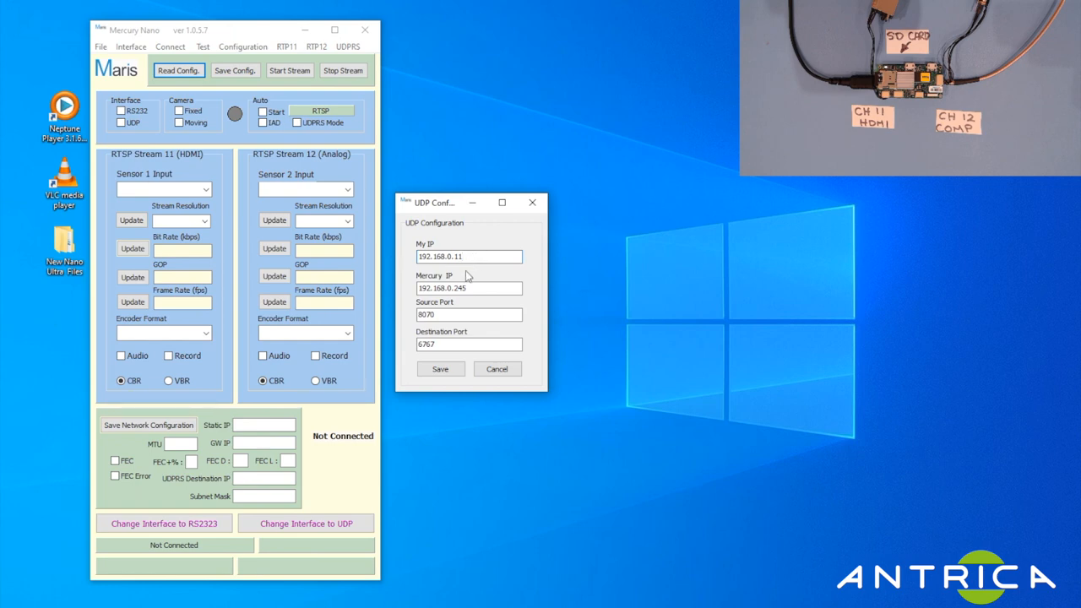
click(470, 287)
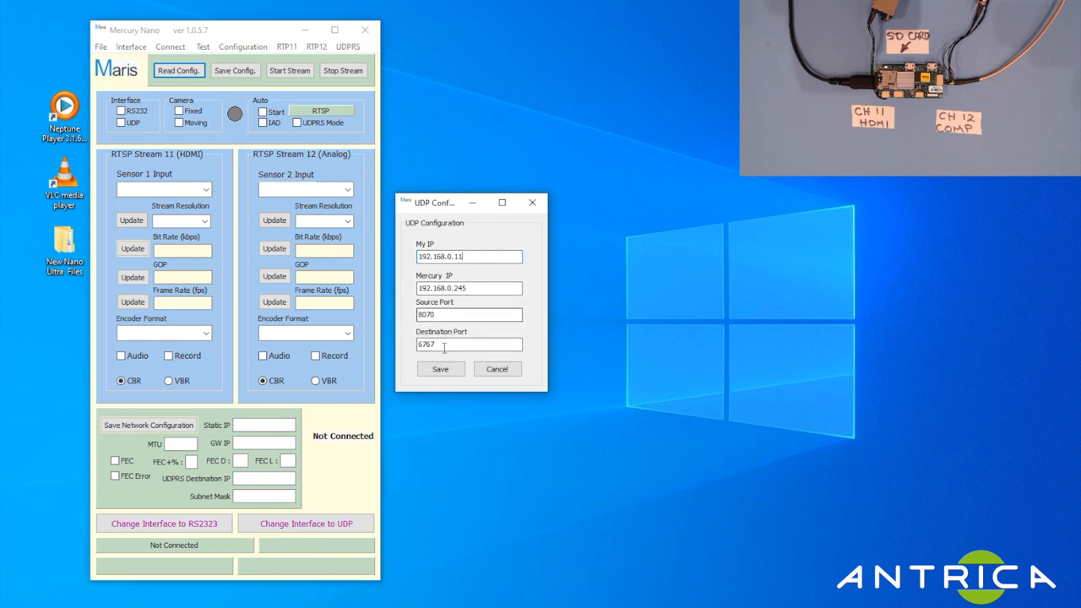
click(439, 368)
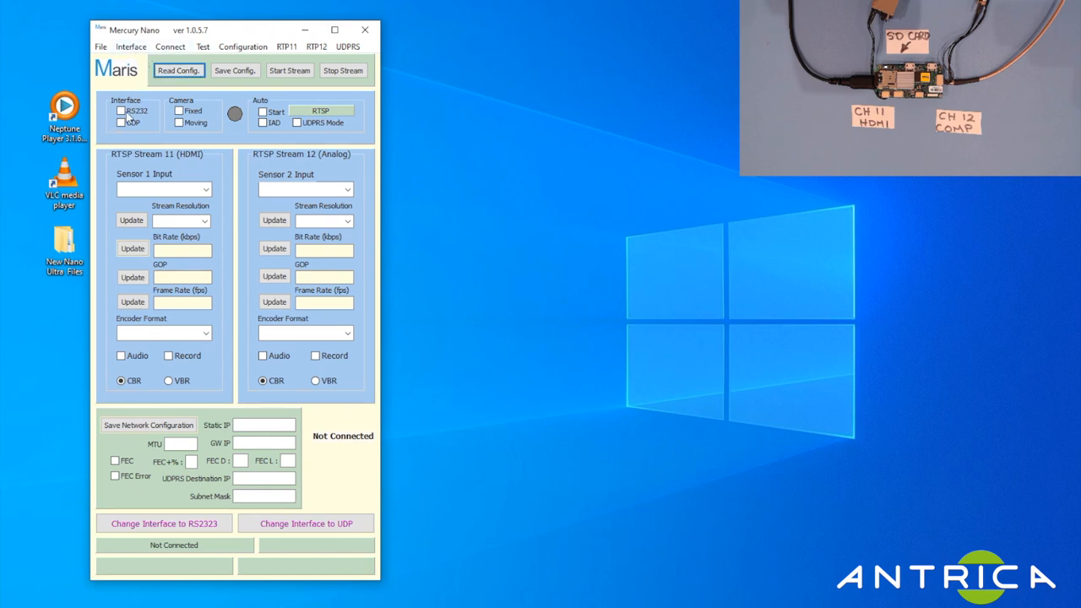
Connect Mercury Control to the Mercury Nano board over UDP until it reports Connected.
click(122, 122)
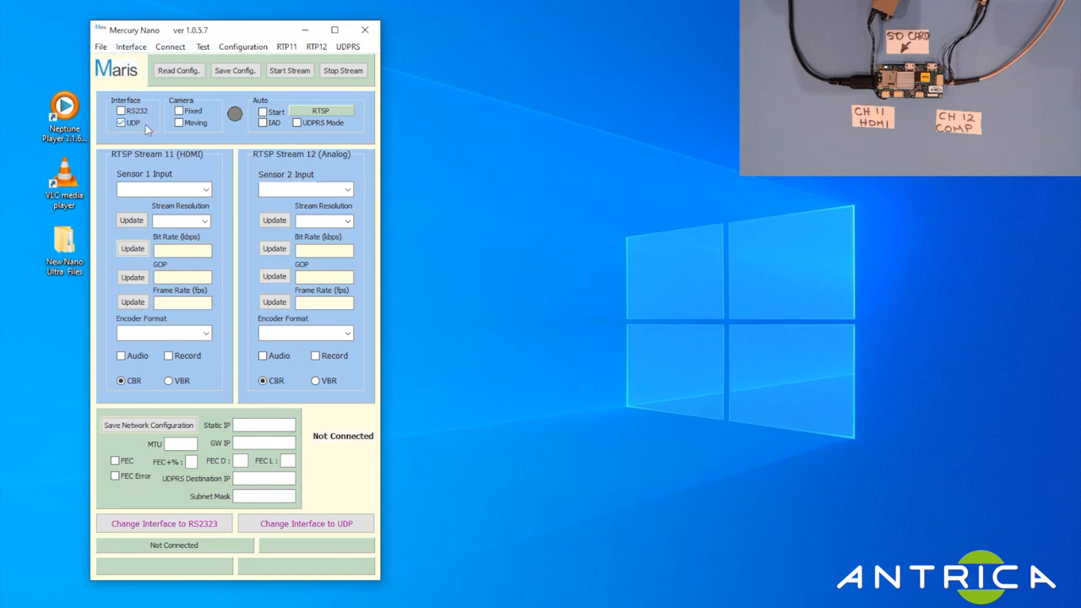
mouse_move(177, 59)
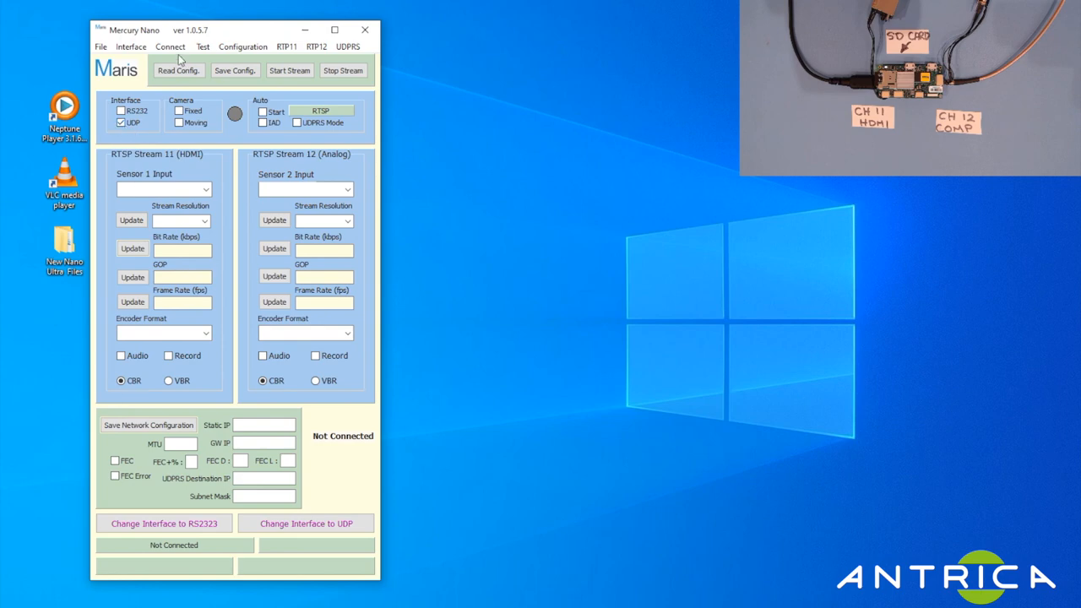
click(171, 47)
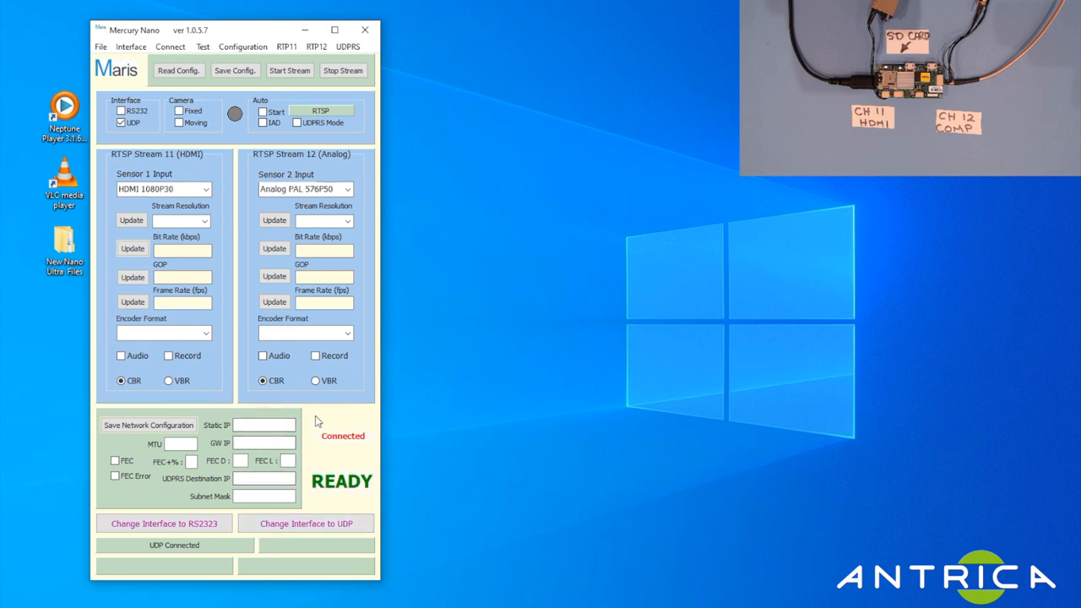
mouse_move(355, 447)
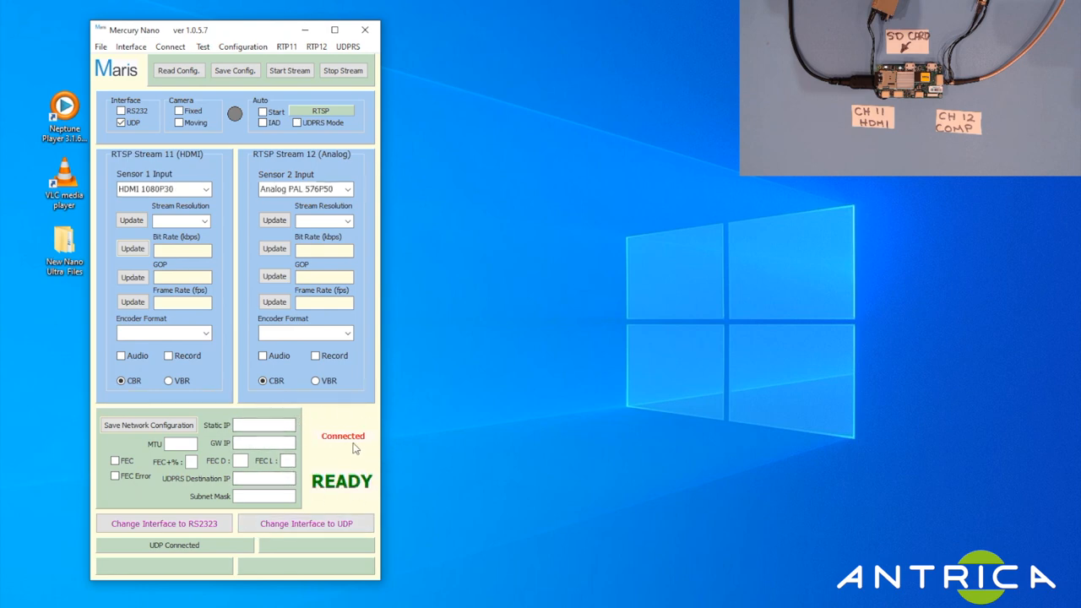
mouse_move(363, 491)
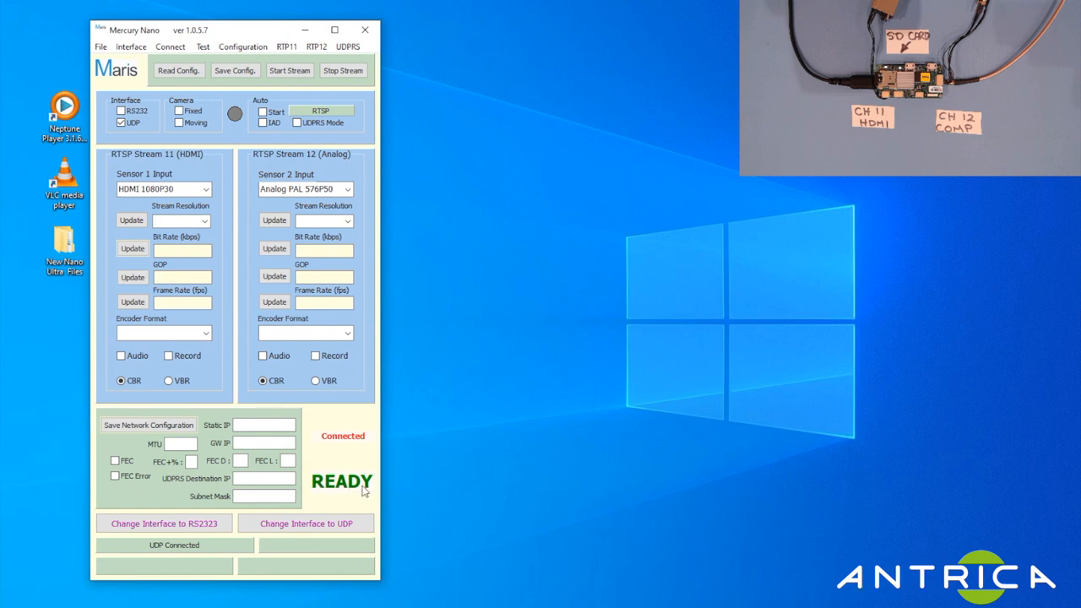
mouse_move(365, 429)
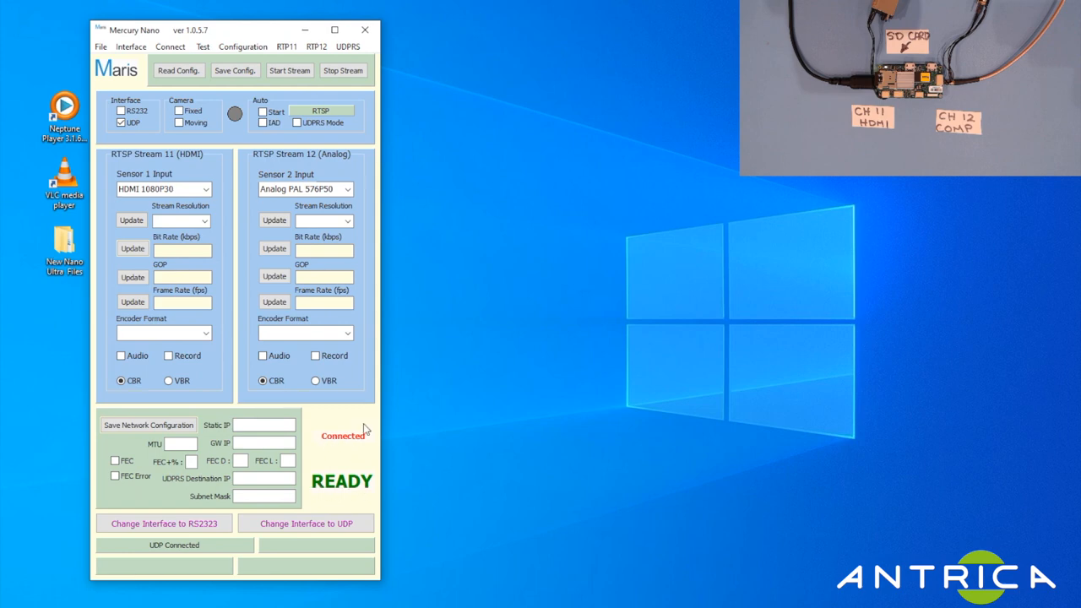
mouse_move(347, 476)
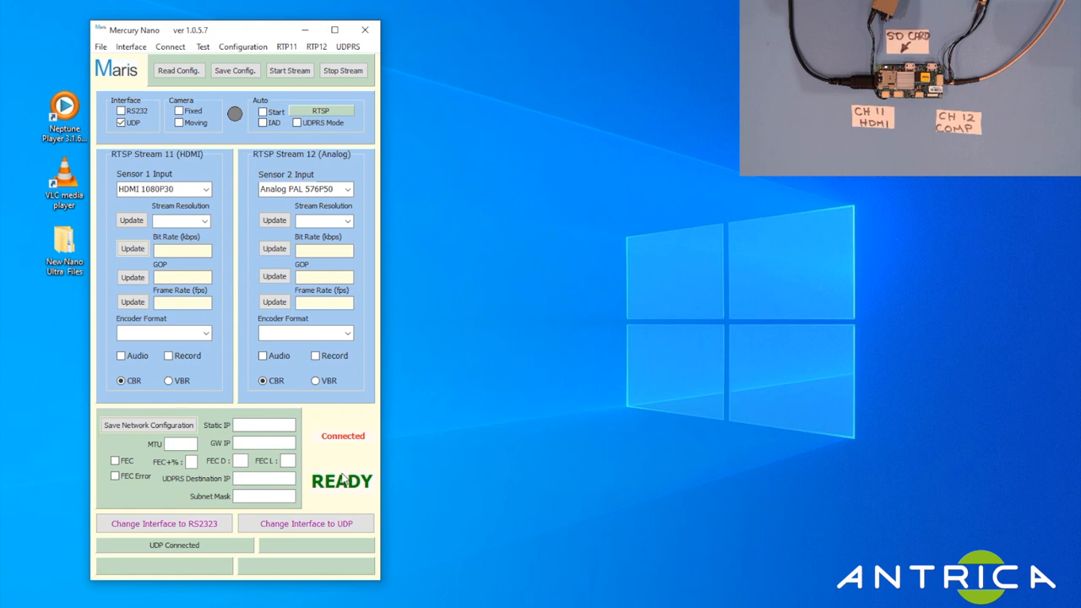
mouse_move(341, 486)
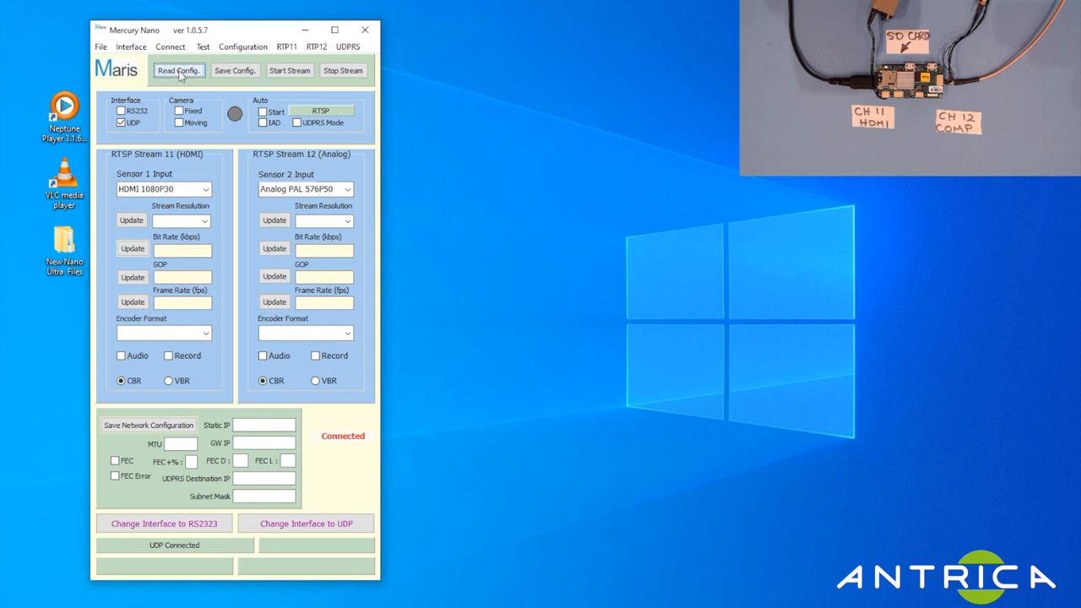
Read the board's configuration so both RTSP stream panels and network fields populate.
click(178, 71)
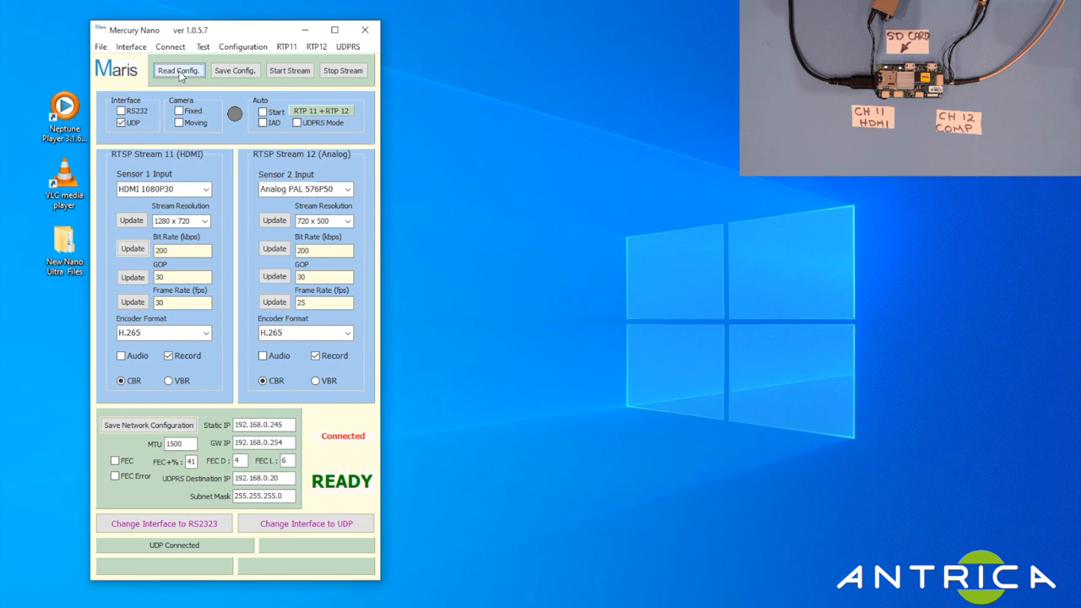
click(179, 71)
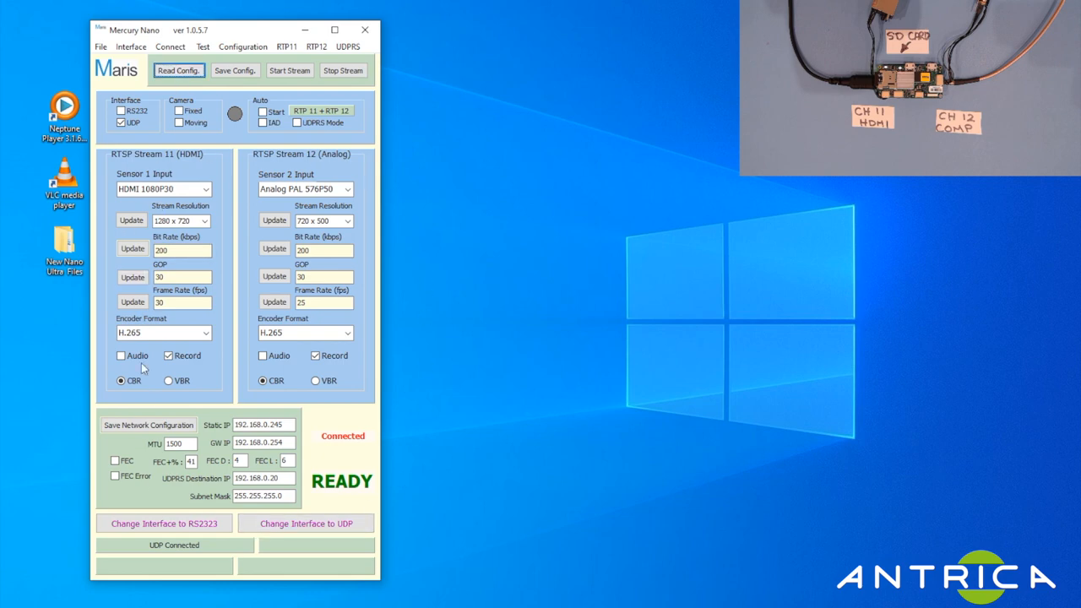
mouse_move(233, 373)
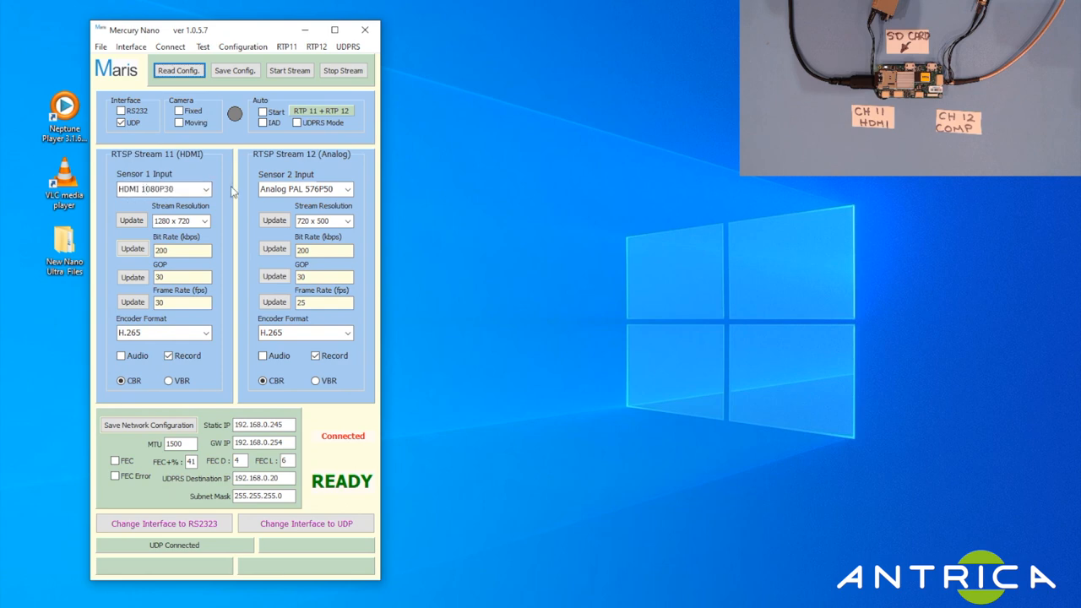
mouse_move(127, 184)
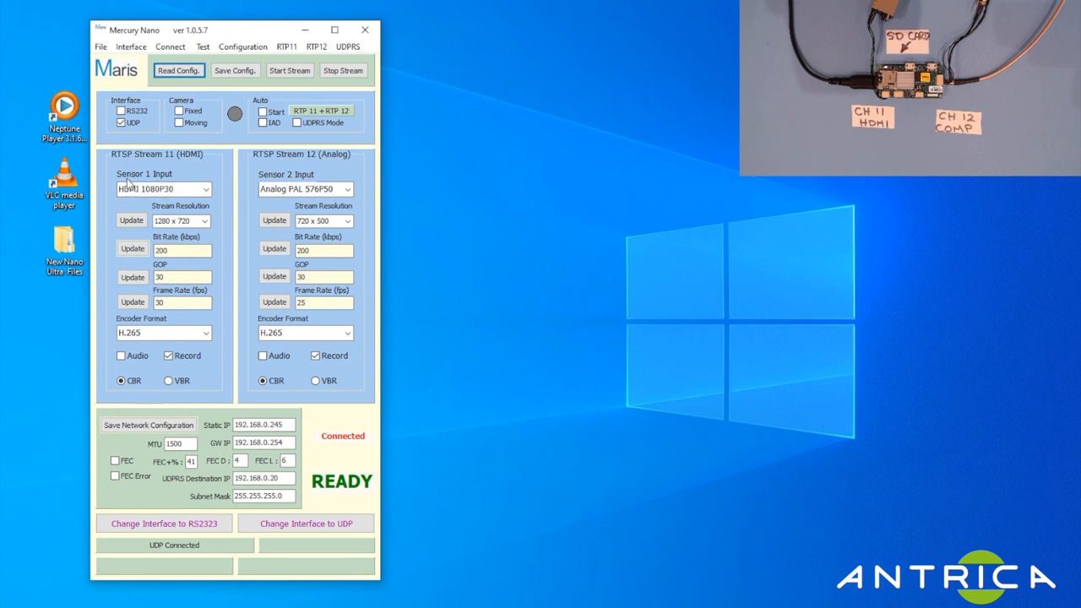
mouse_move(189, 162)
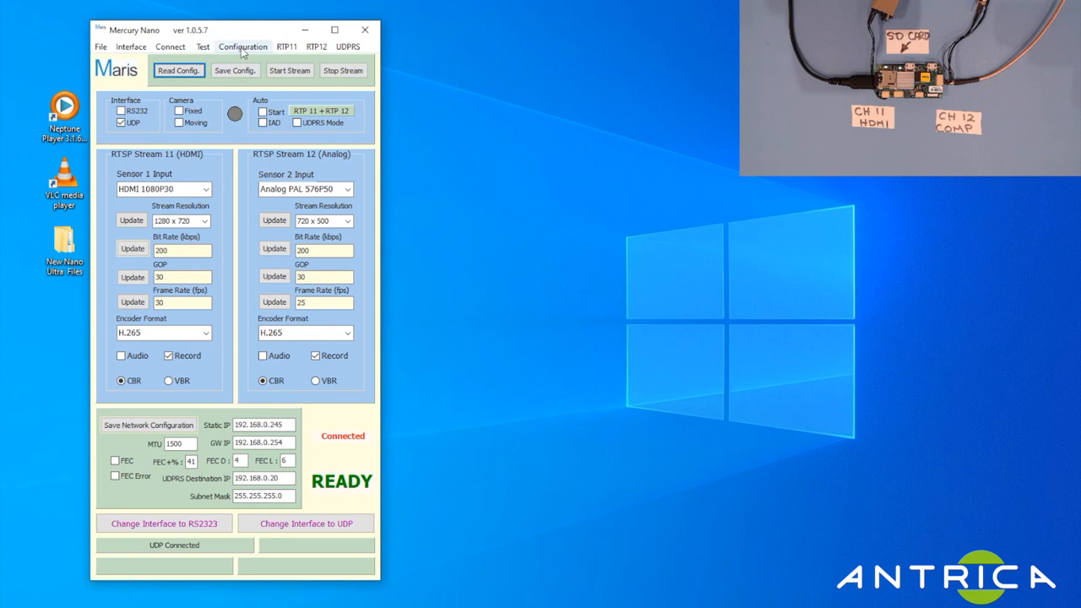
click(243, 48)
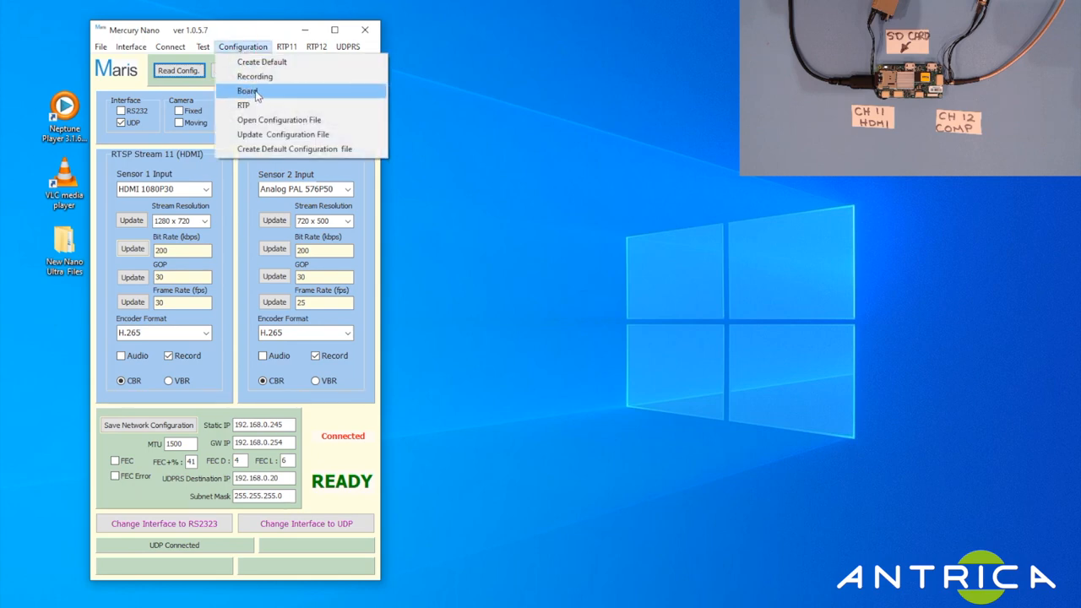
click(247, 91)
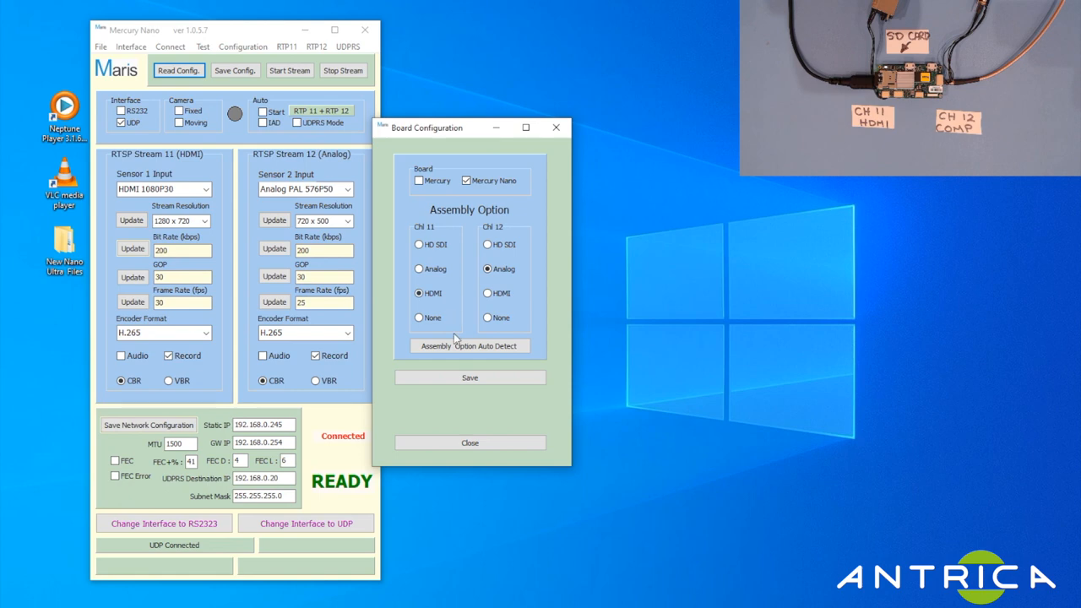
click(469, 344)
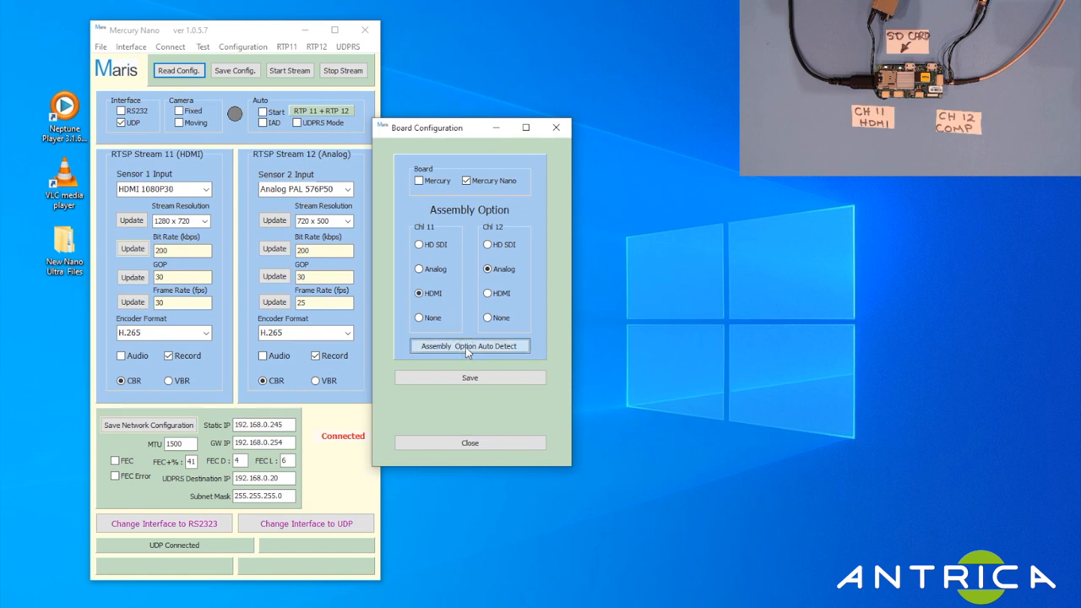
click(469, 345)
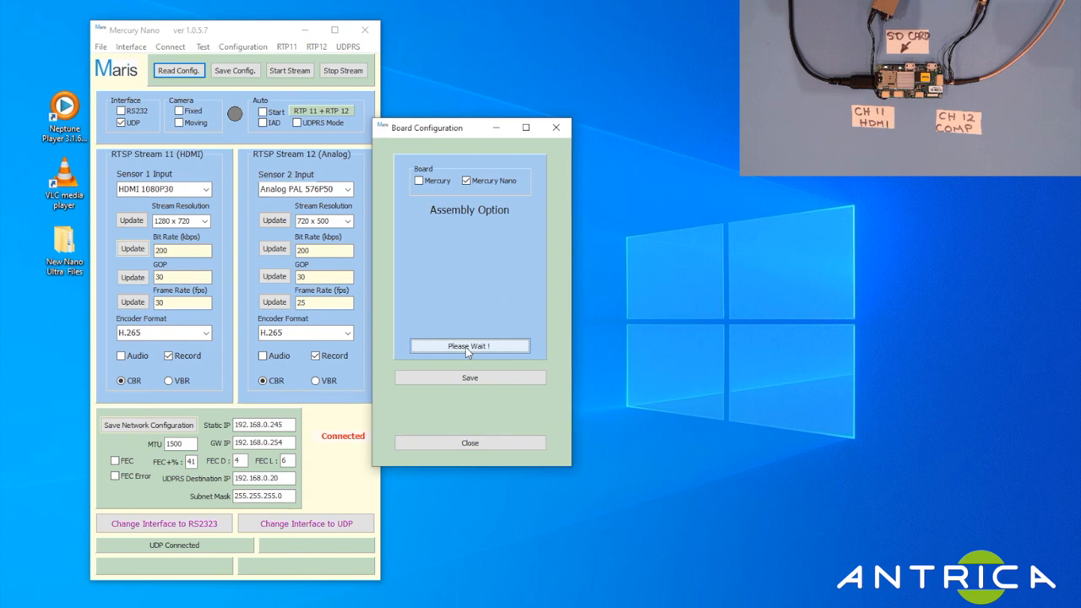
click(469, 346)
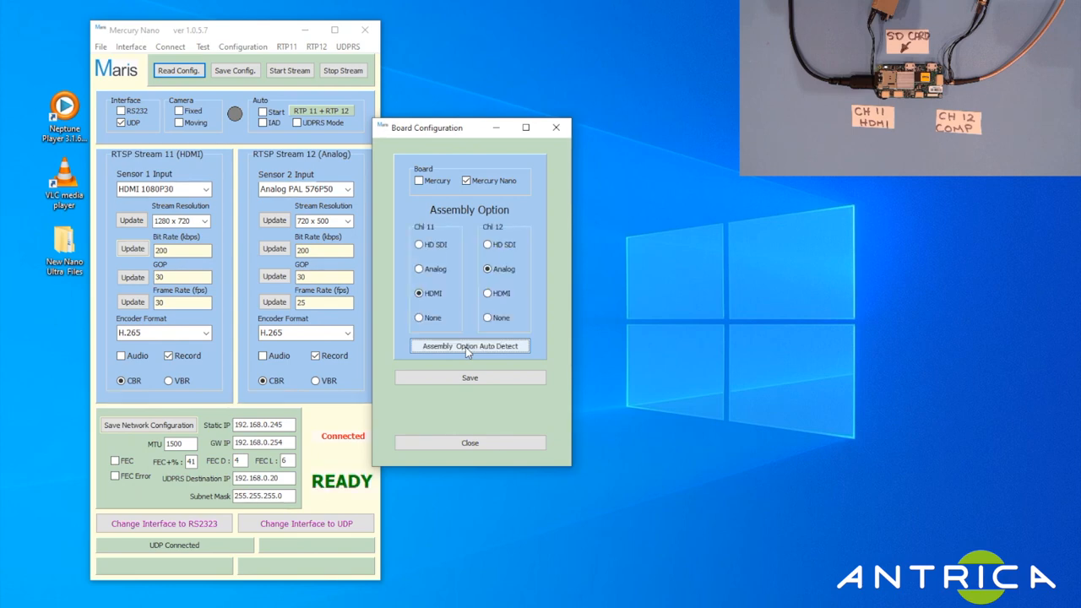
click(469, 345)
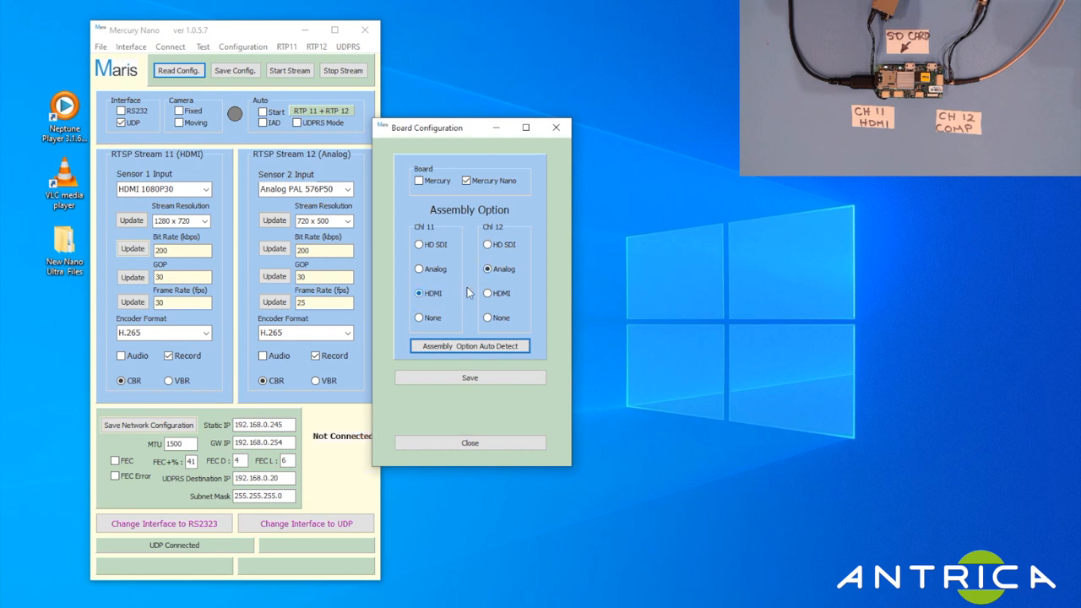
click(488, 269)
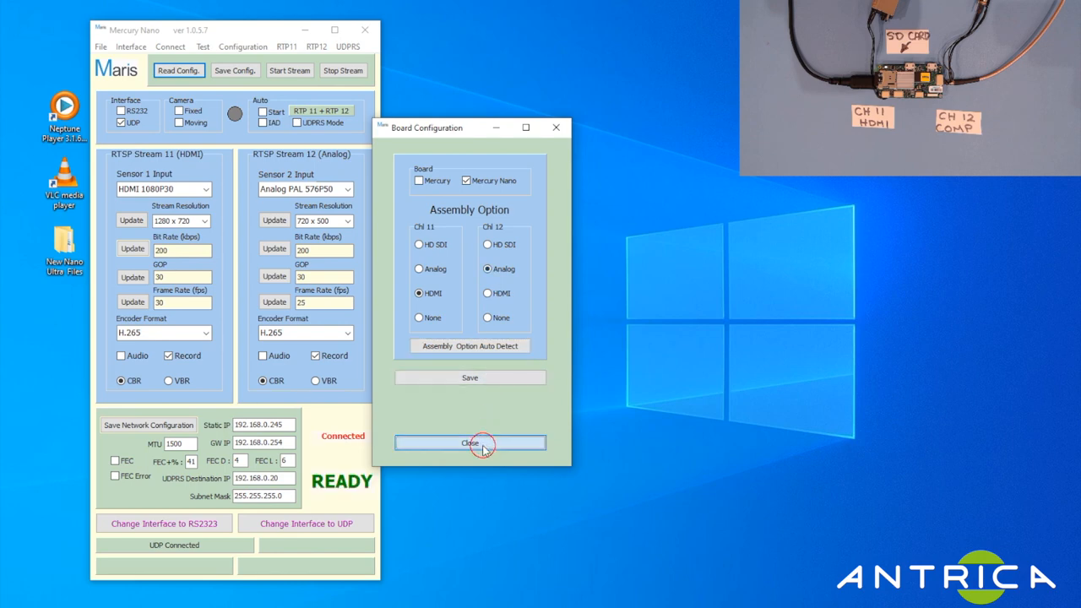
click(469, 443)
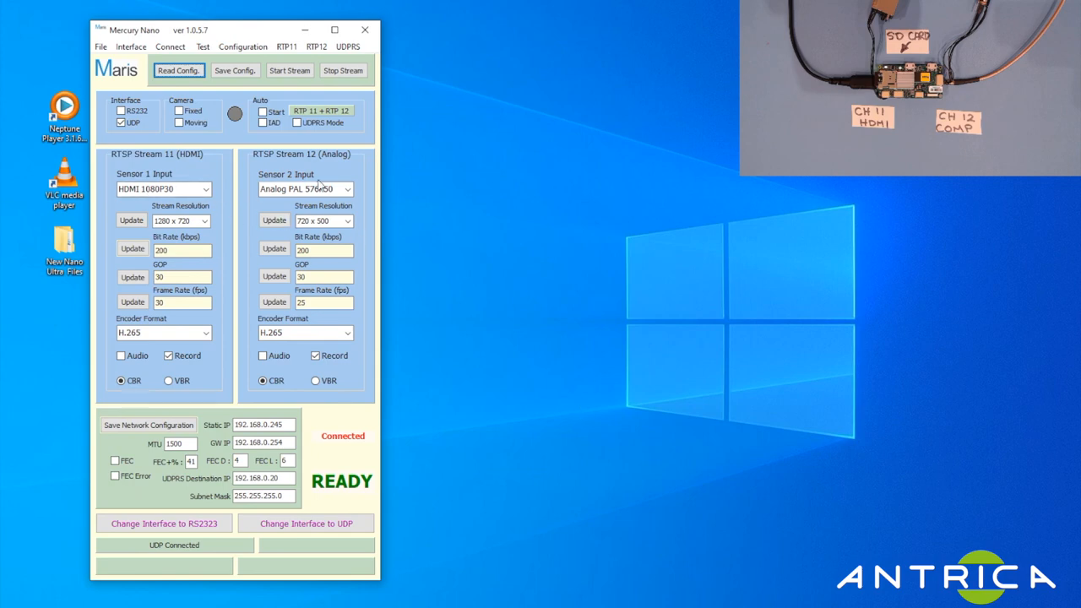
Try No Sensor, HDMI 720P60 and Analog NTSC 480P30 on the Sensor 1 and Sensor 2 inputs.
click(206, 189)
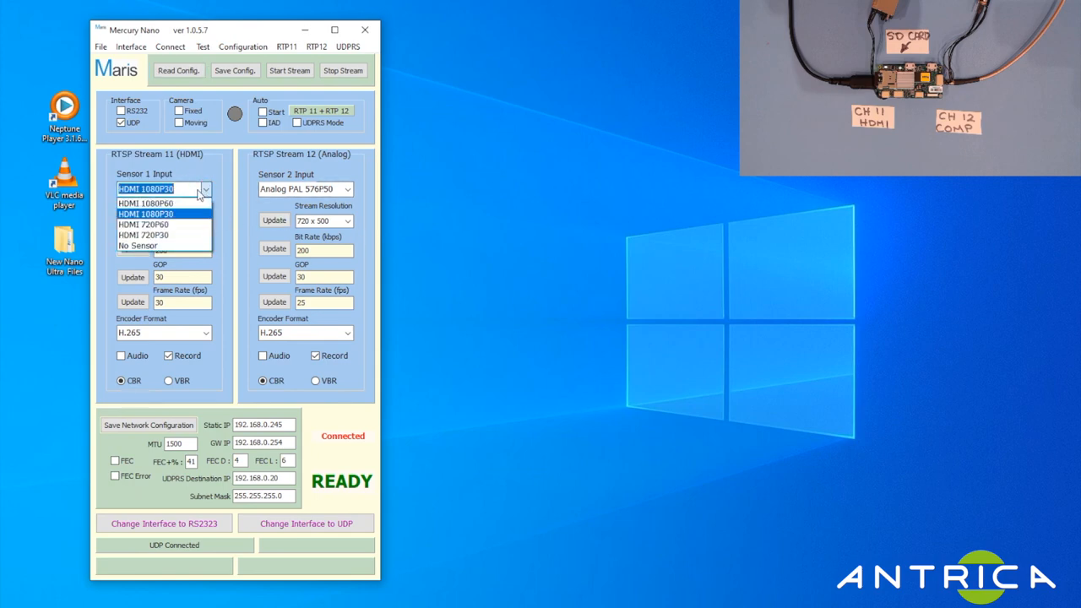
click(139, 244)
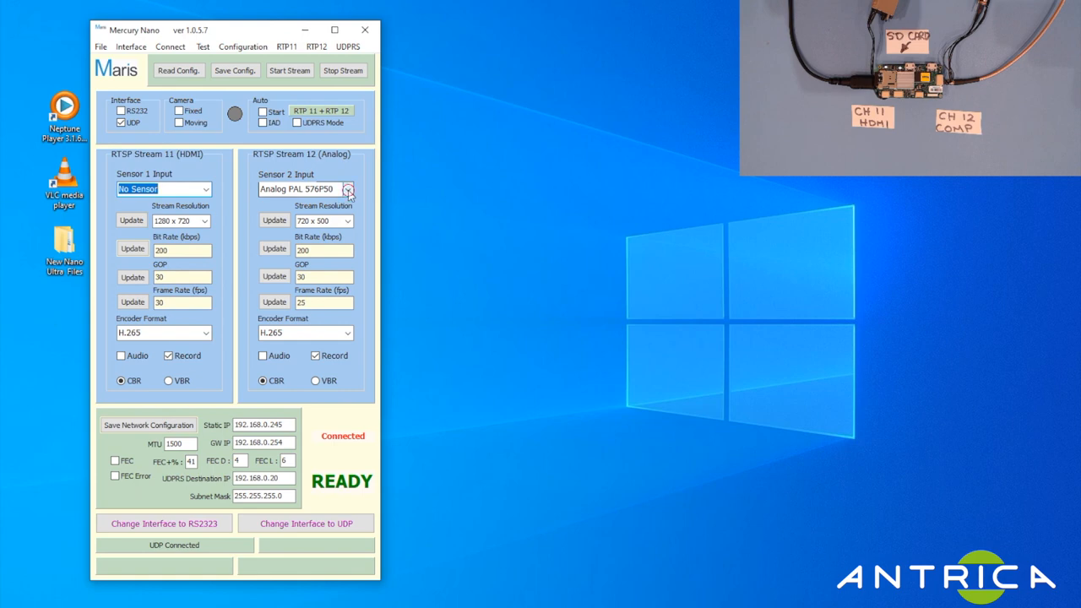
click(304, 189)
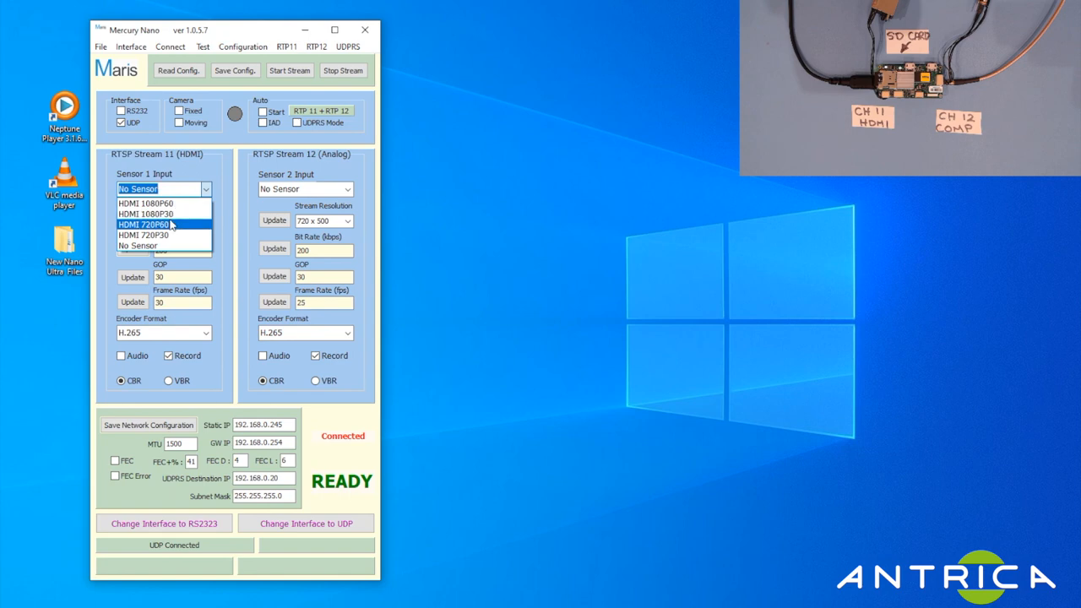
click(144, 223)
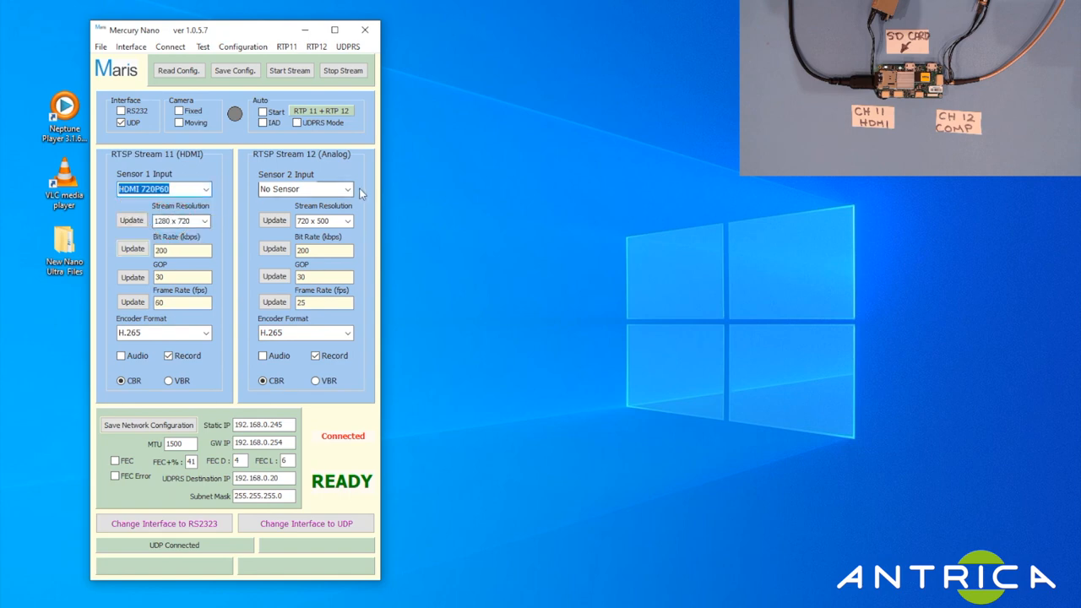
click(306, 189)
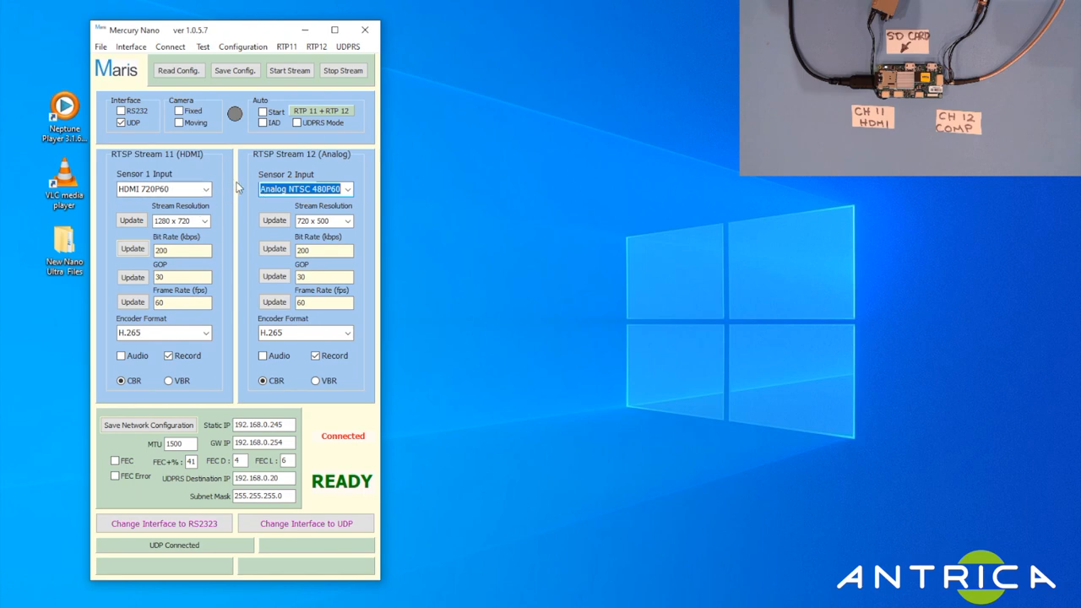
mouse_move(270, 139)
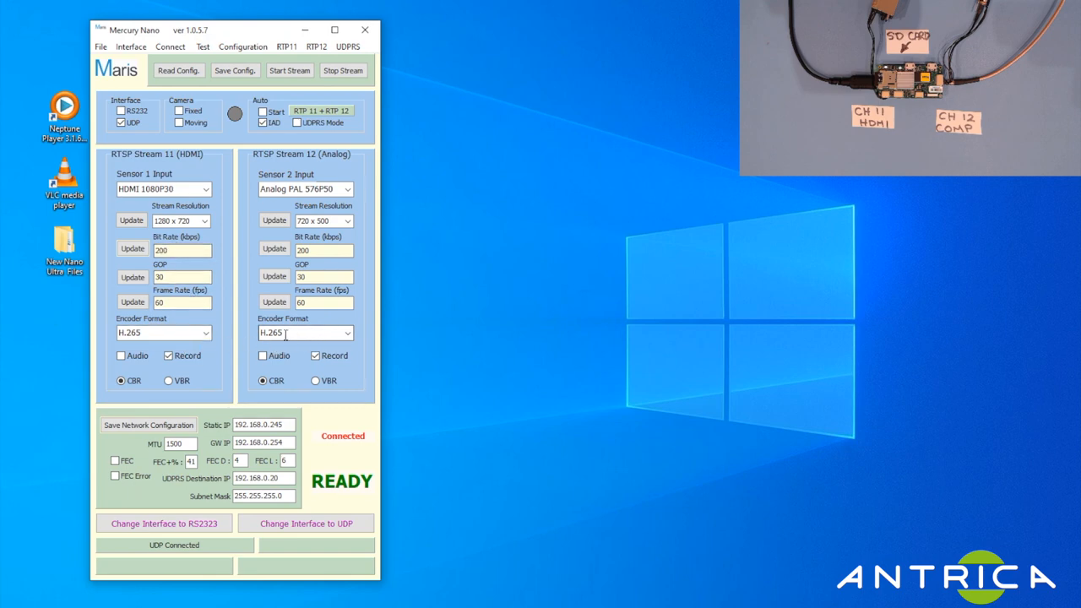
click(169, 354)
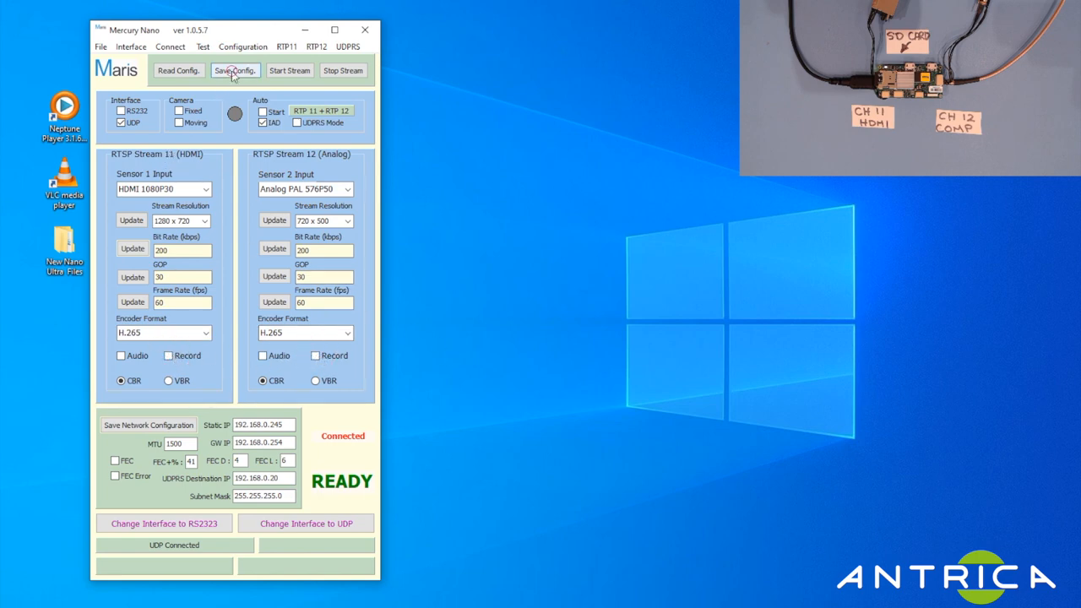
click(234, 71)
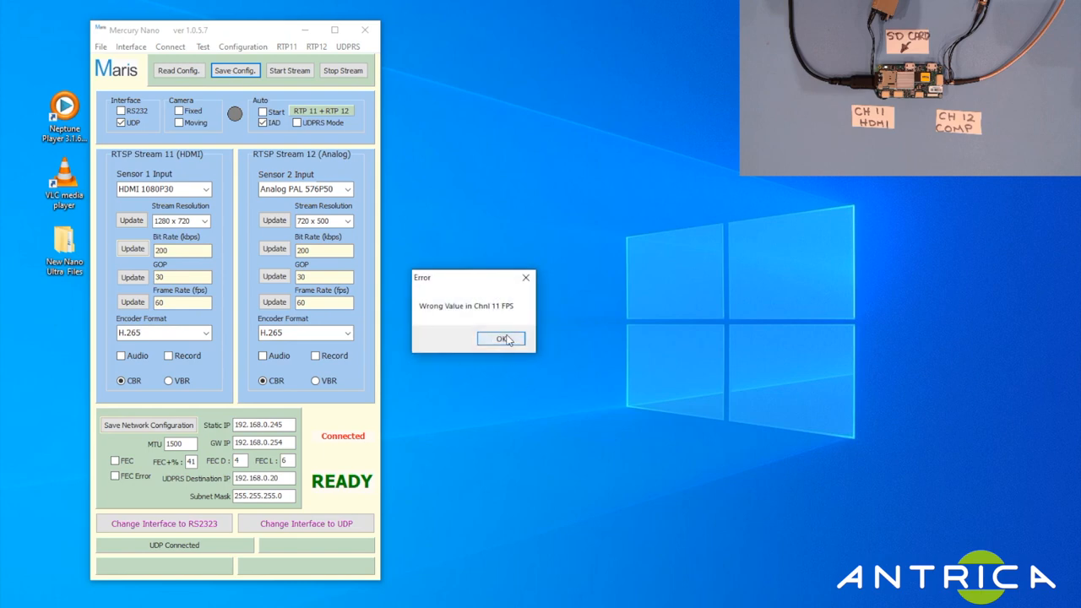
click(500, 338)
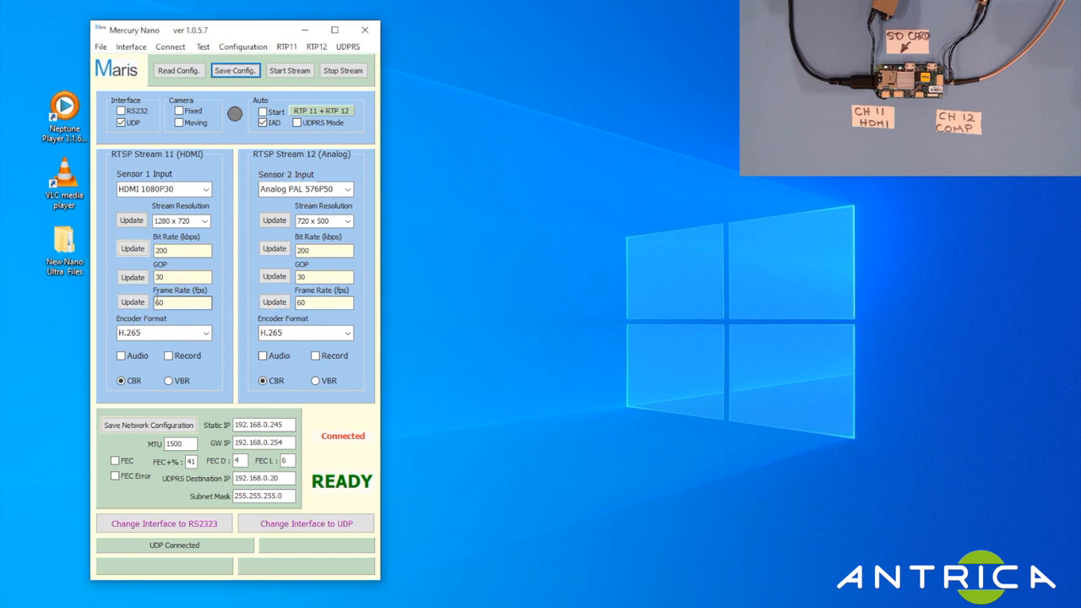
click(273, 302)
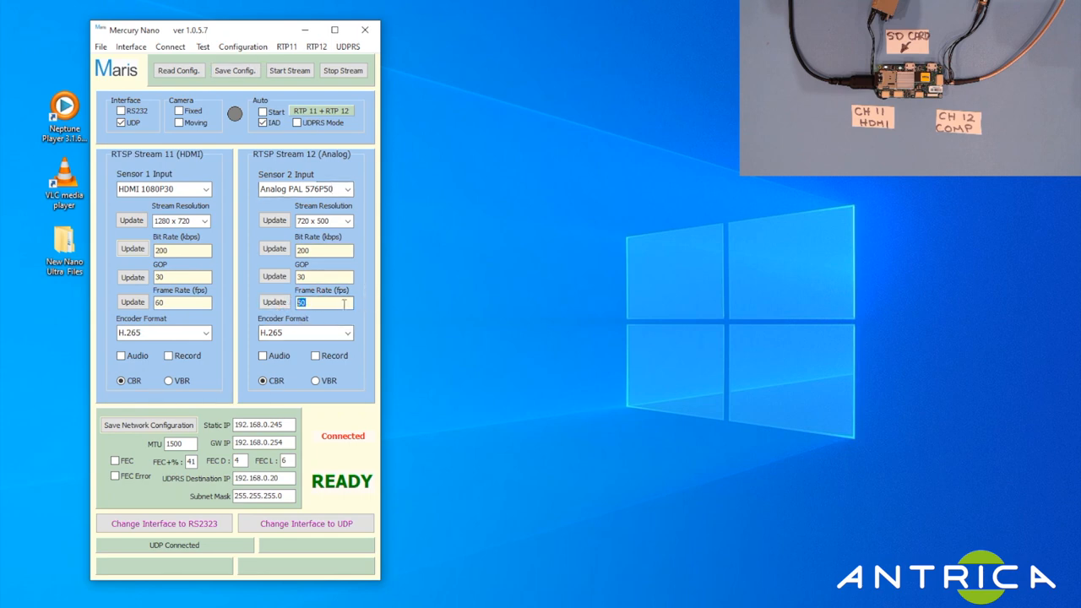
text(2)
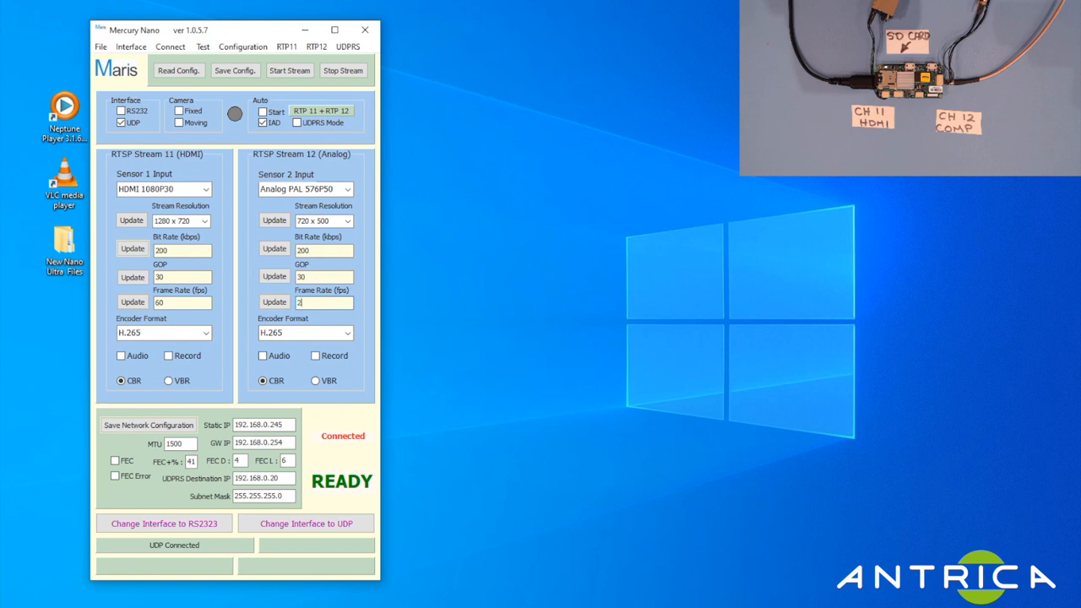
text(5)
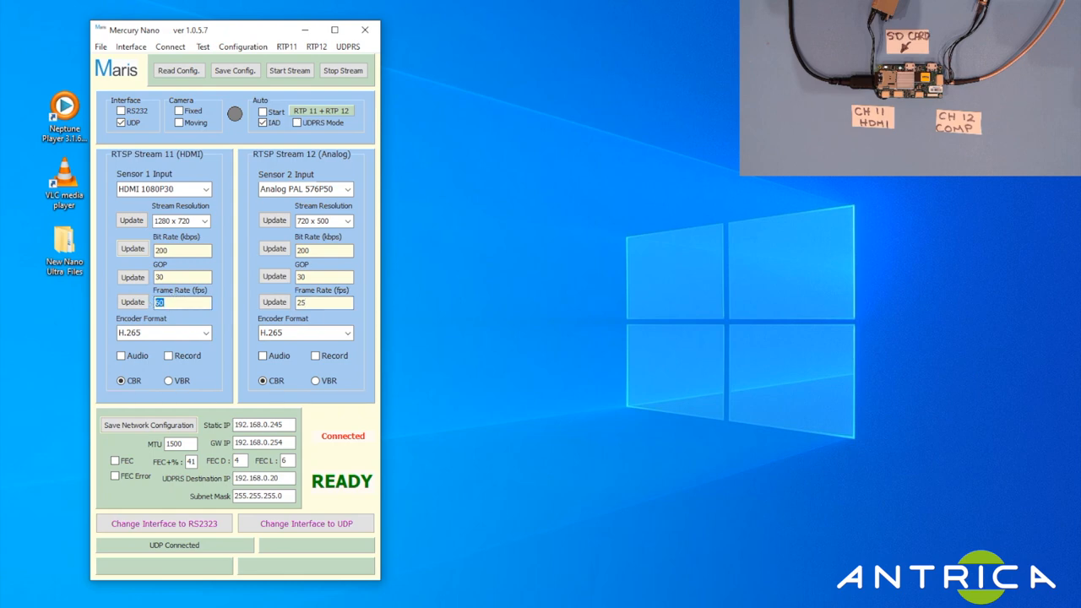
text(30)
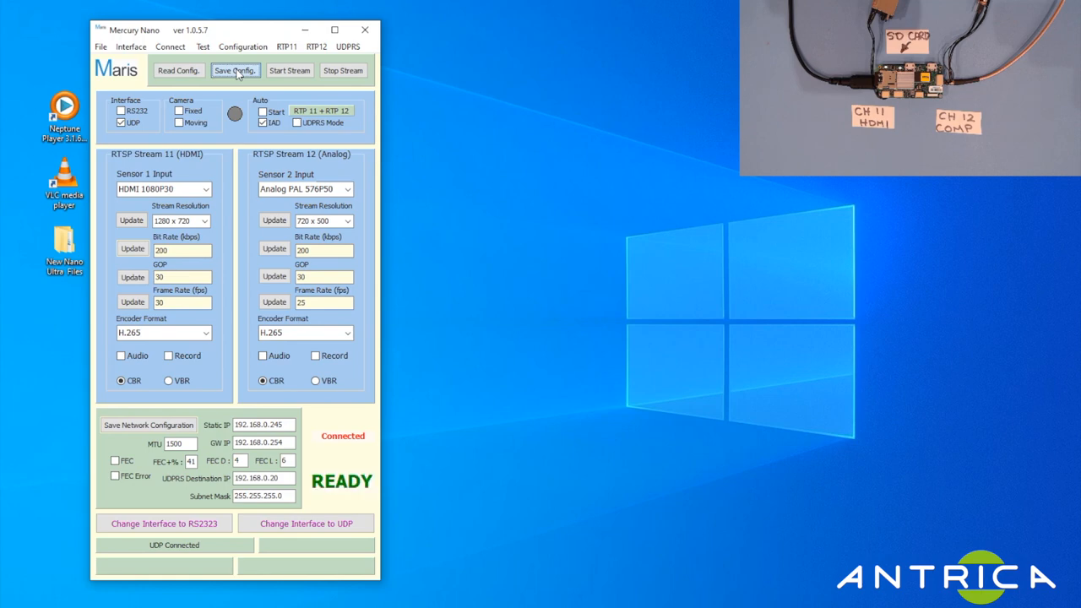
mouse_move(389, 530)
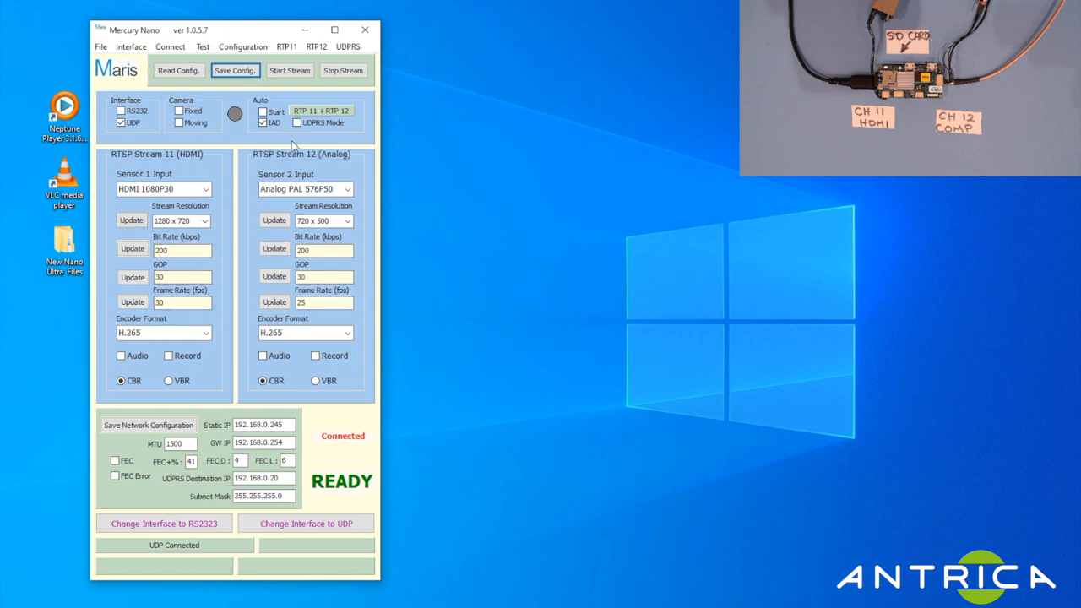
Start streaming both channels so the status turns green and reads Streaming.
click(264, 121)
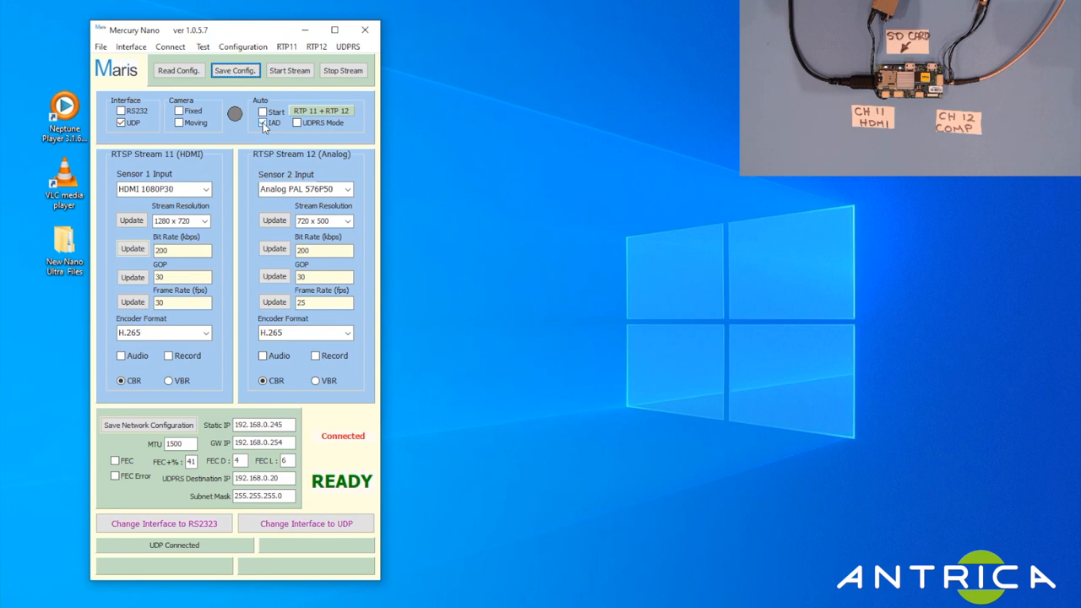
click(264, 121)
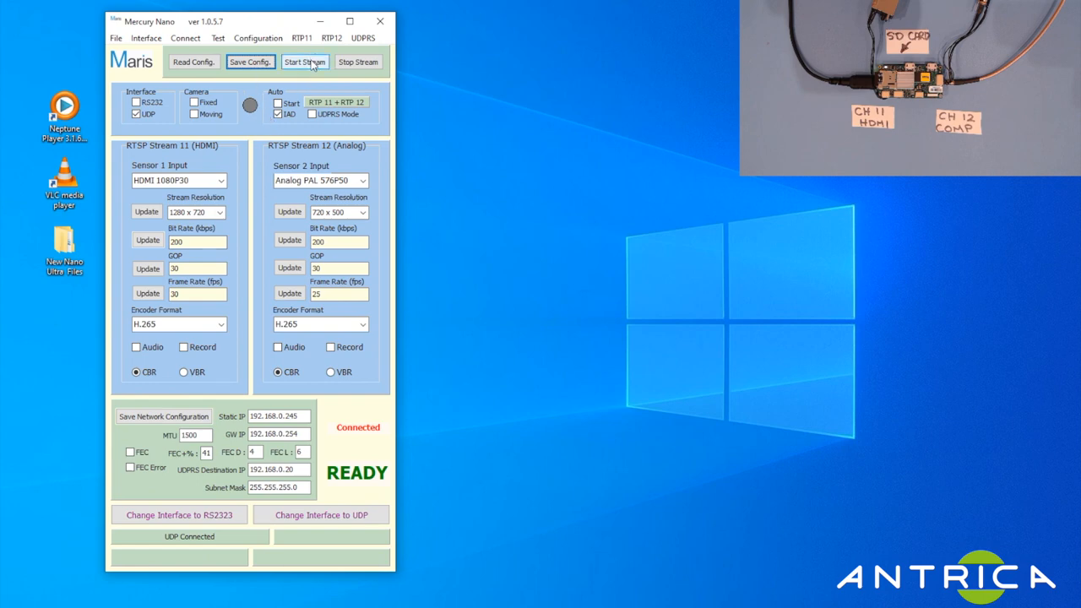
click(304, 61)
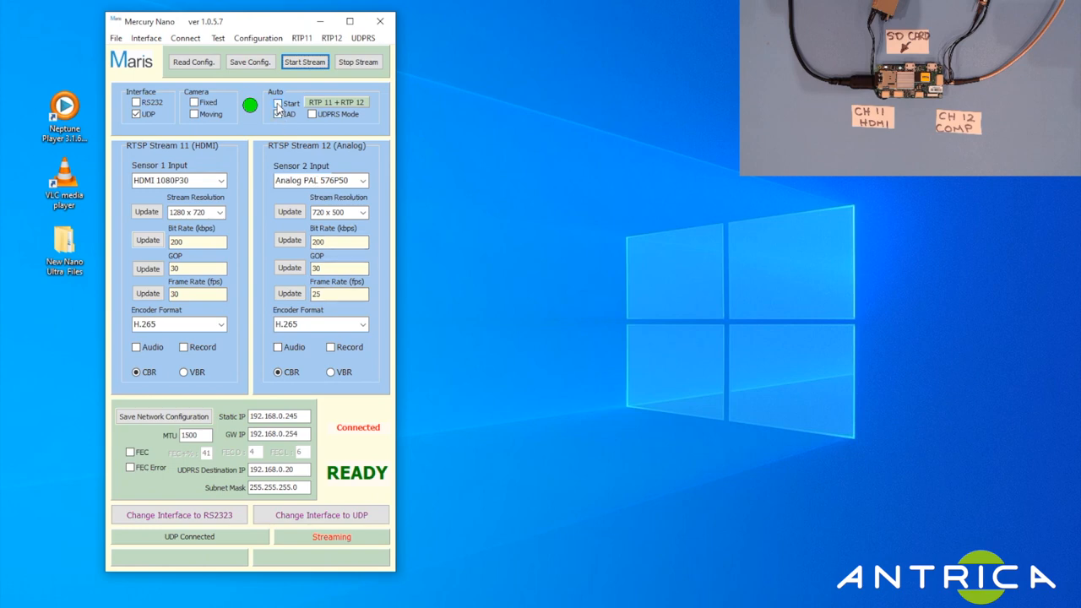
click(277, 103)
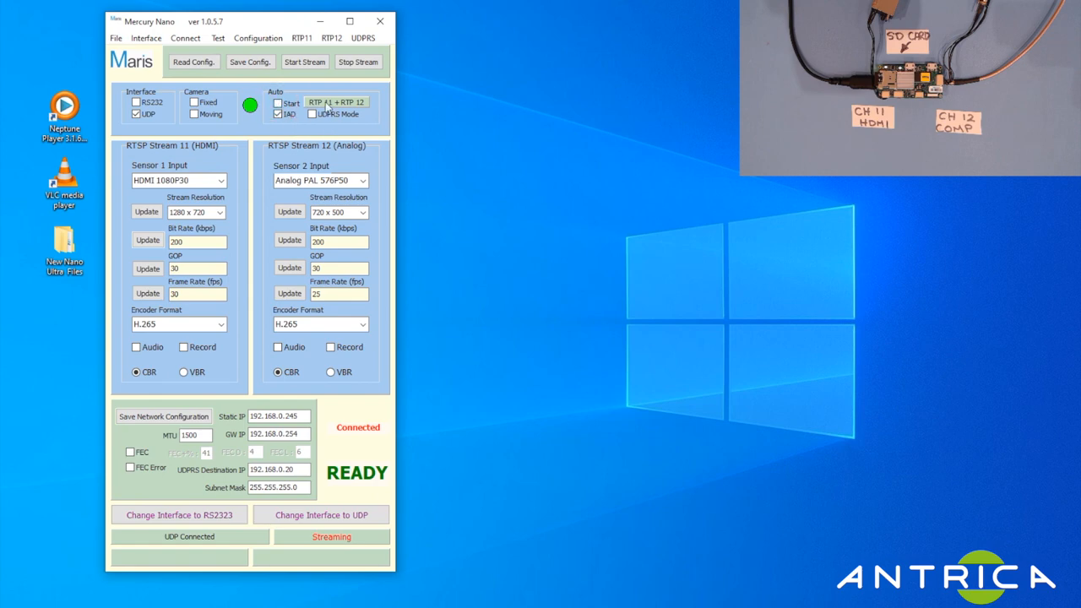
Save the configuration to the device and start streaming again.
click(358, 61)
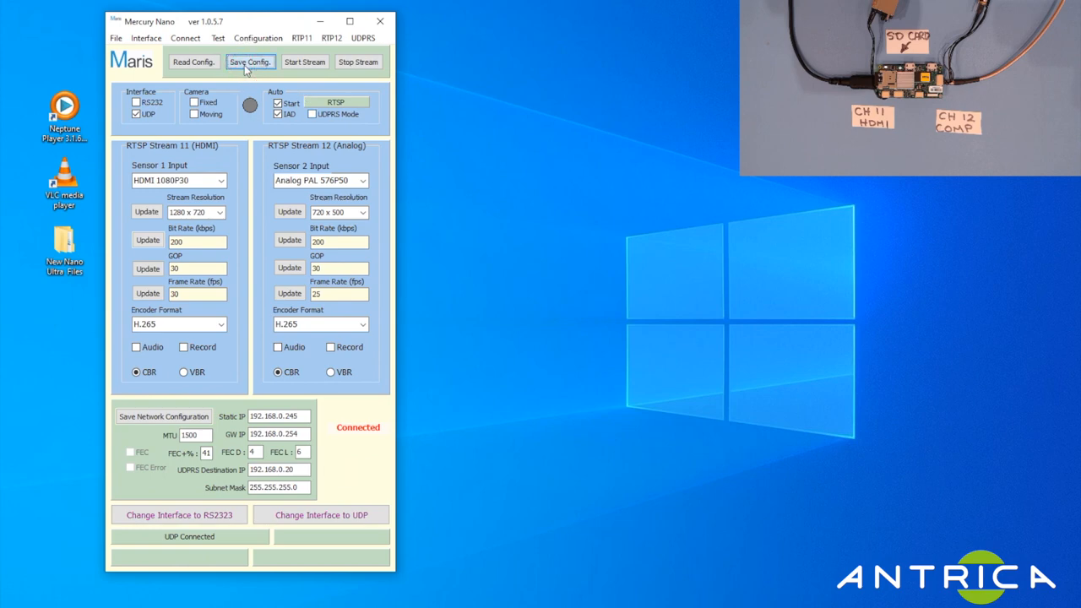
click(249, 60)
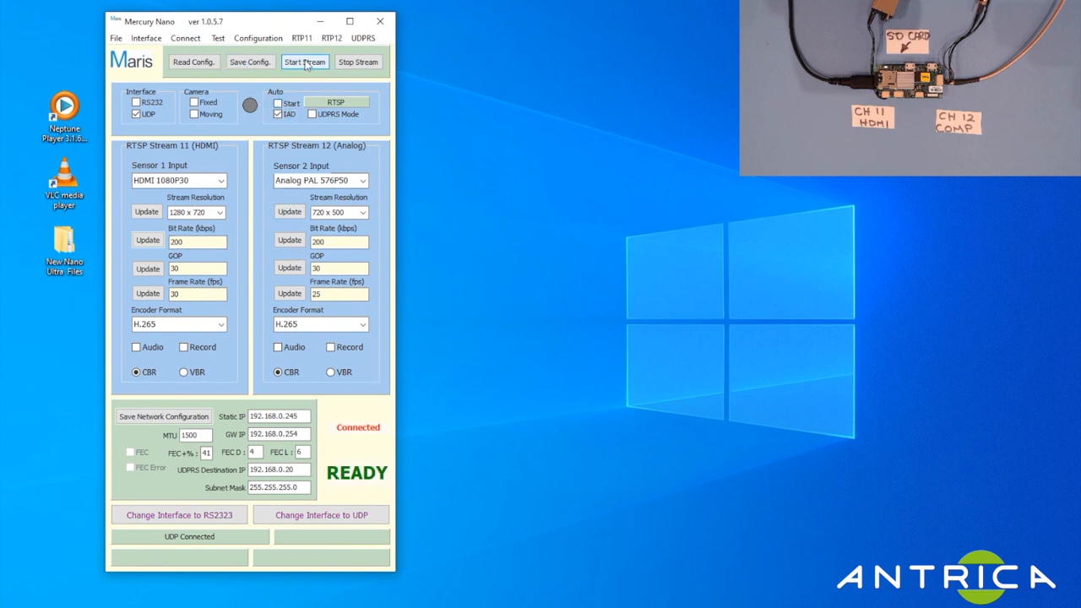
click(304, 61)
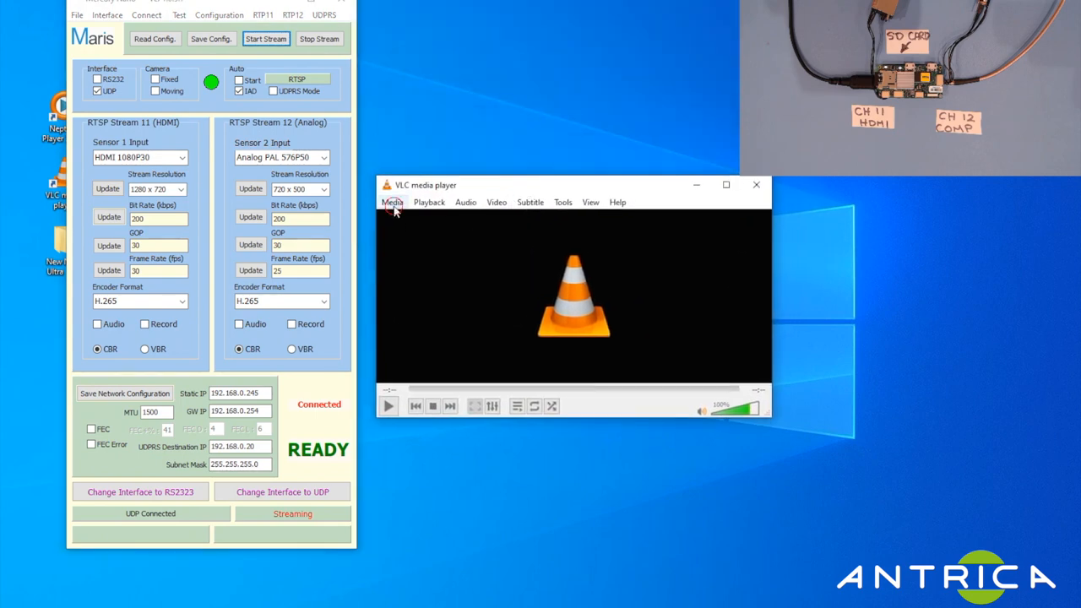
Play the network stream rtsp://192.168.0.245:554/11 in VLC, showing the colour-bar test pattern.
click(392, 203)
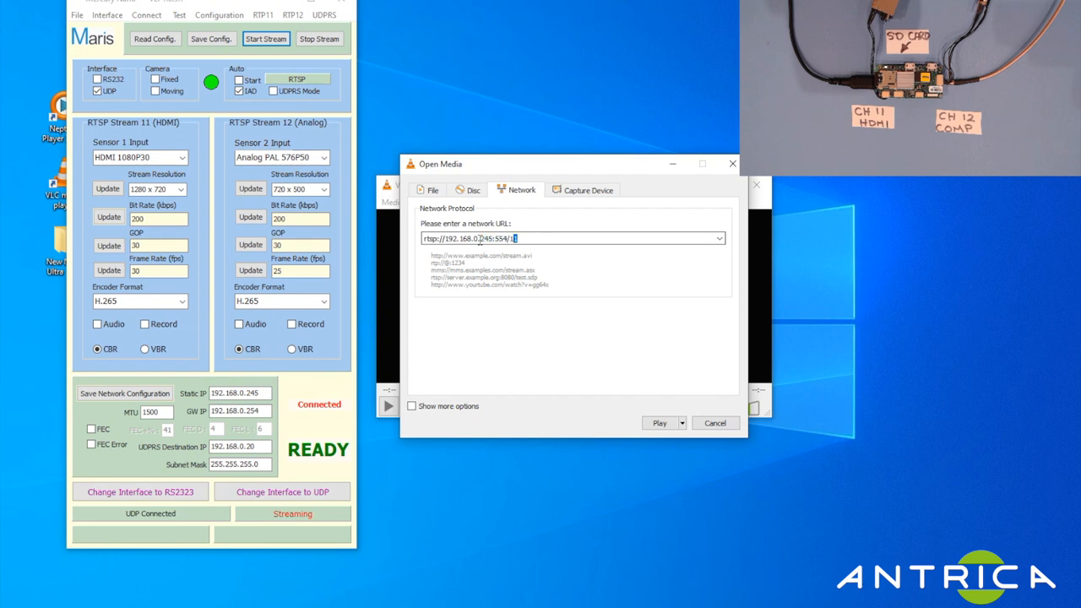
text(1)
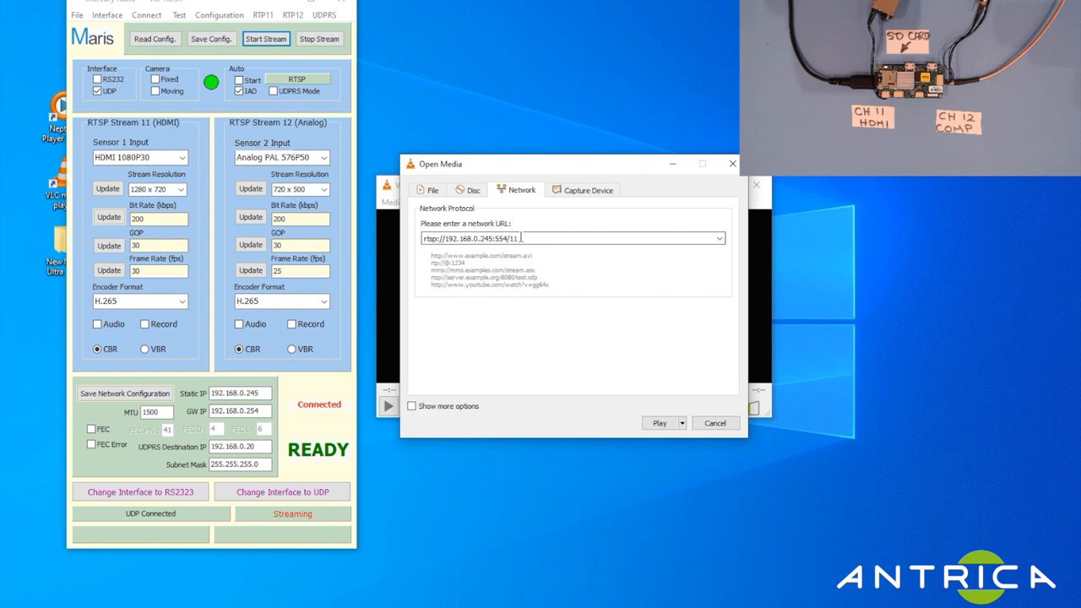
click(660, 422)
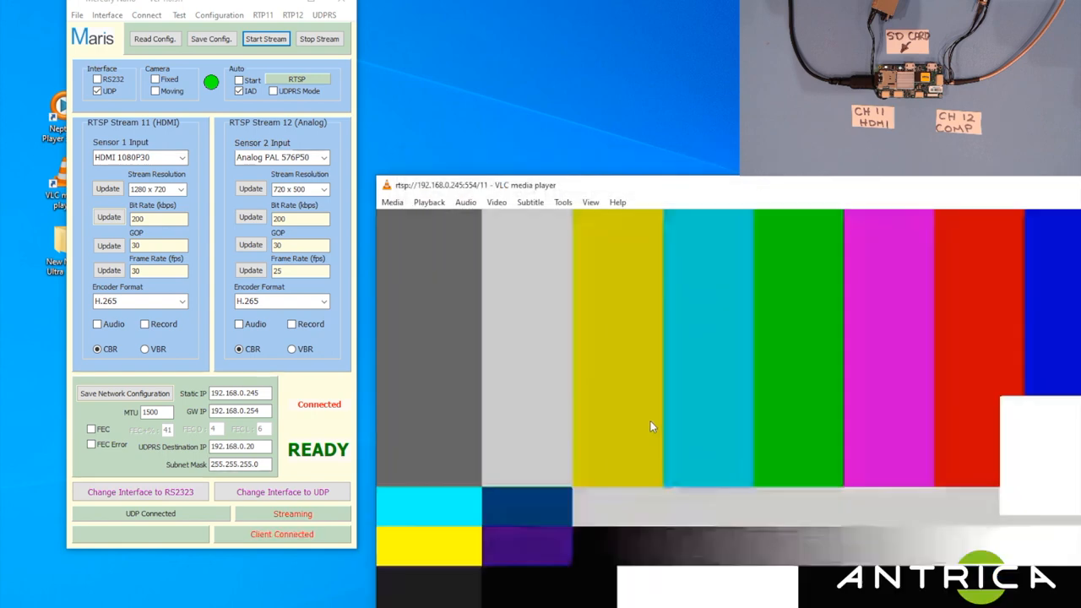
click(496, 202)
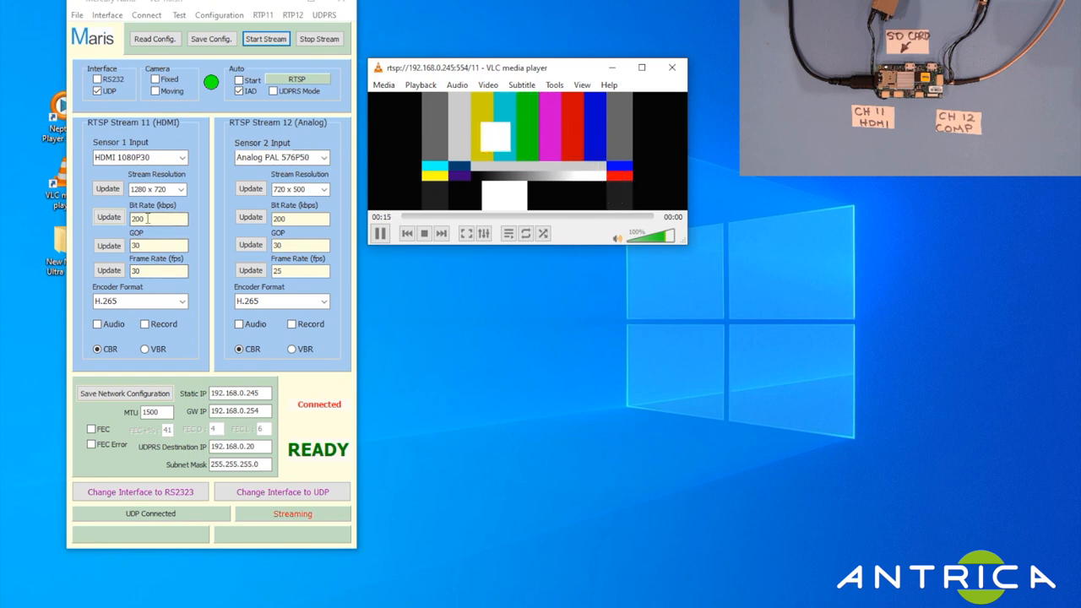
Set stream 11 bit rate to 20, then review VLC's Media Information codec and statistics for the 1280x720 stream.
text(20)
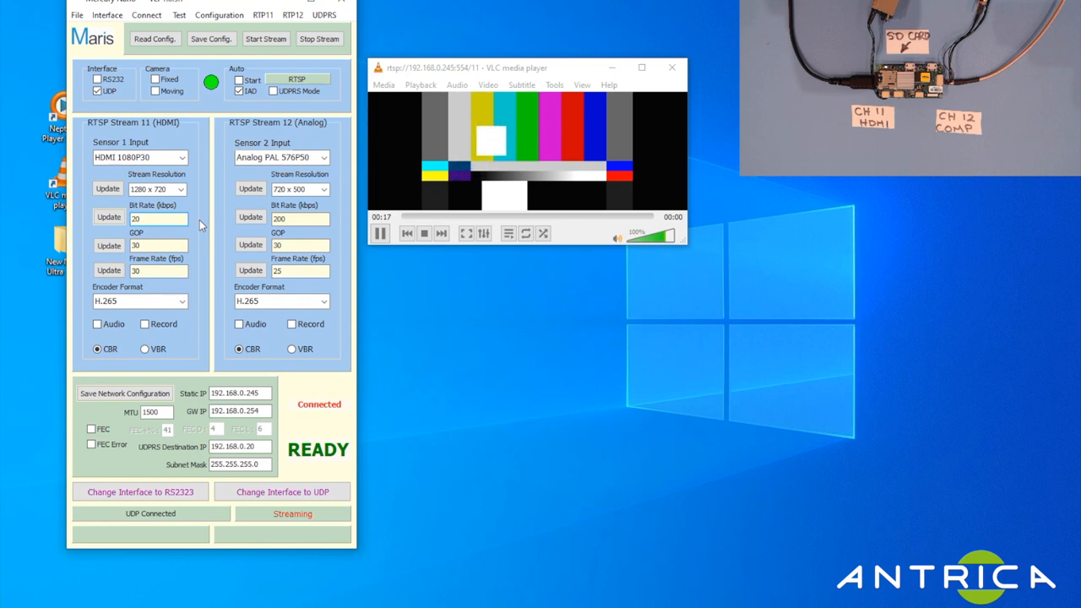
click(108, 216)
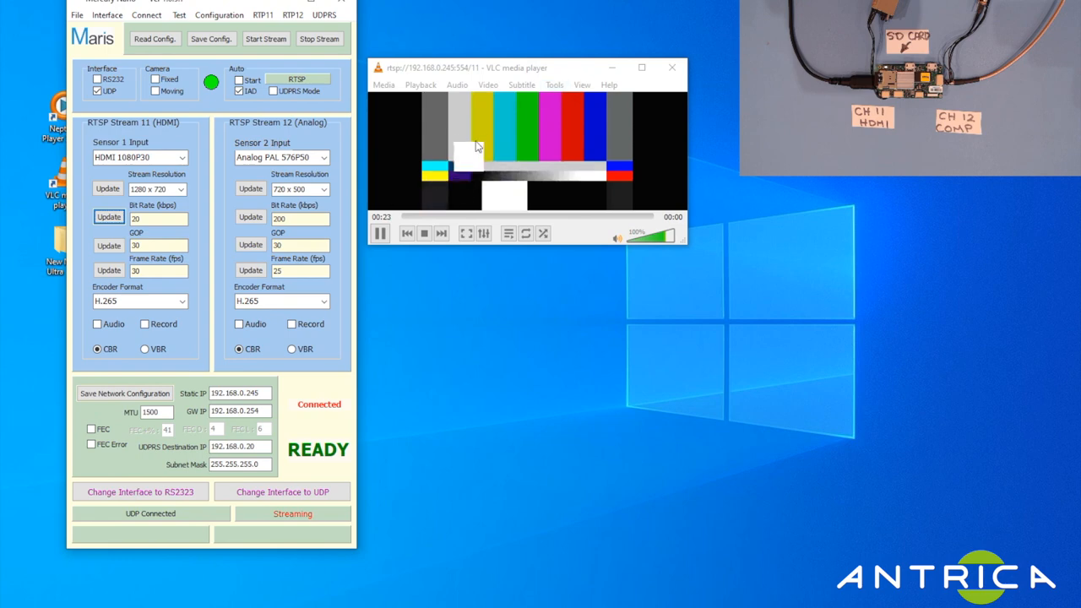
click(554, 85)
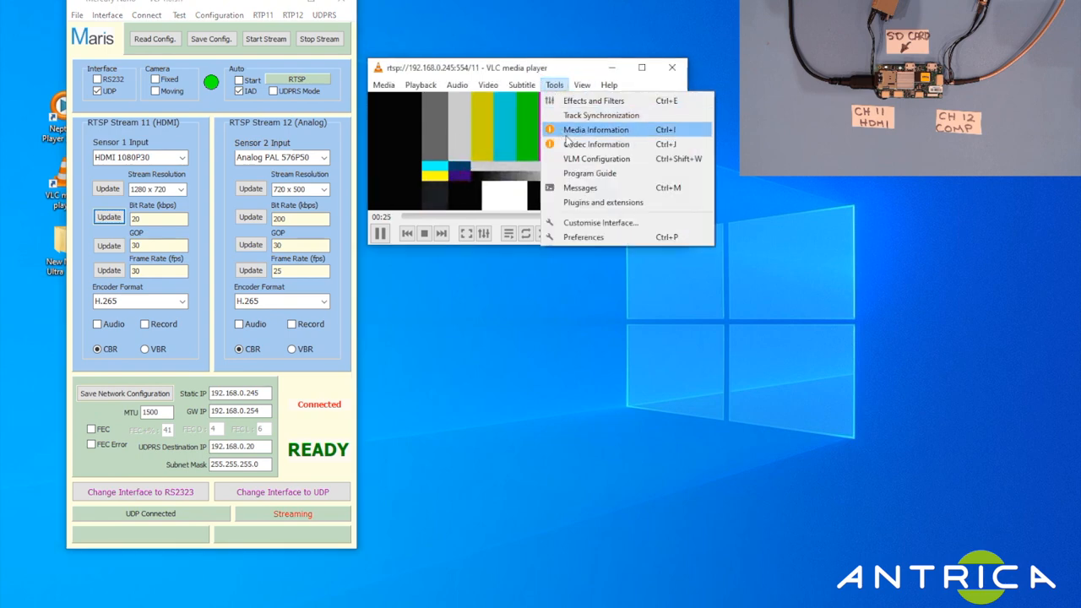
click(594, 129)
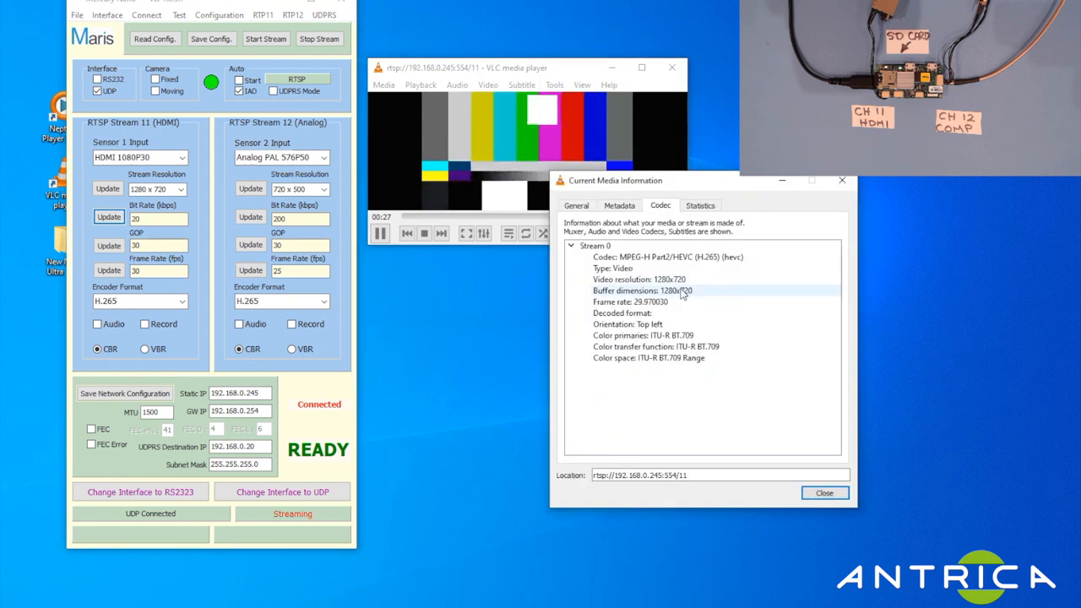
click(699, 206)
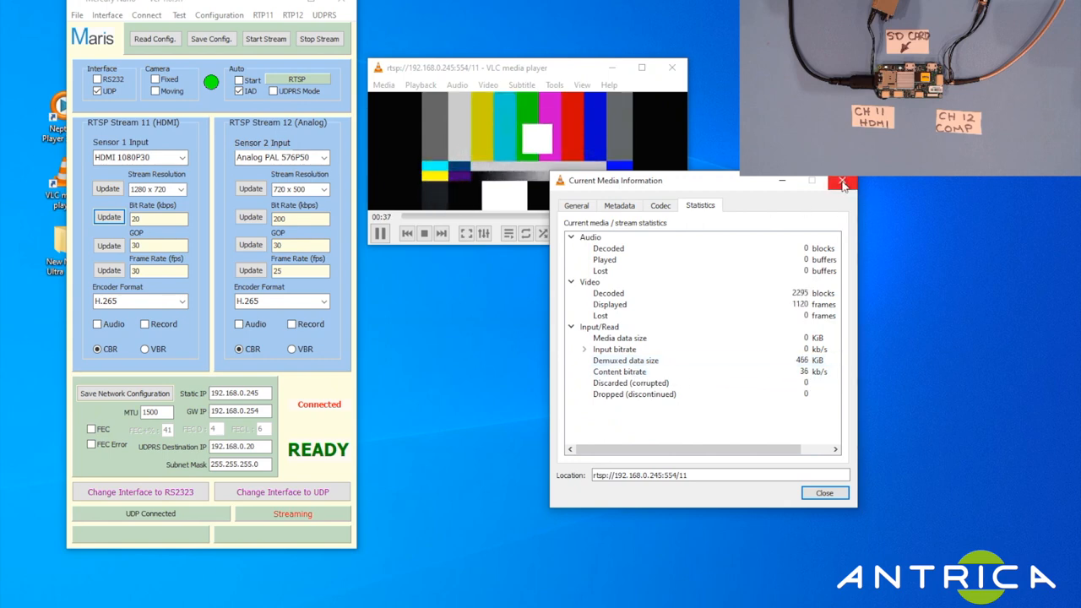
click(840, 182)
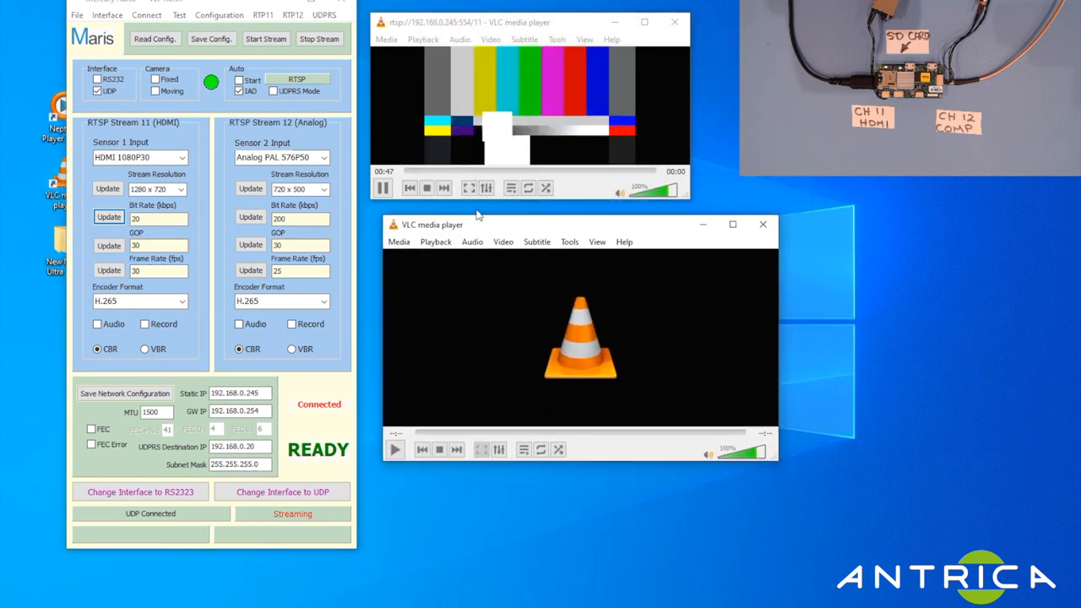
Play rtsp://192.168.0.245:554/12 in the second VLC window and set stream 12 bit rate to 35.
click(398, 241)
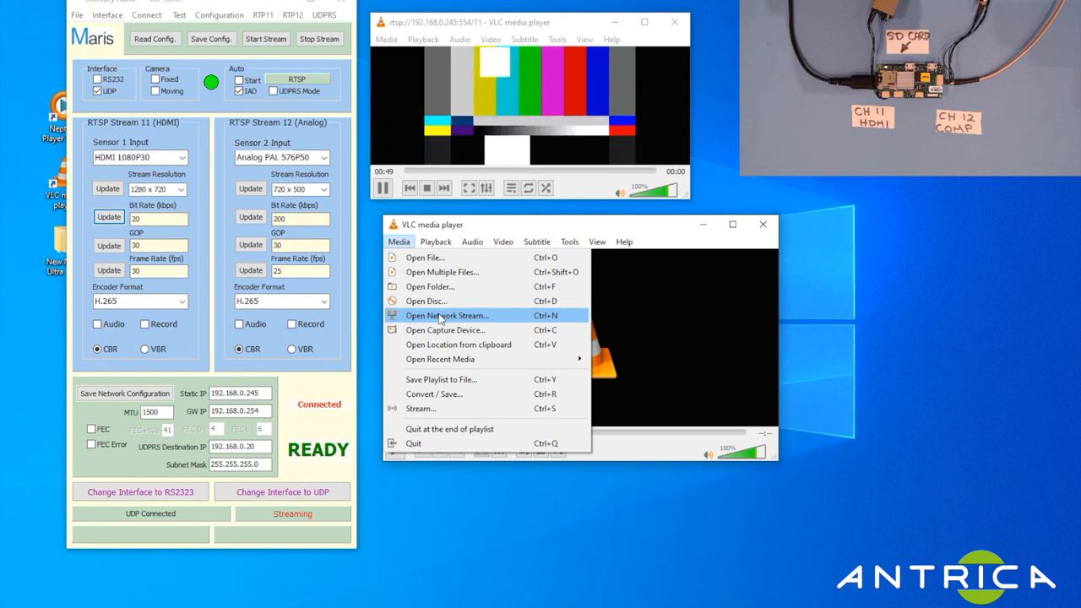
click(446, 316)
text(rtsp://192.168.0.245:554/12)
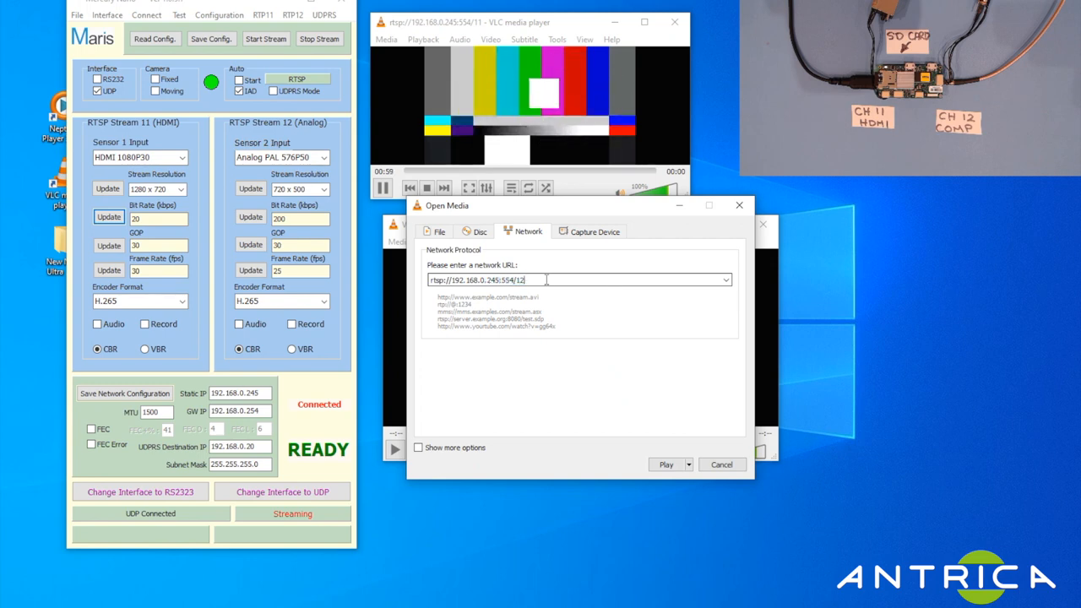
click(666, 464)
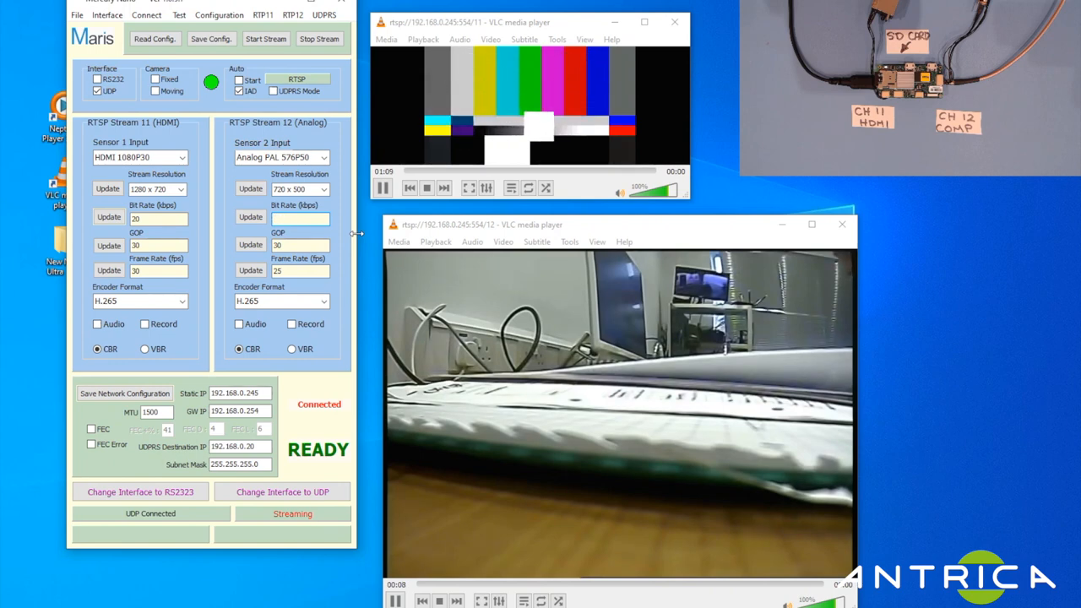
text(35)
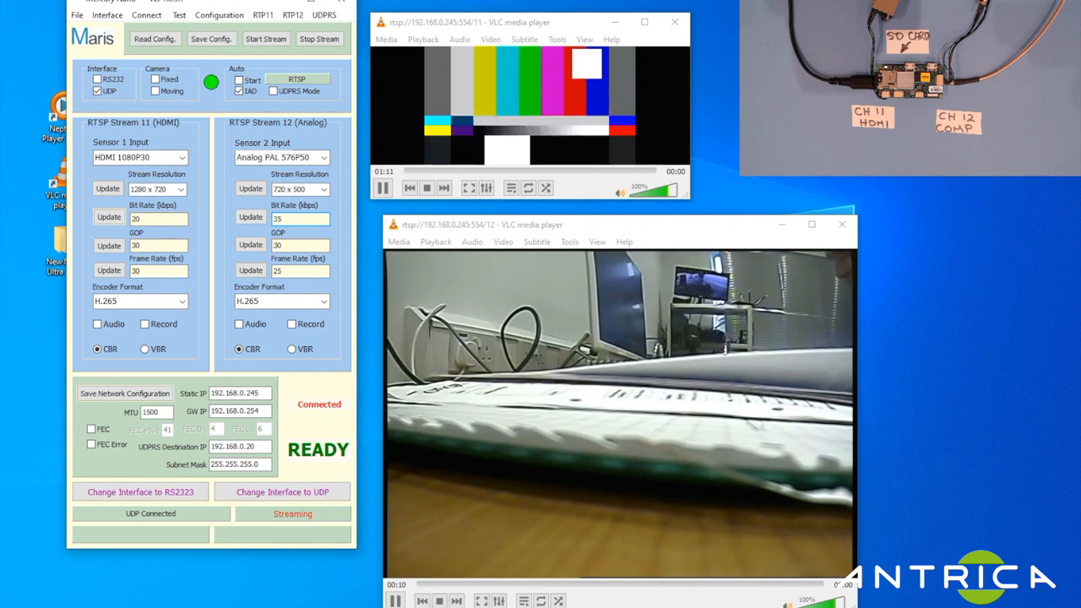
click(250, 216)
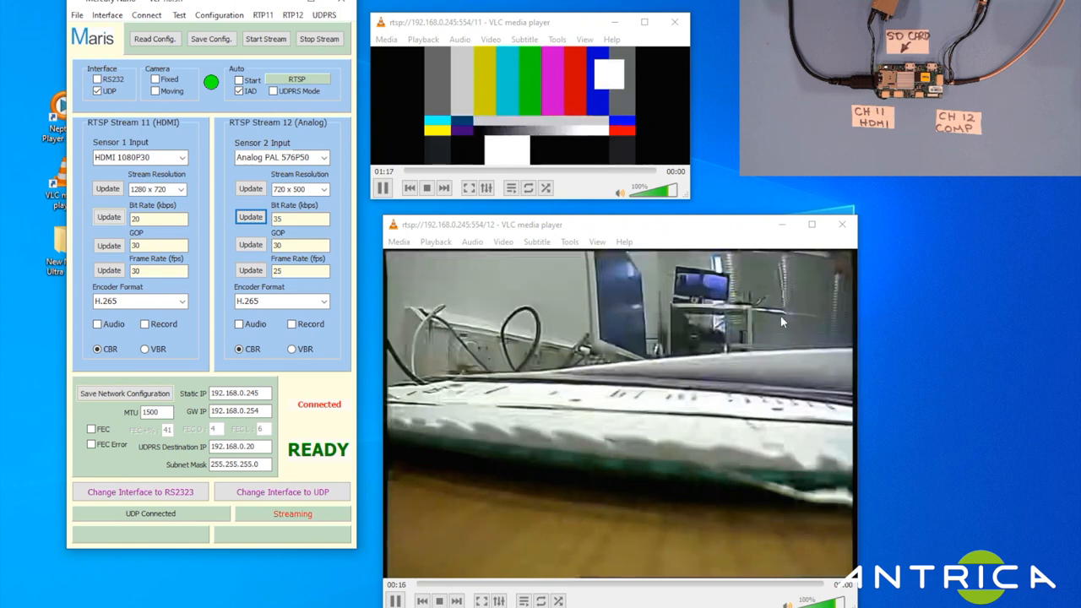
mouse_move(612, 290)
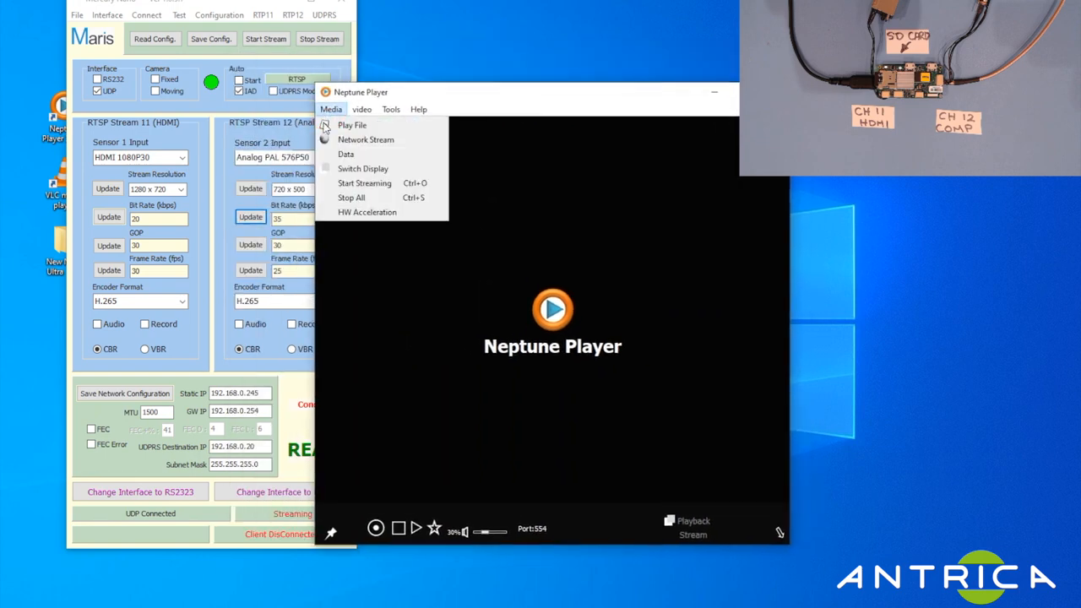
Review Neptune Player's network streaming settings with TCP selected and its stream statistics, then dismiss both.
click(365, 138)
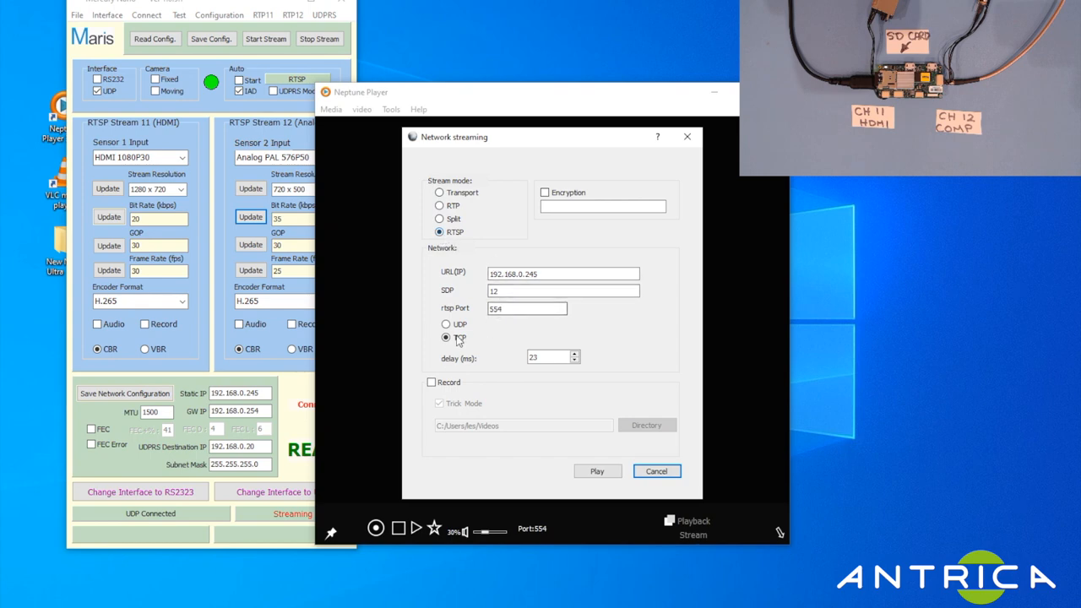
click(598, 470)
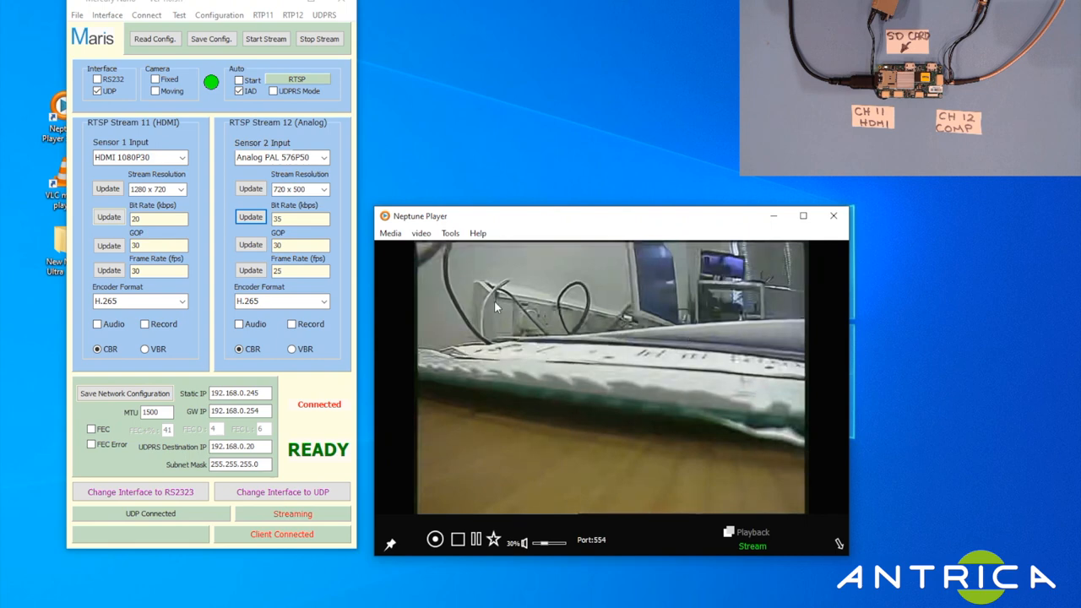
click(476, 233)
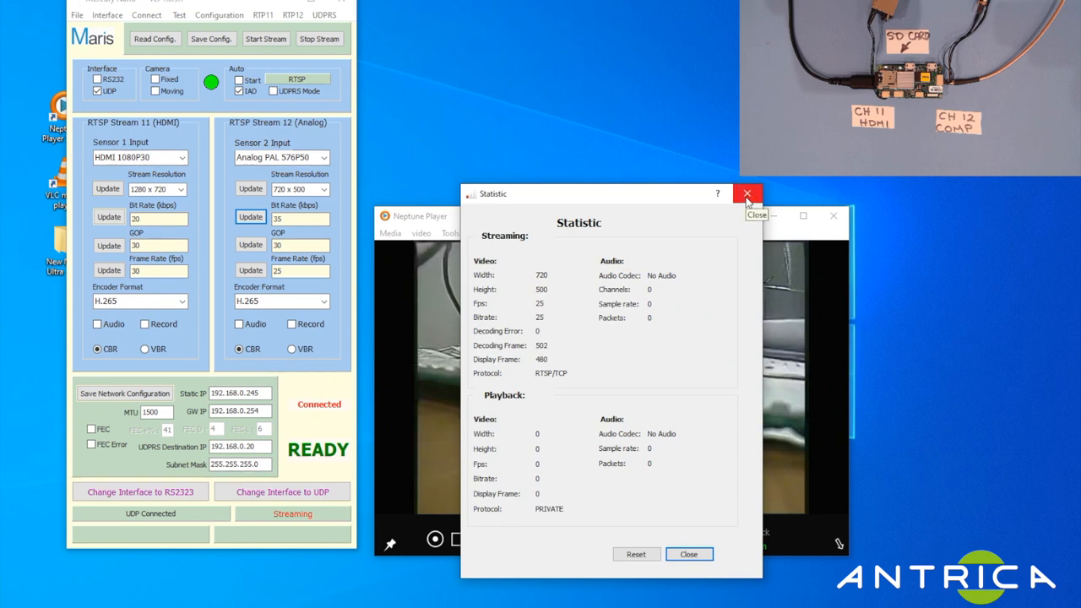
click(746, 194)
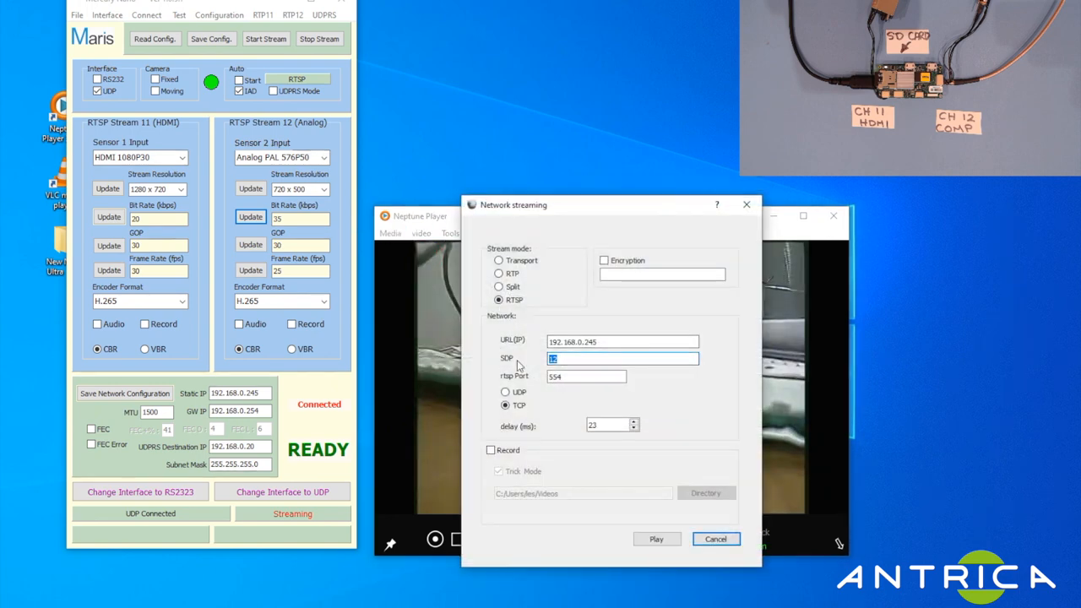
click(655, 539)
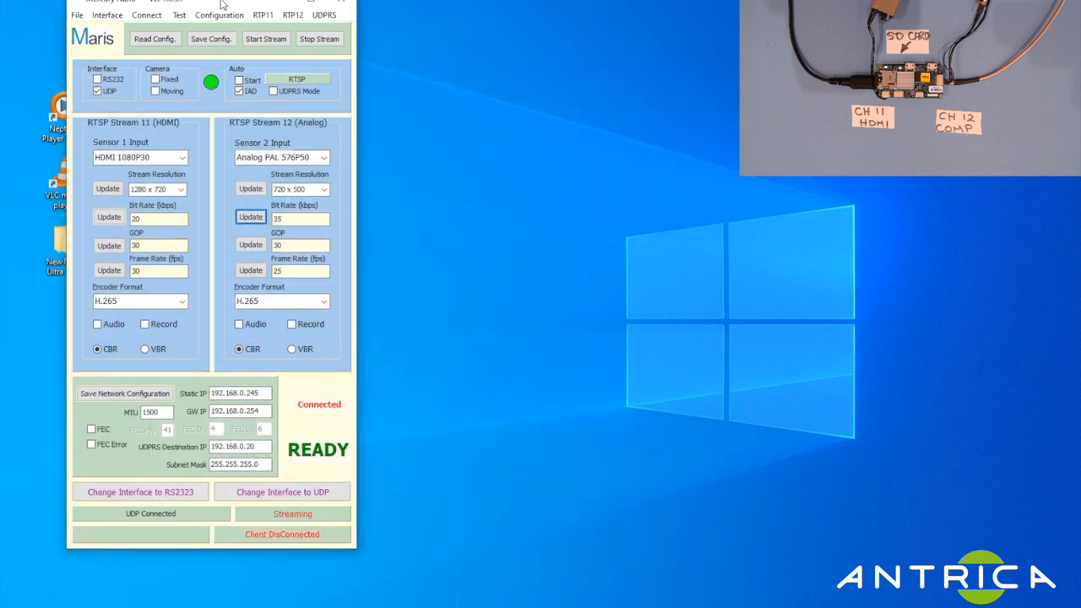
Disconnect from the encoder board and reconnect to it.
drag(220, 3, 268, 9)
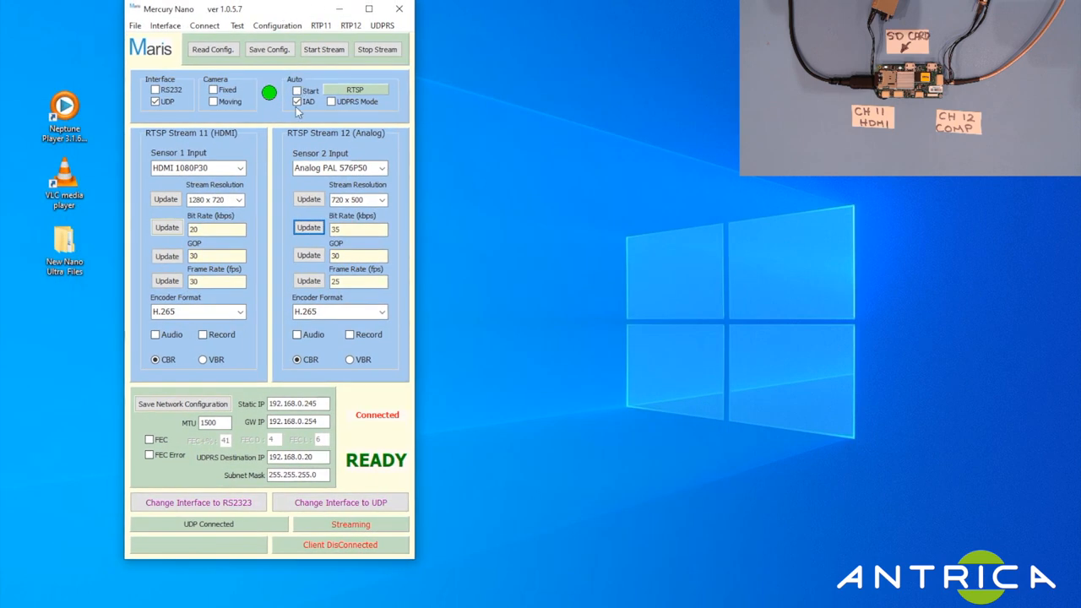
click(277, 25)
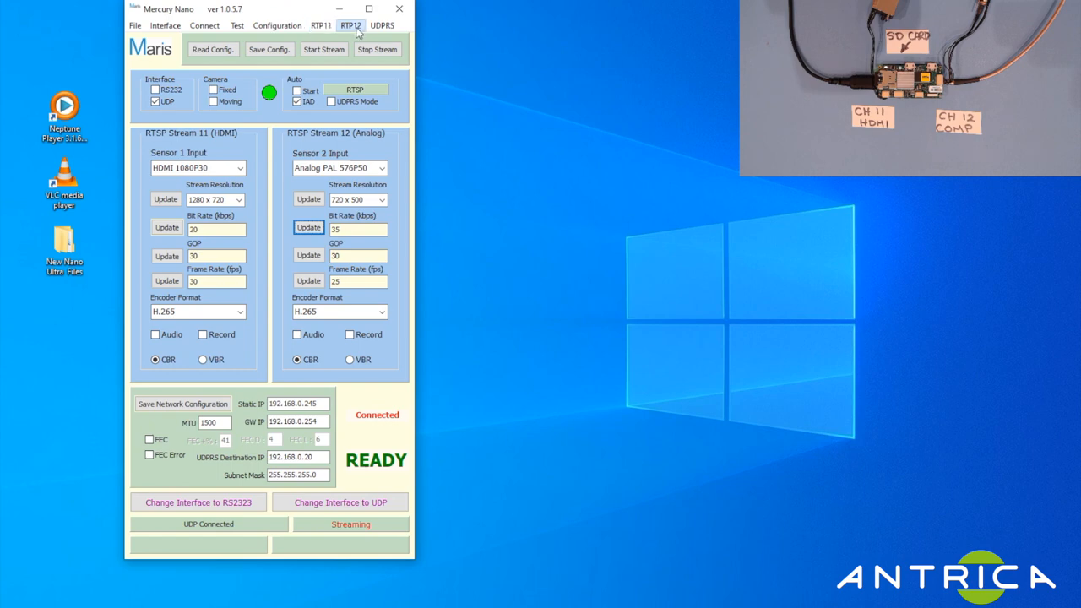
click(320, 26)
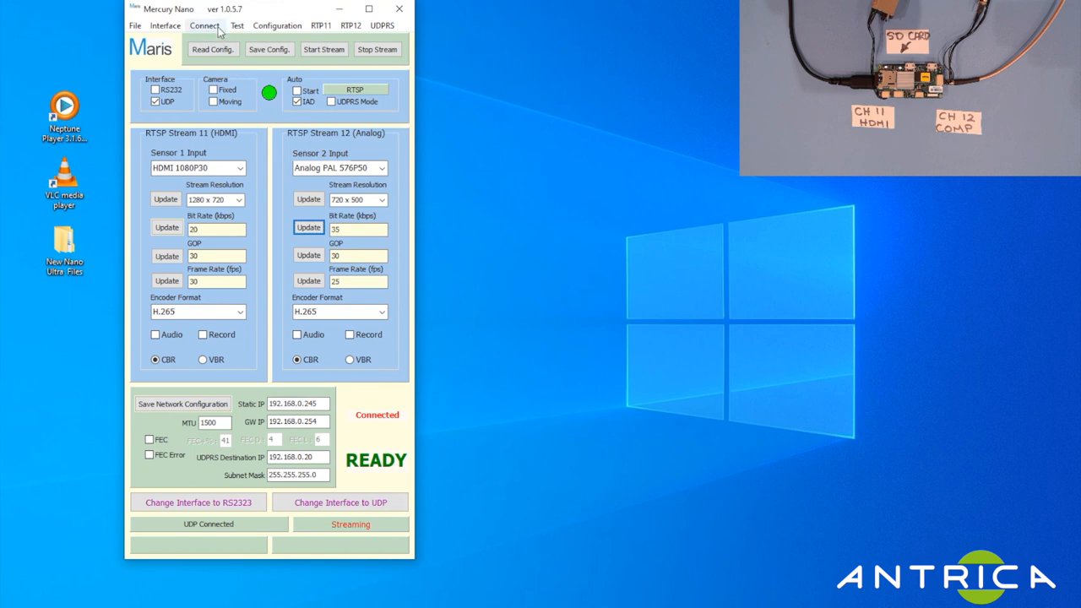
click(206, 25)
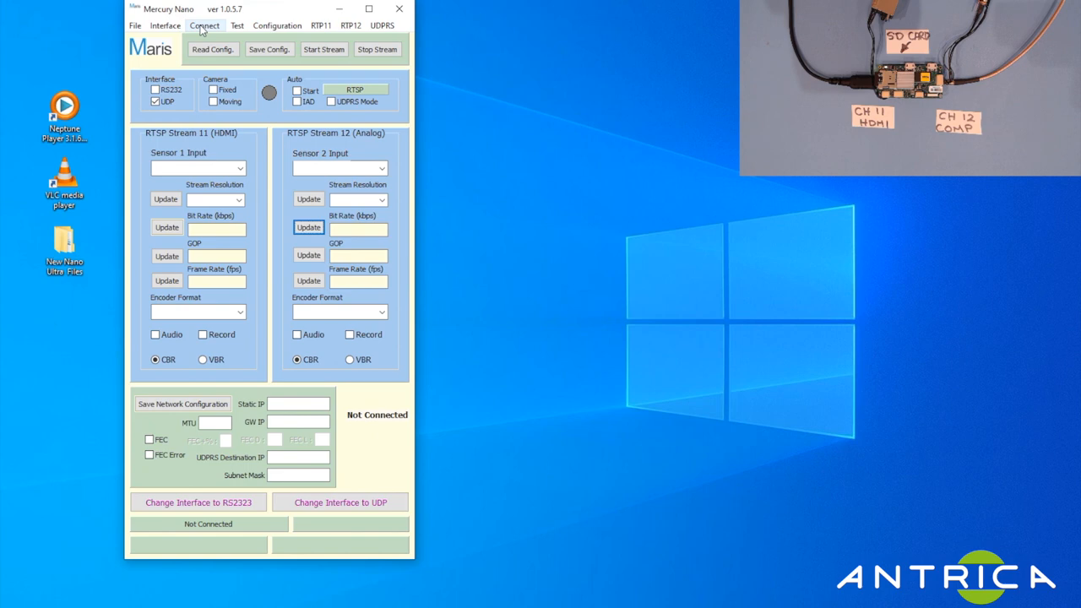
click(205, 25)
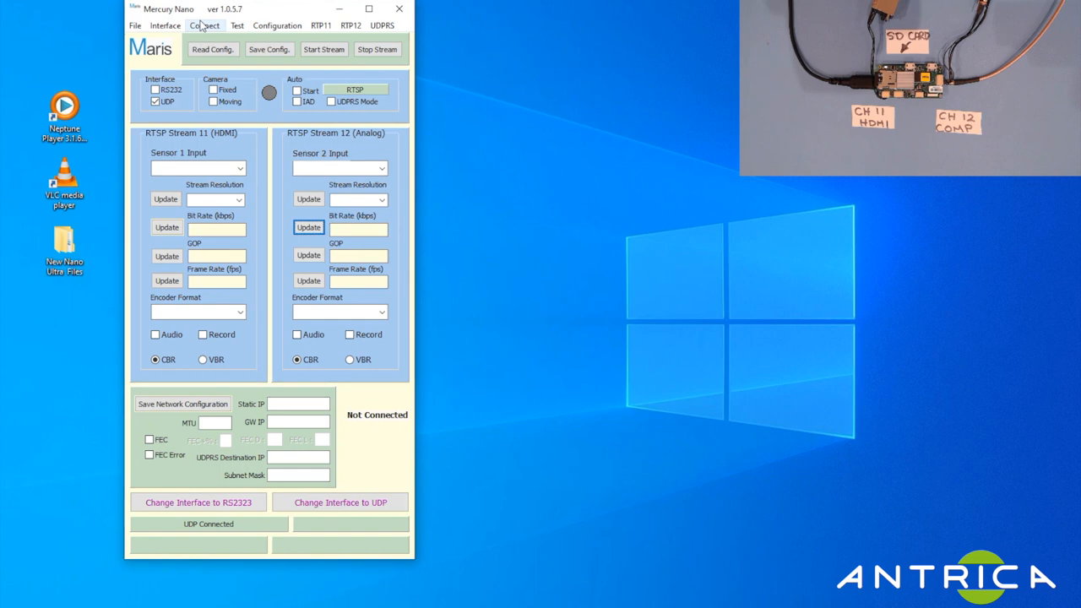
click(204, 26)
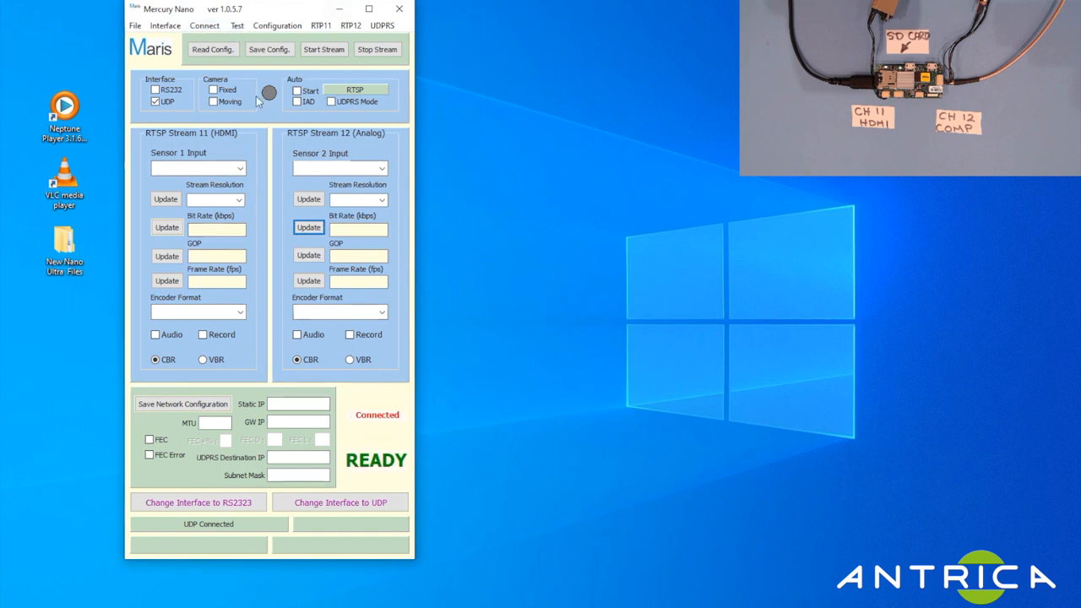
Re-read the board configuration showing bit rate 200 and recording enabled, then disconnect again.
click(213, 49)
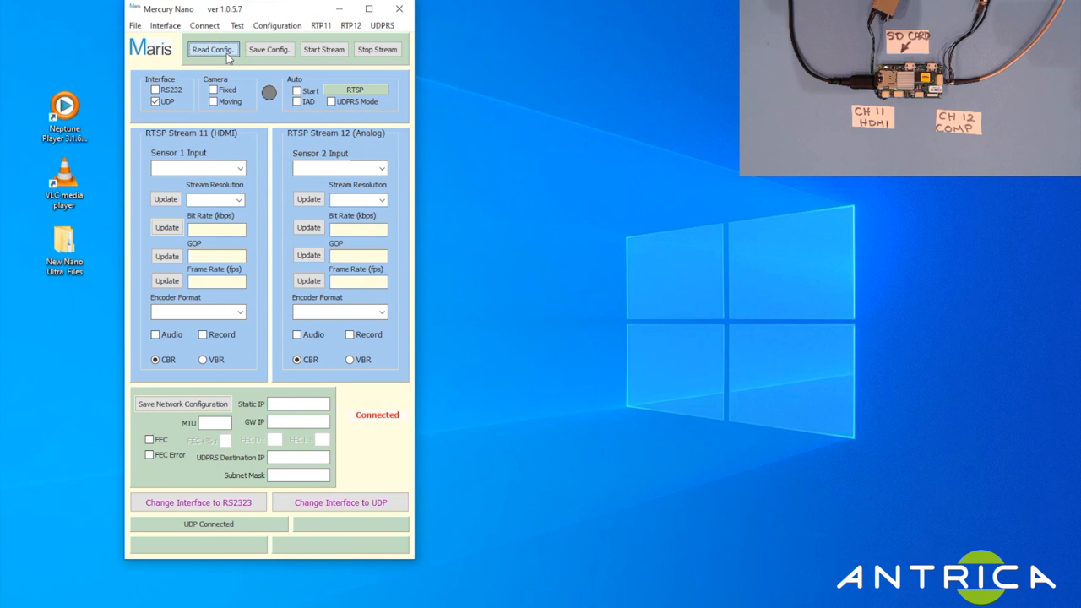
click(213, 49)
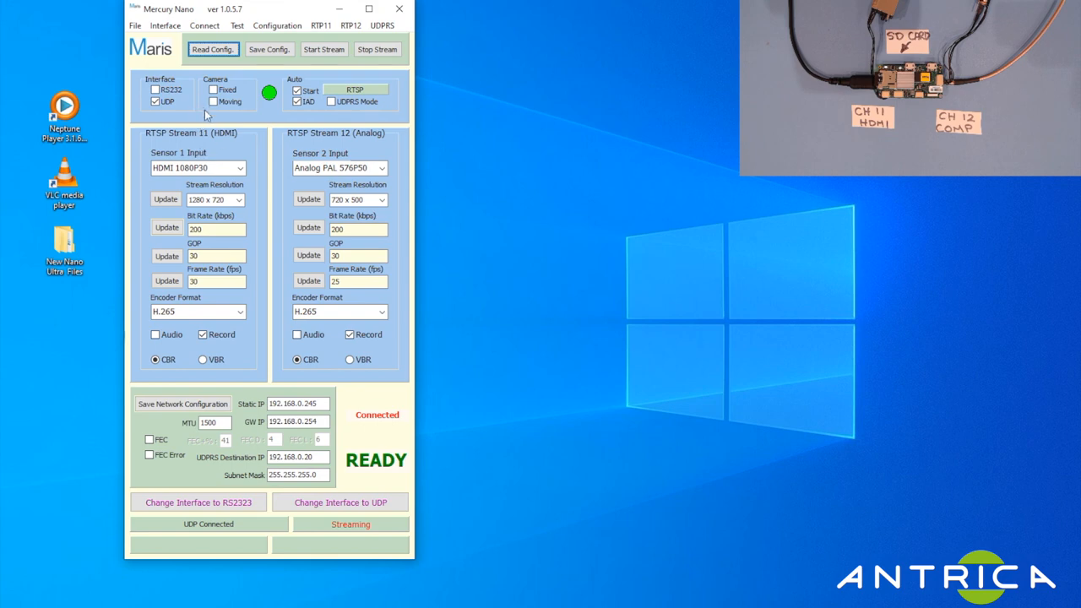
mouse_move(270, 298)
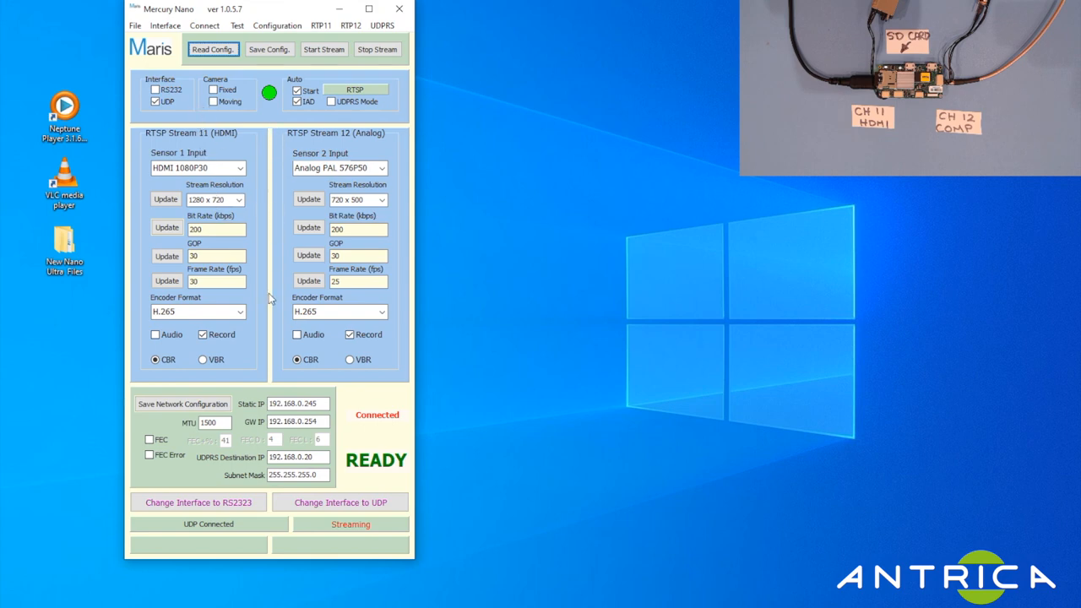
mouse_move(176, 141)
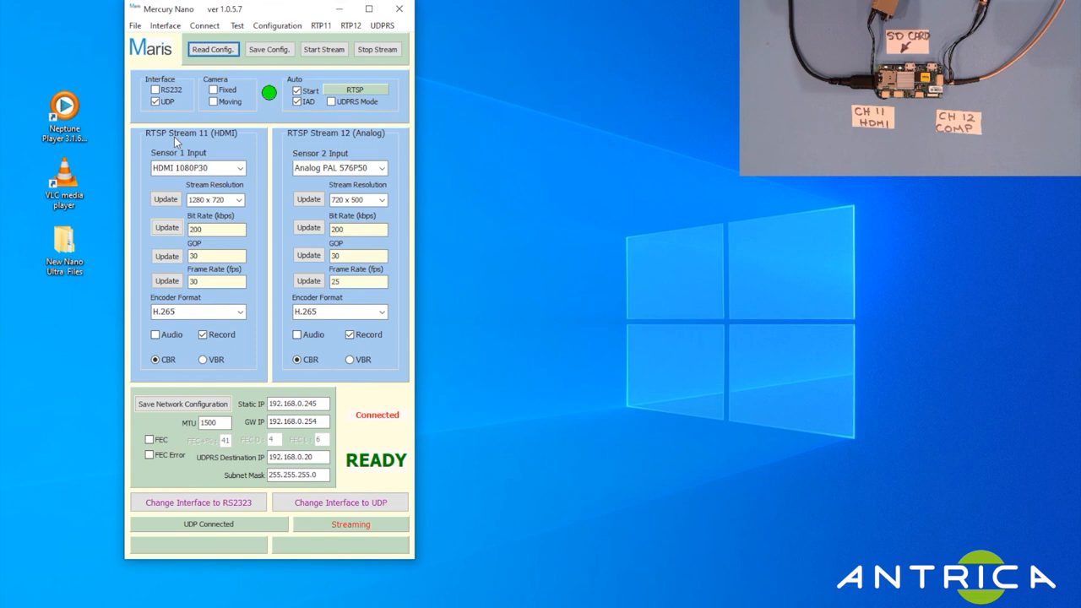
drag(268, 9, 262, 23)
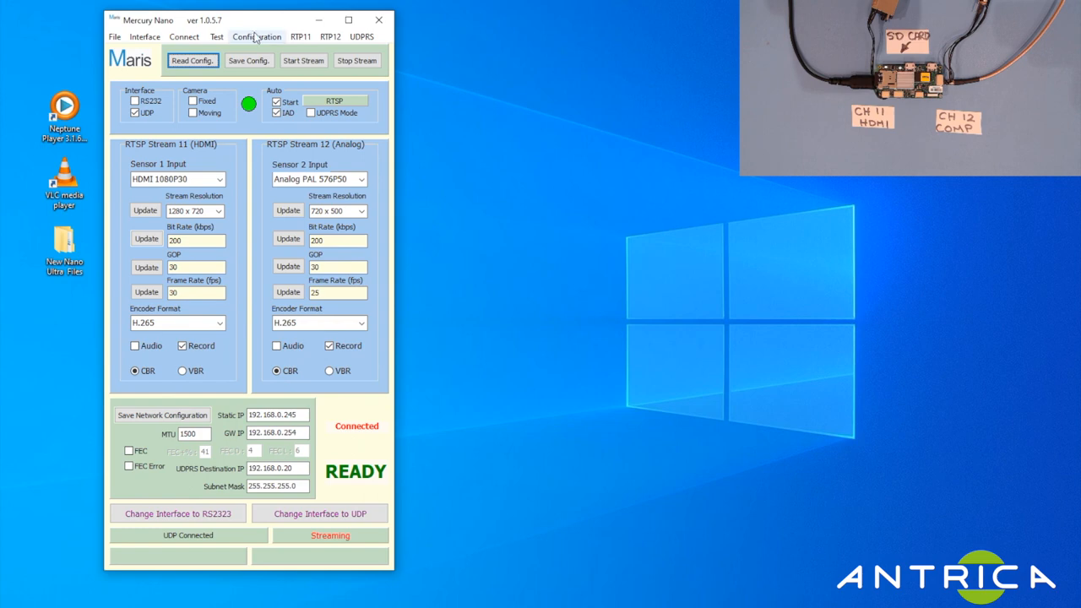
click(184, 37)
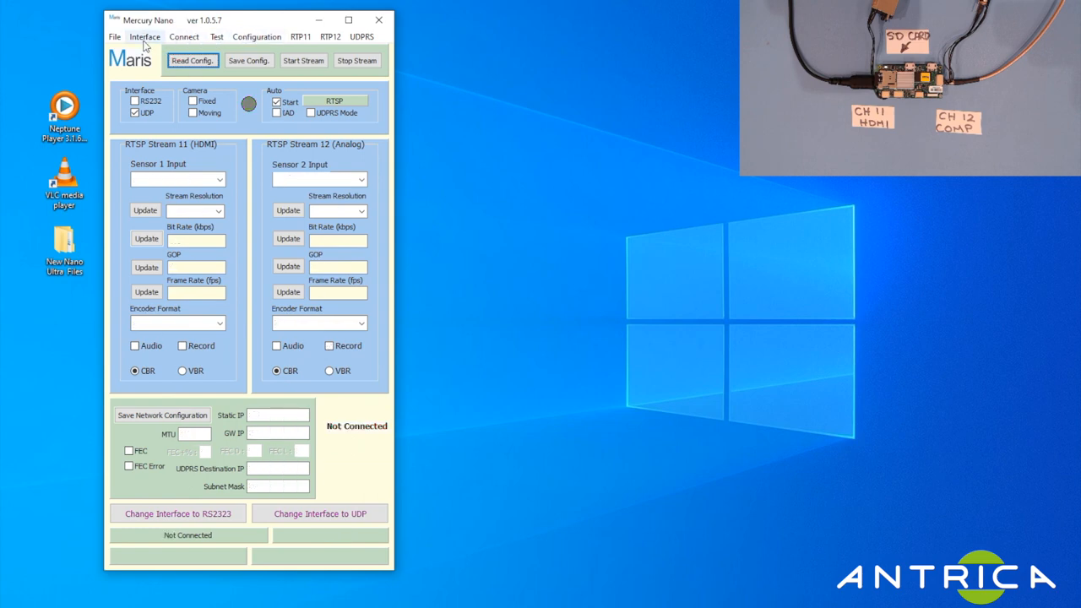
Show the Recording configuration dialog from the Configuration menu and move it aside.
click(256, 37)
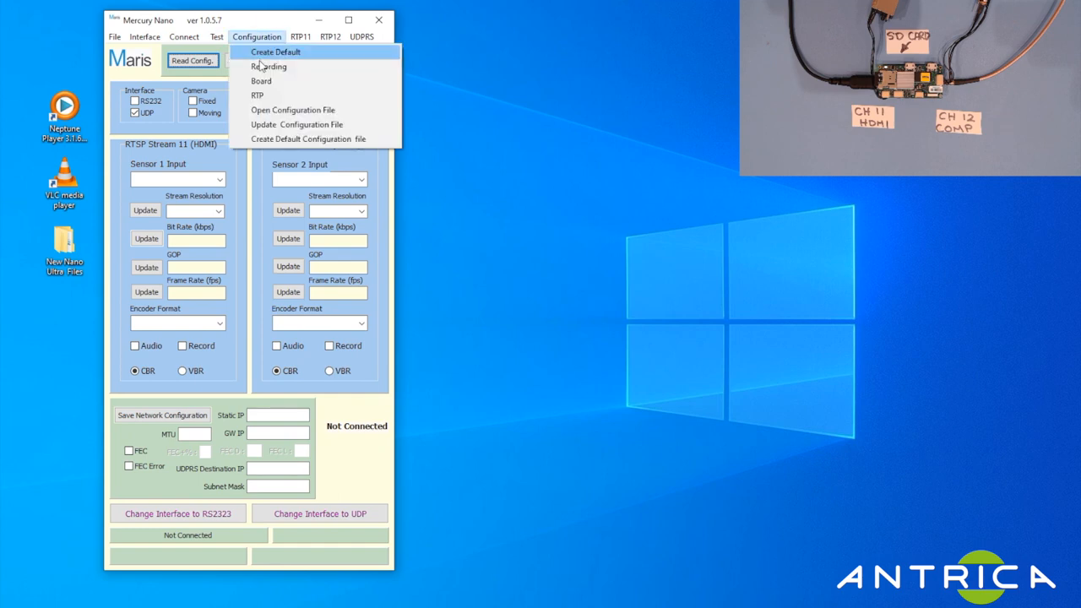
click(268, 66)
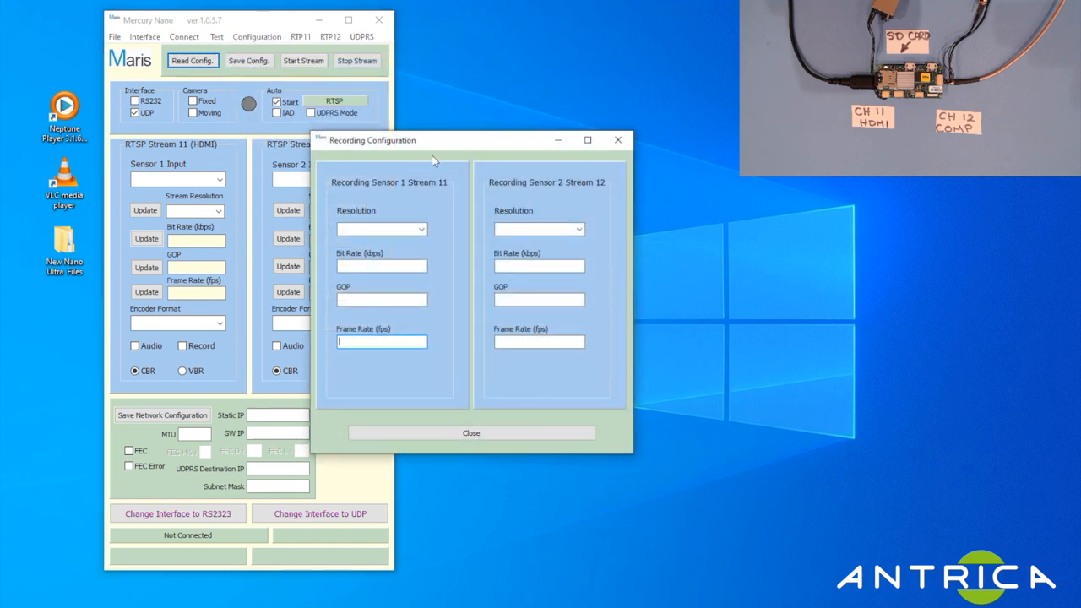
drag(436, 140, 324, 110)
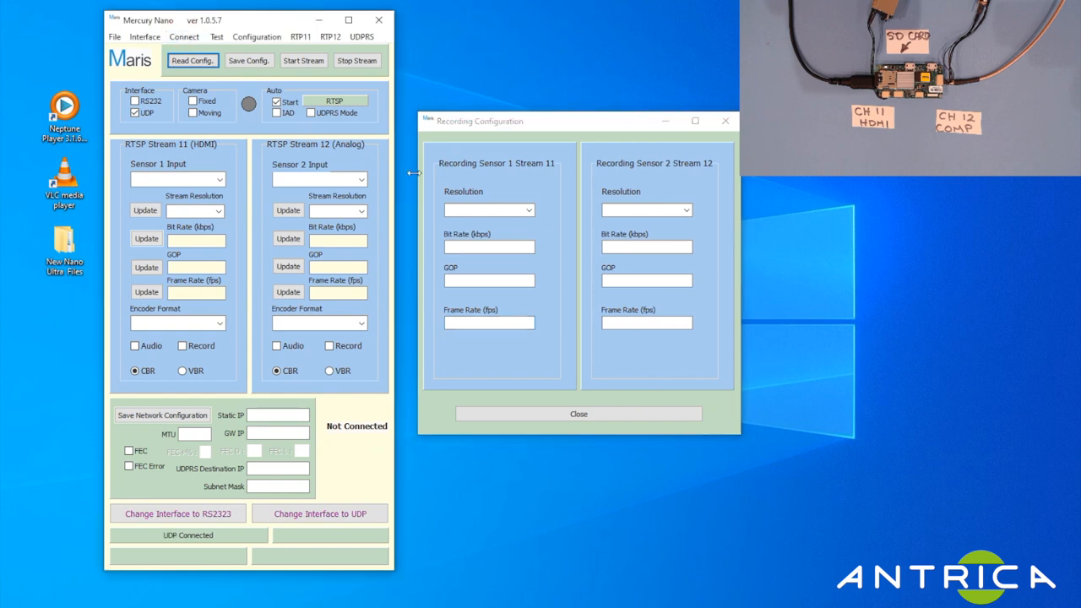
mouse_move(432, 206)
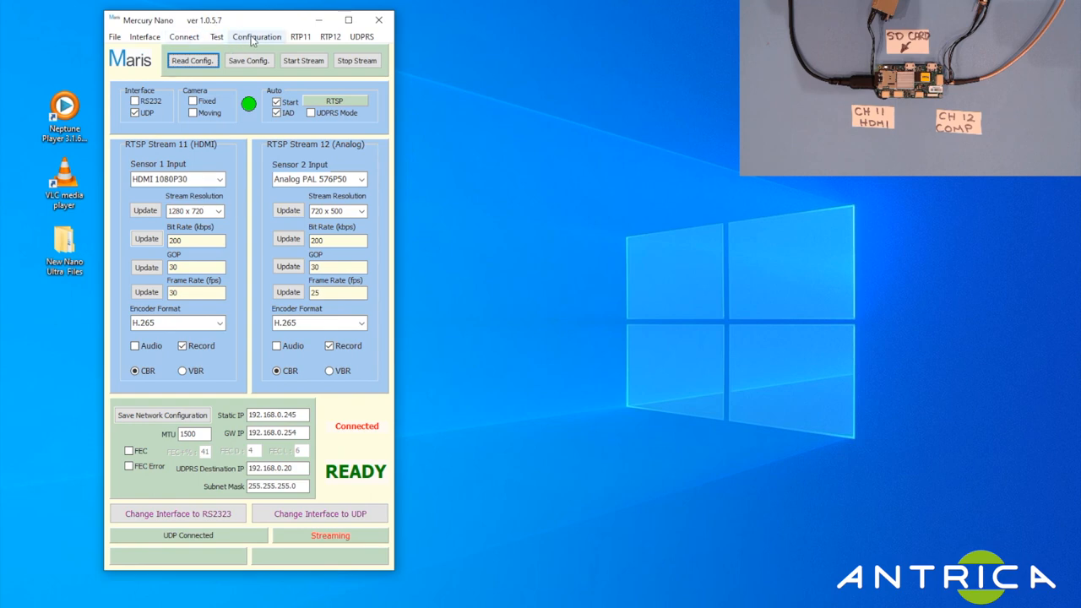
Reopen Recording Configuration showing 720x576, 4000 kbps, GOP 30 per stream, then close it.
click(267, 67)
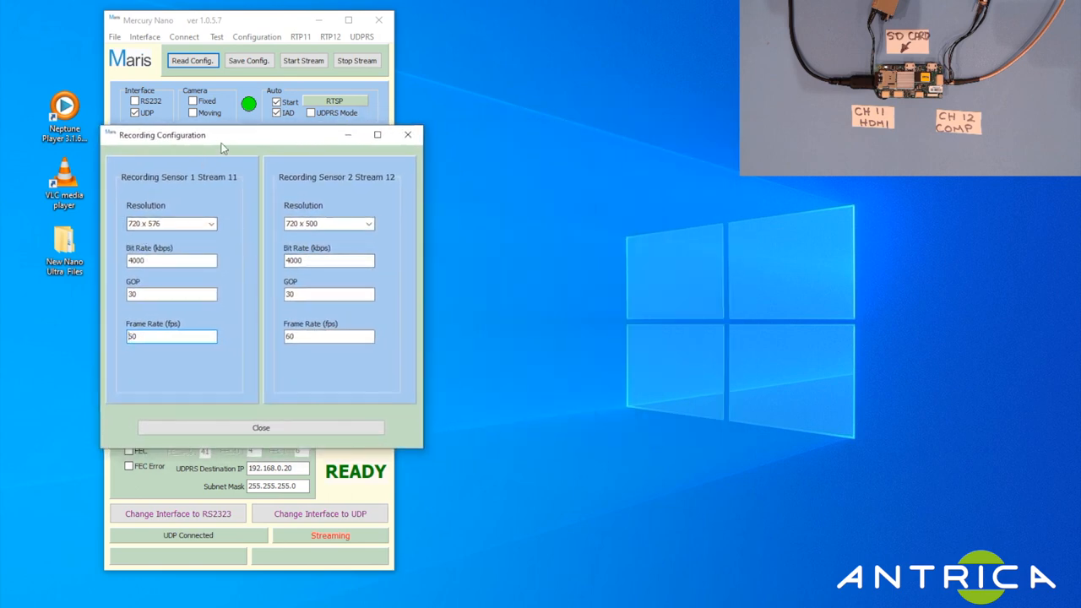
drag(162, 135, 453, 112)
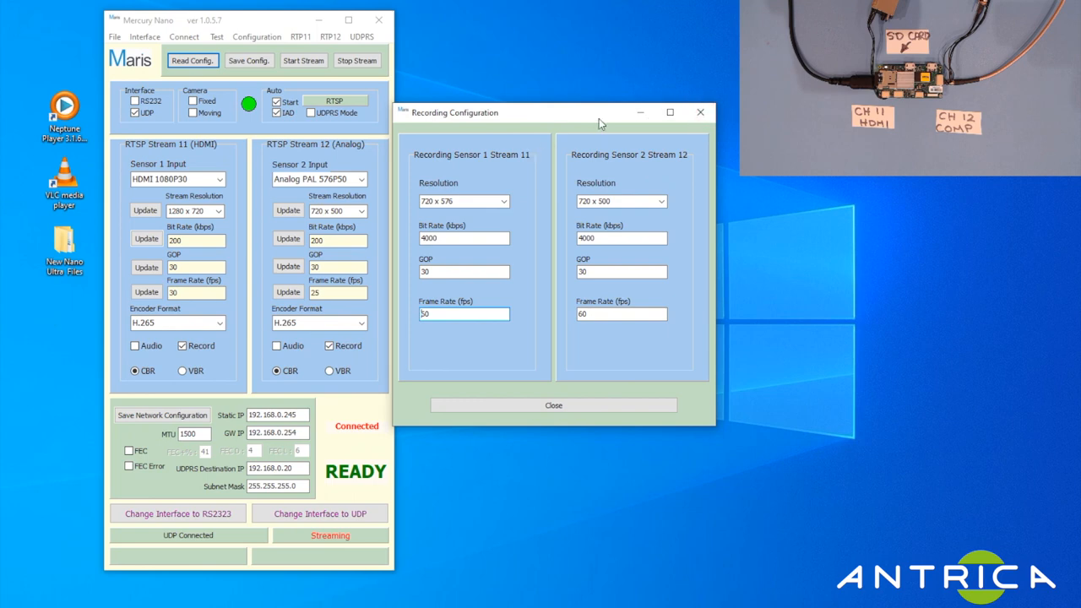
click(554, 405)
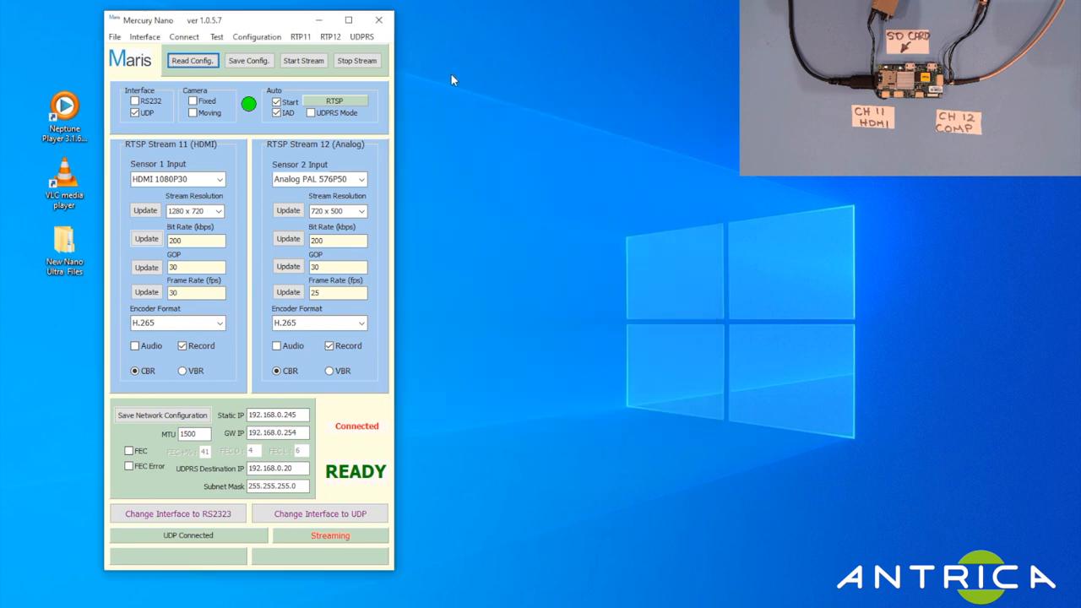
mouse_move(378, 20)
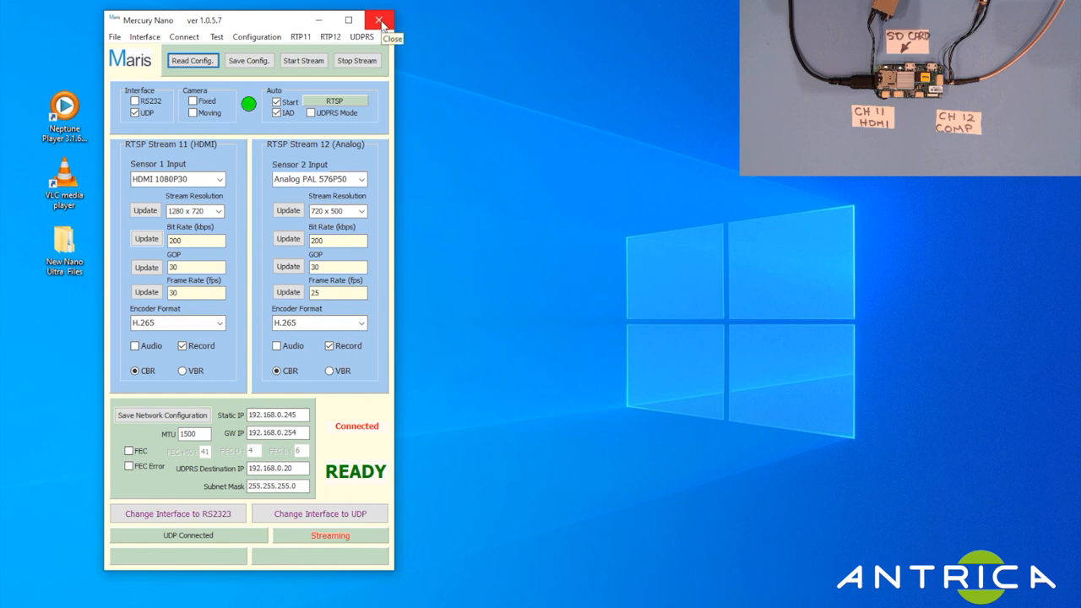
mouse_move(378, 20)
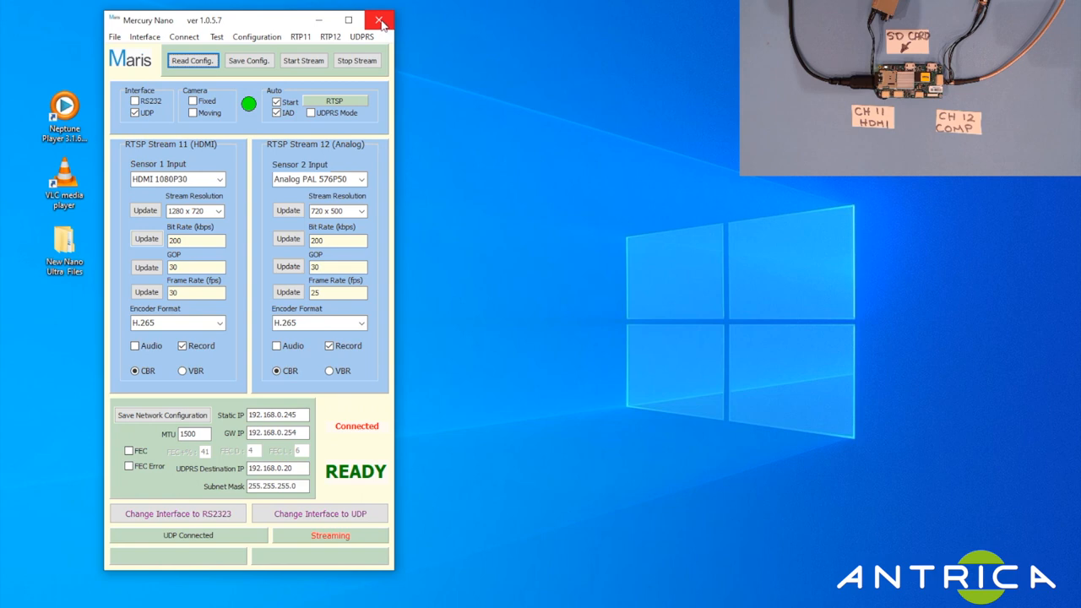